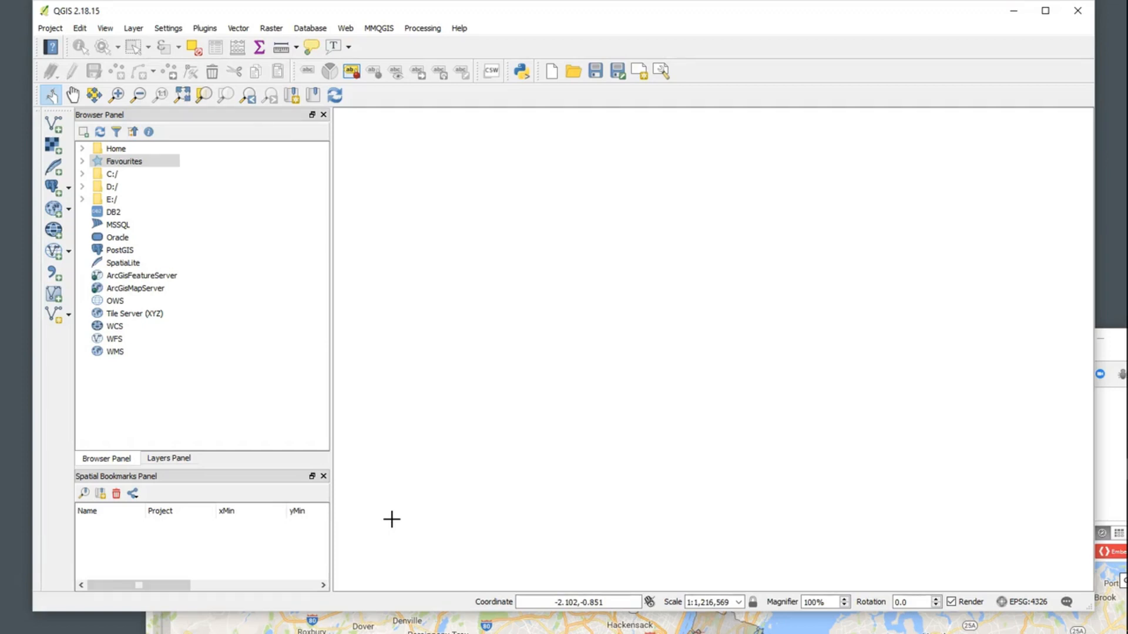
pyautogui.moveTo(408, 445)
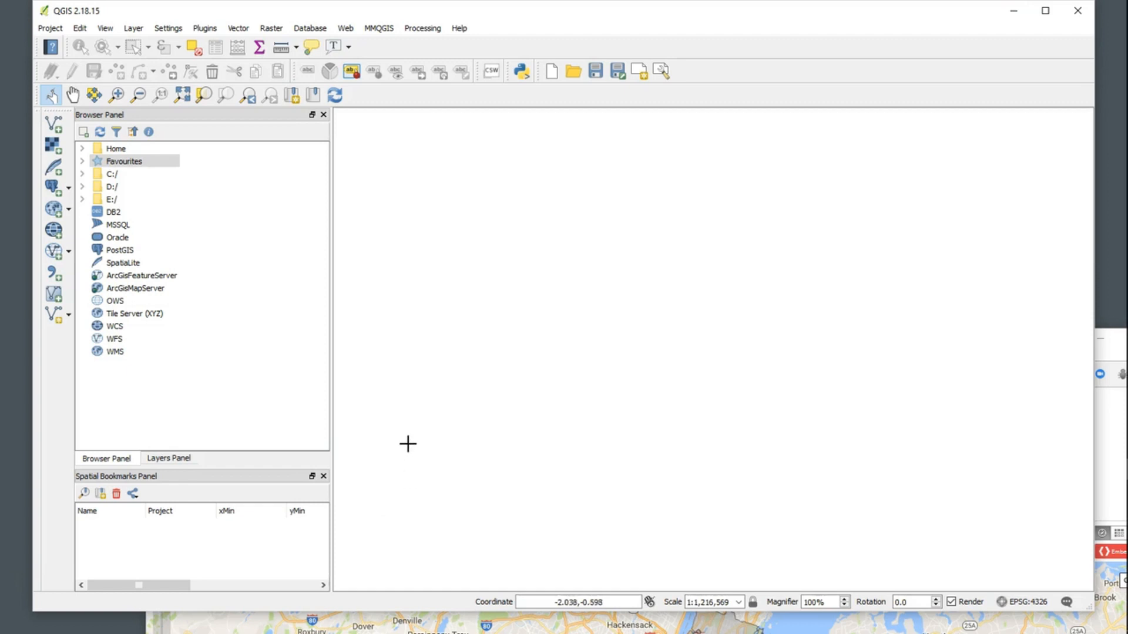
pyautogui.moveTo(433, 238)
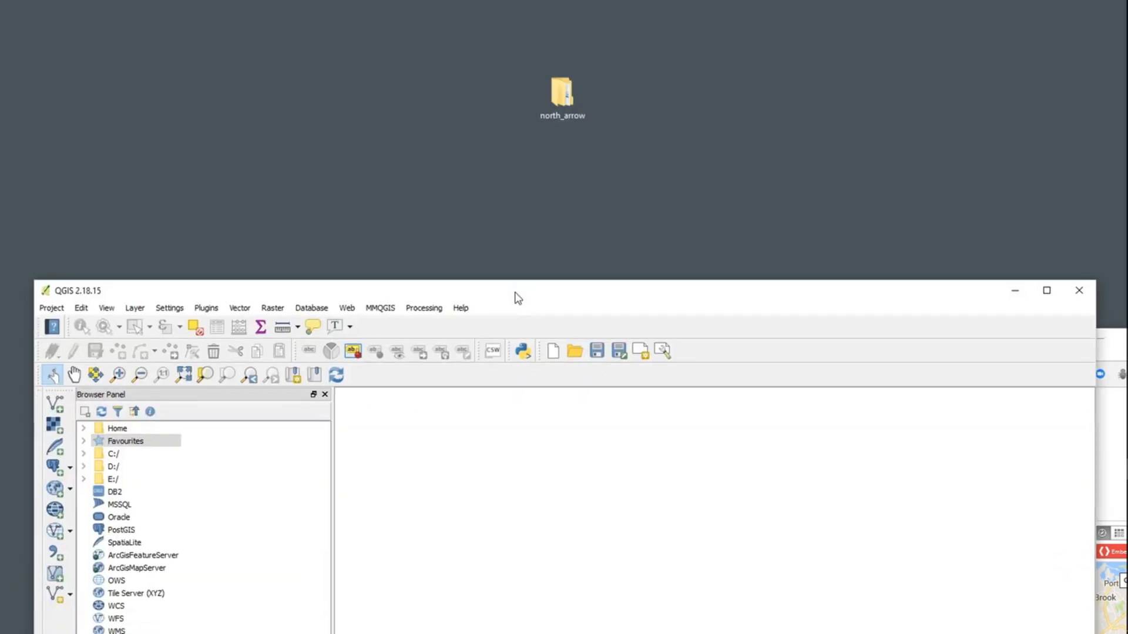
# Open the desktop north_arrow folder to reveal its Borough Boundaries and ne_10m data folders
pyautogui.doubleClick(563, 94)
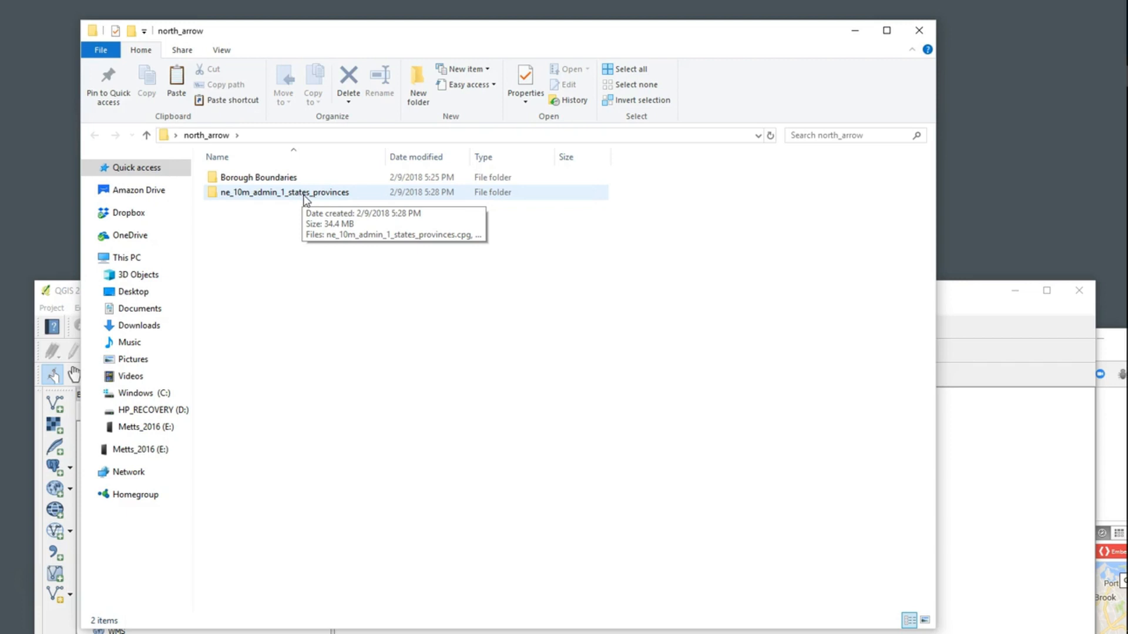
pyautogui.moveTo(1107, 417)
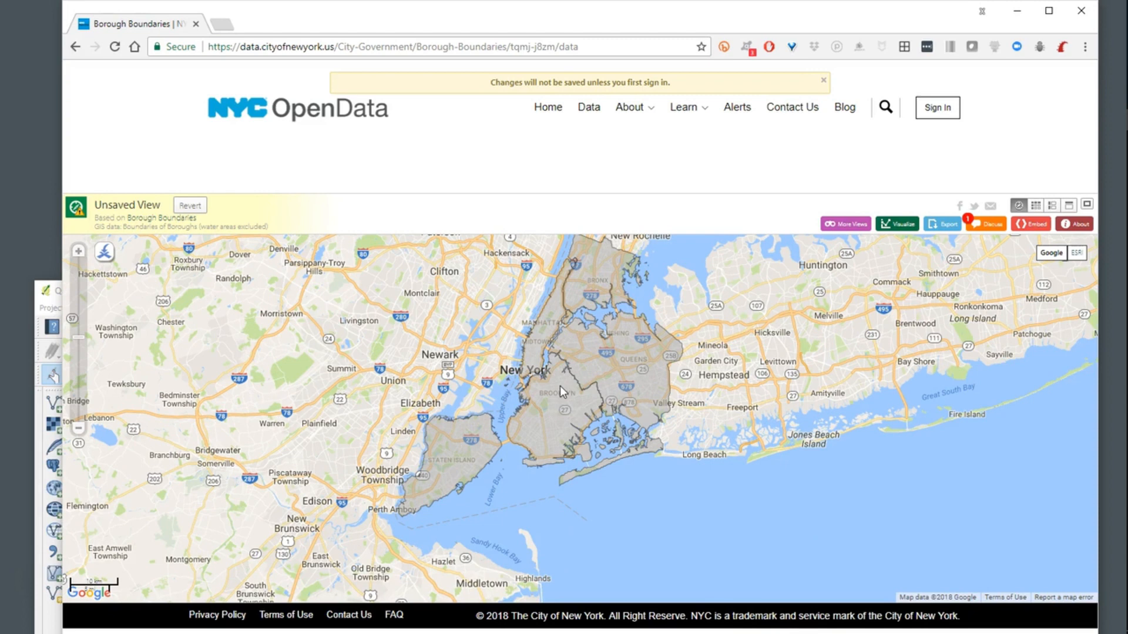
pyautogui.click(822, 81)
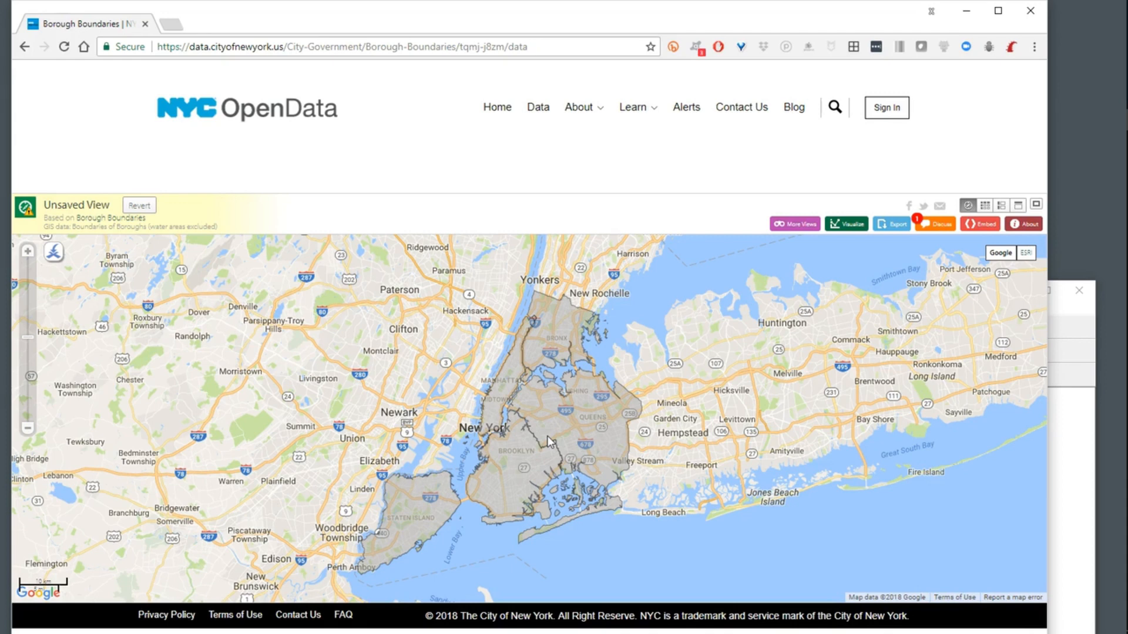
pyautogui.moveTo(1058, 465)
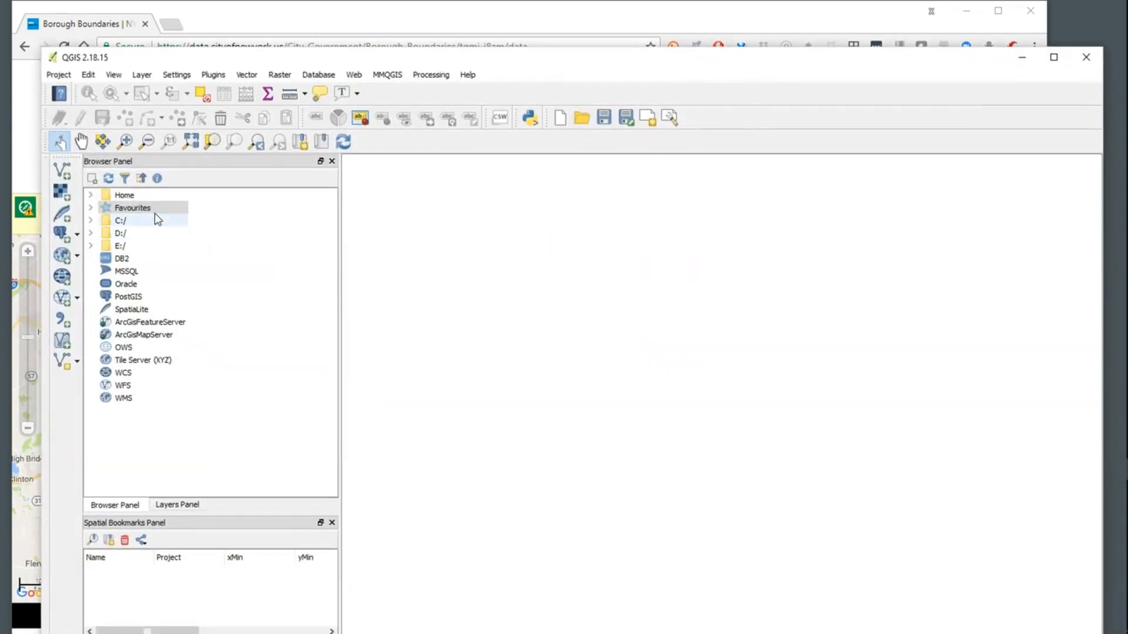
# Add north_arrow to Browser Favourites and expand it to show its data folders
pyautogui.rightClick(132, 208)
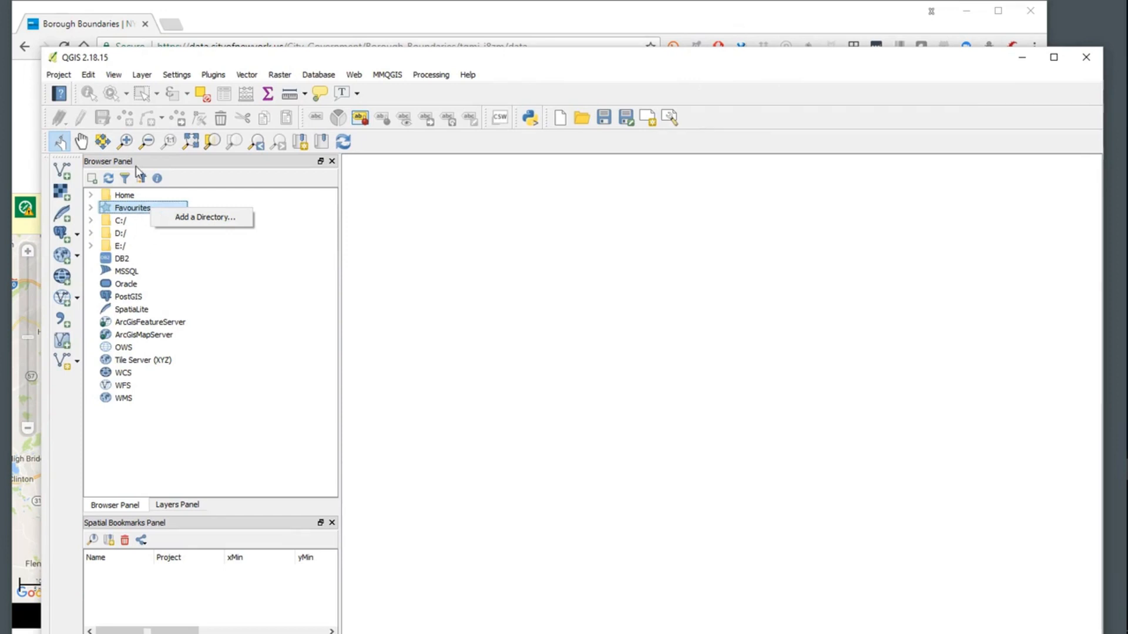
pyautogui.click(204, 218)
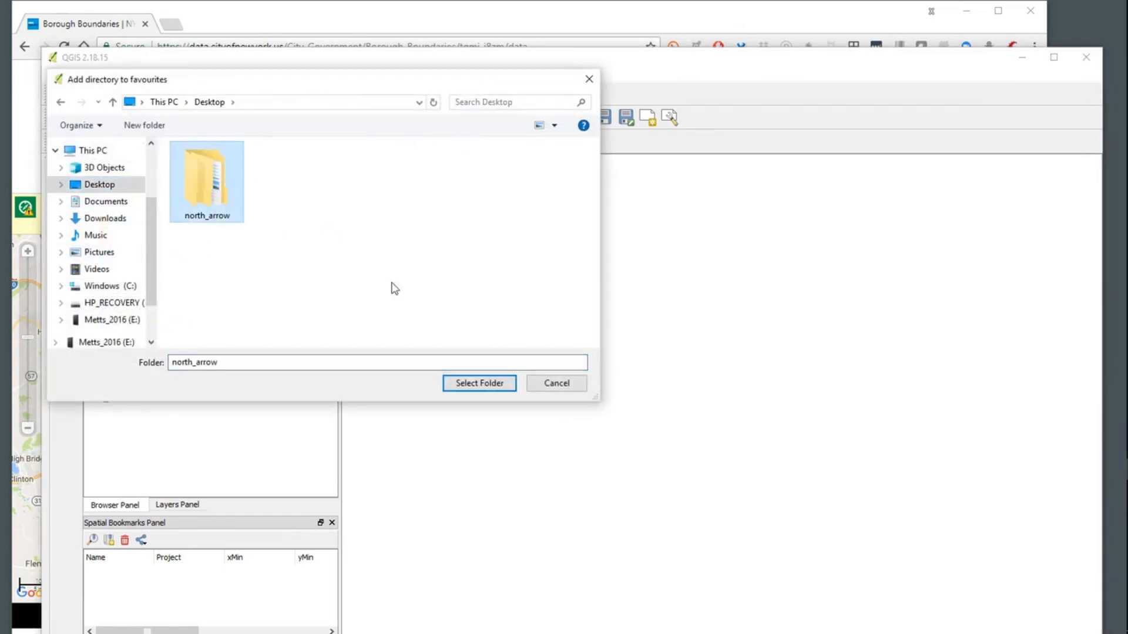
pyautogui.click(479, 382)
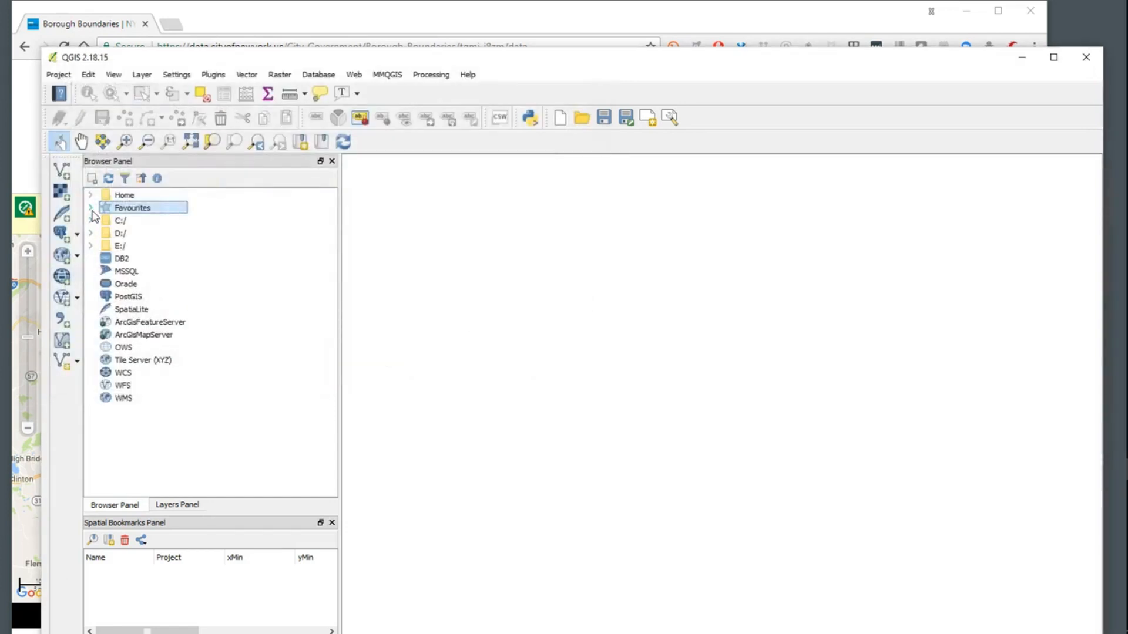
pyautogui.click(90, 208)
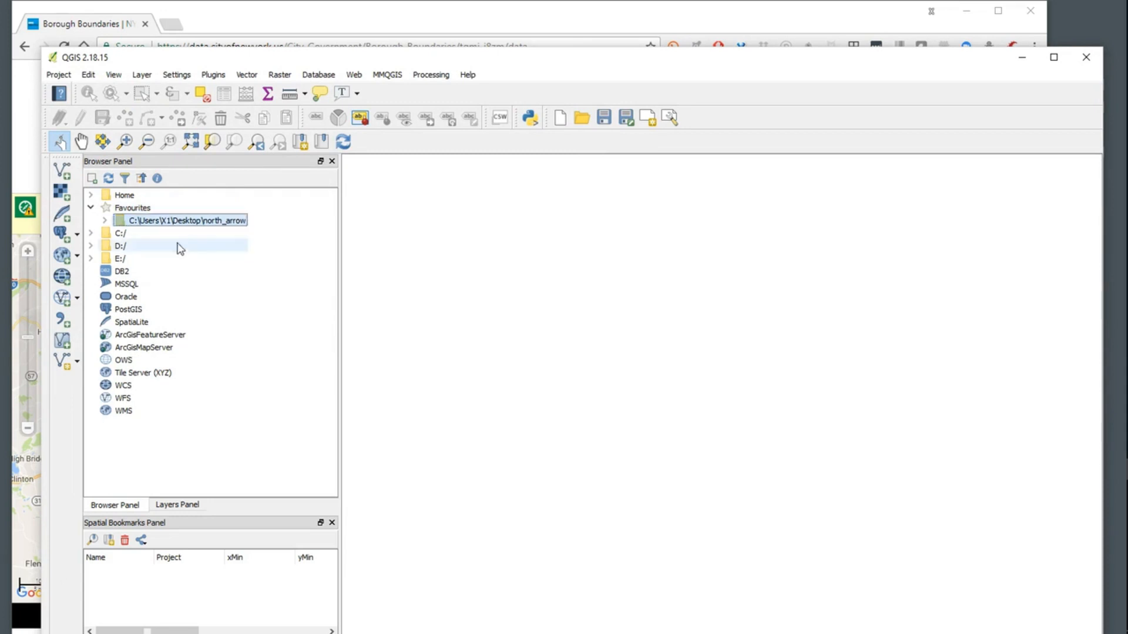
pyautogui.click(104, 220)
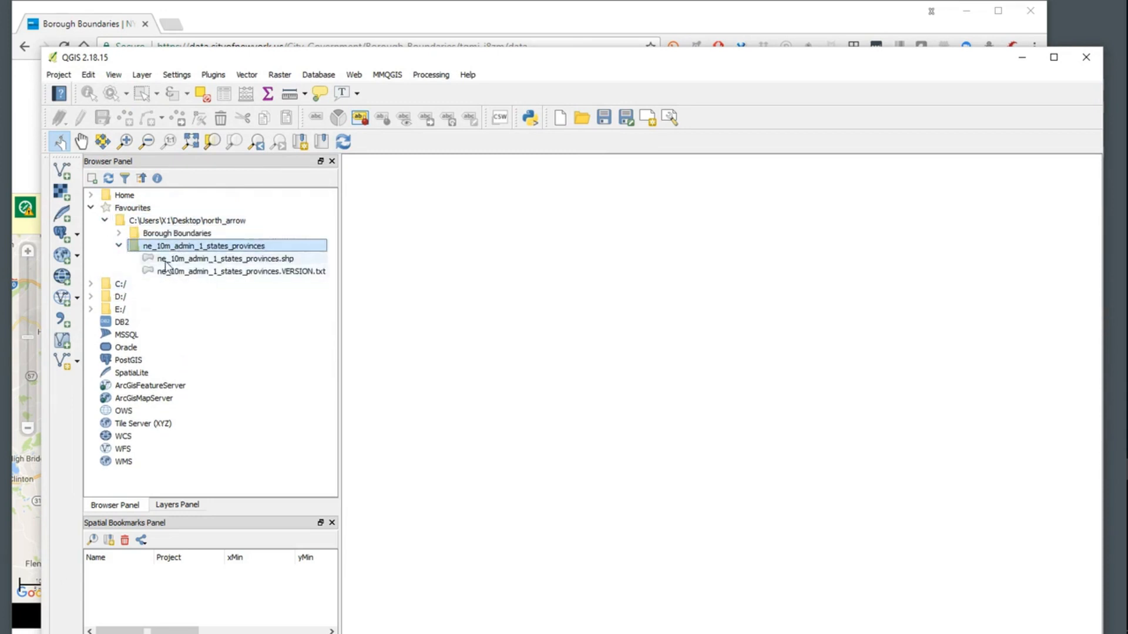
# Add ne_10m_admin_1_states_provinces.shp from the Browser Panel as a map layer
pyautogui.doubleClick(225, 258)
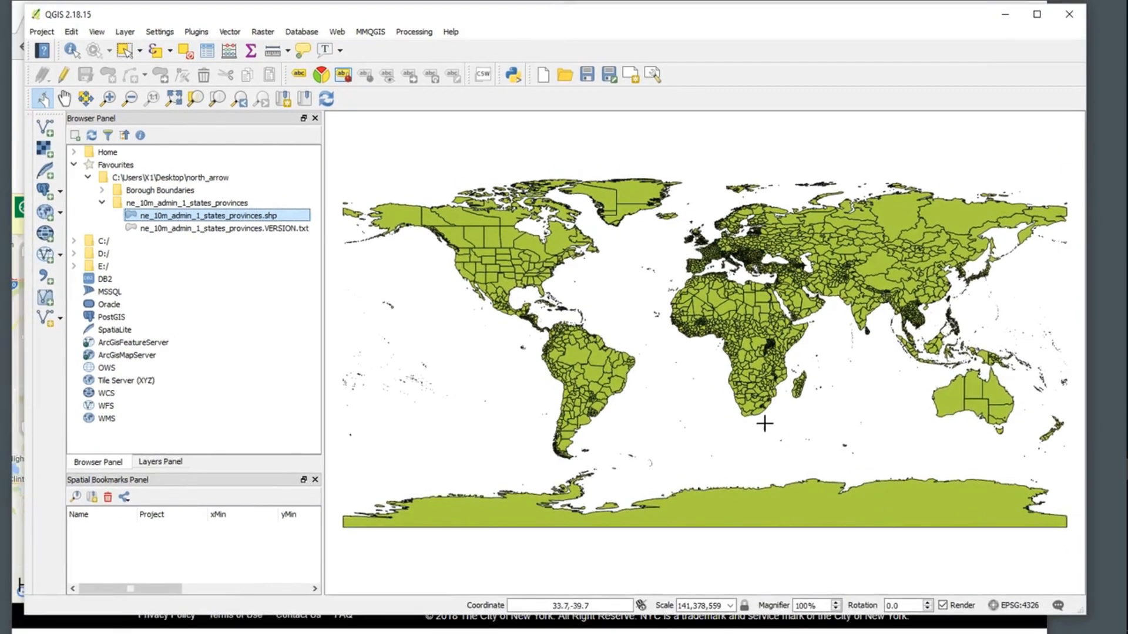
pyautogui.moveTo(817, 370)
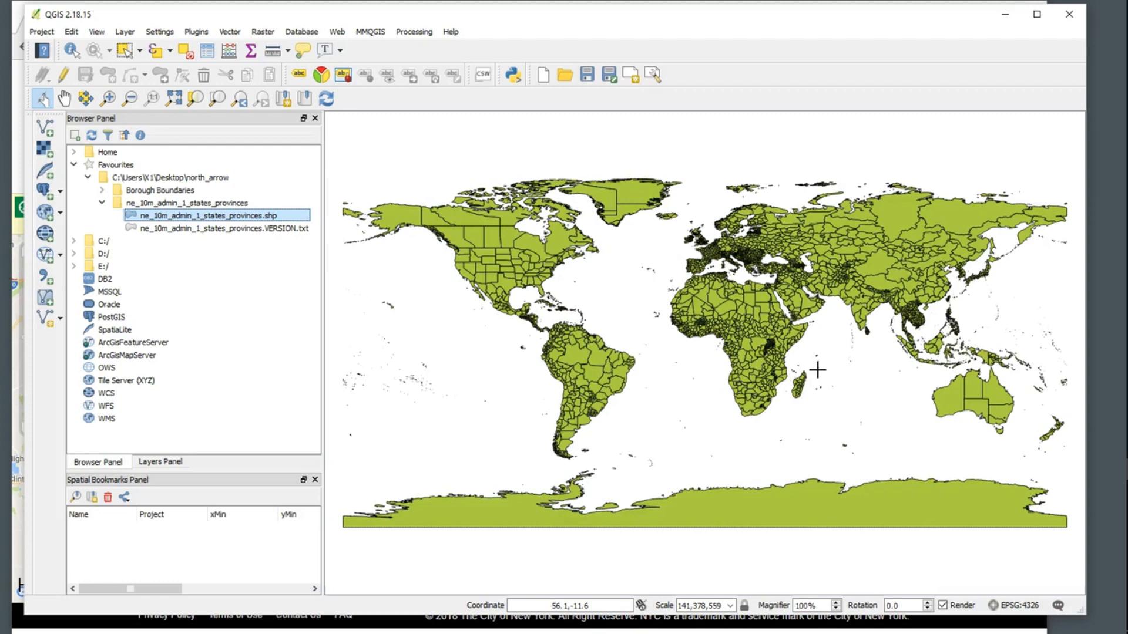
pyautogui.moveTo(765, 357)
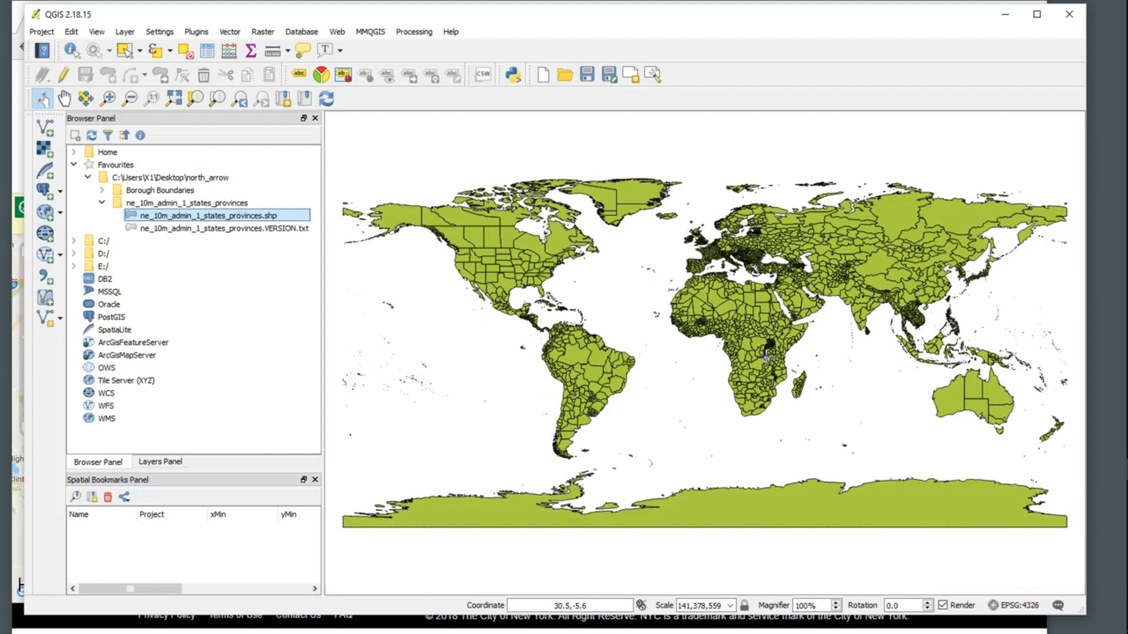
pyautogui.moveTo(872, 525)
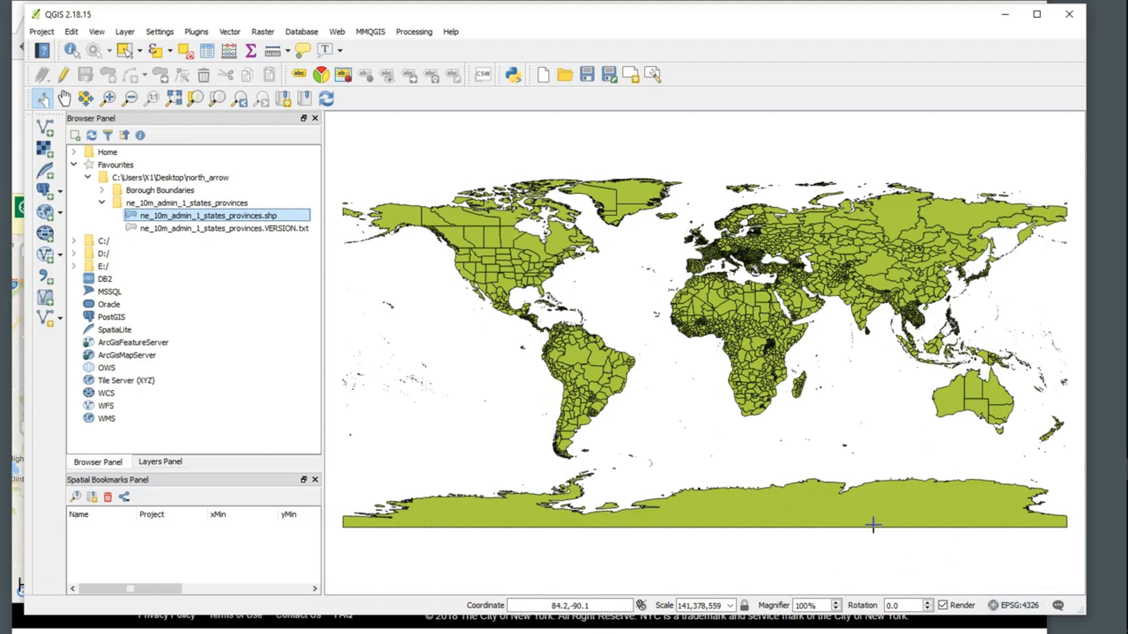
pyautogui.moveTo(474, 481)
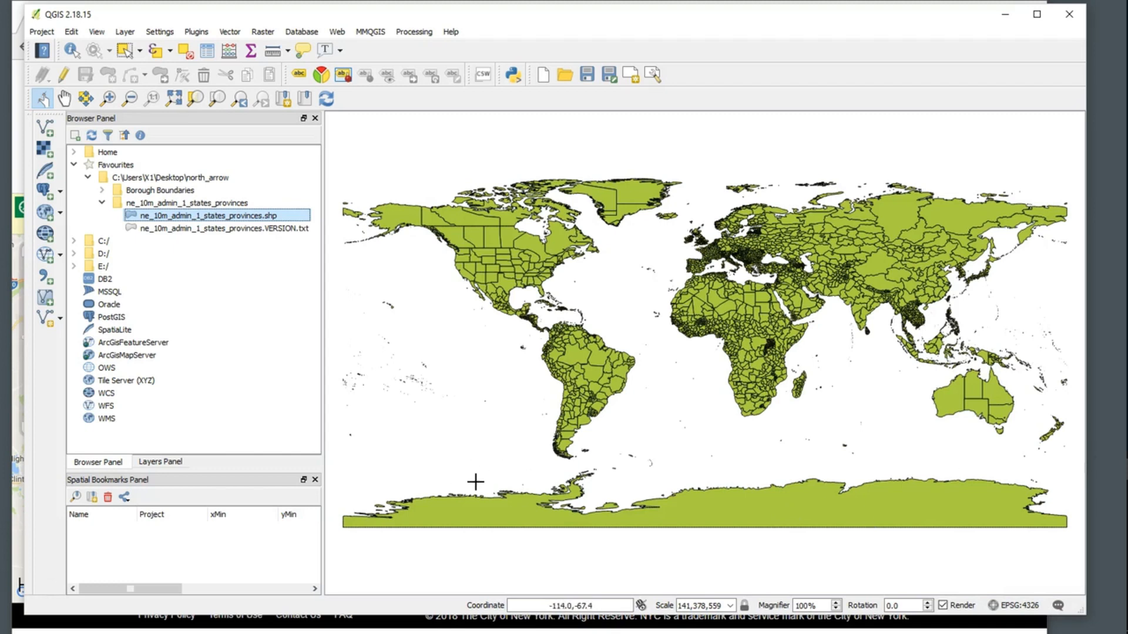
pyautogui.moveTo(756, 216)
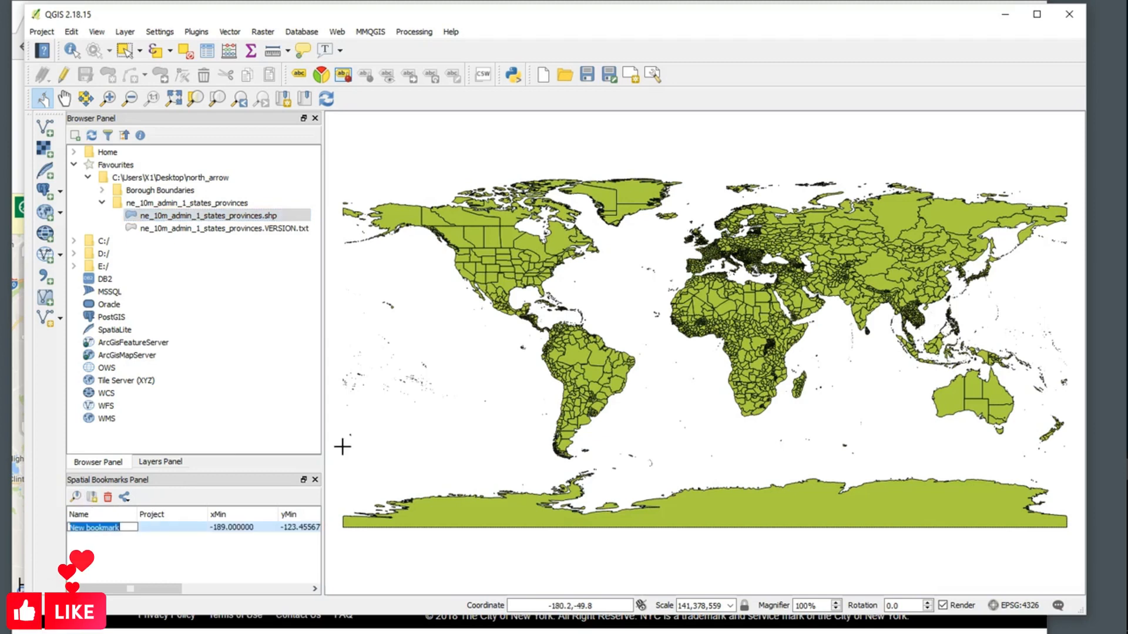
# Name the new bookmark 'large-scale' and select the Borough Boundaries data file in the Browser
pyautogui.write('large-scale')
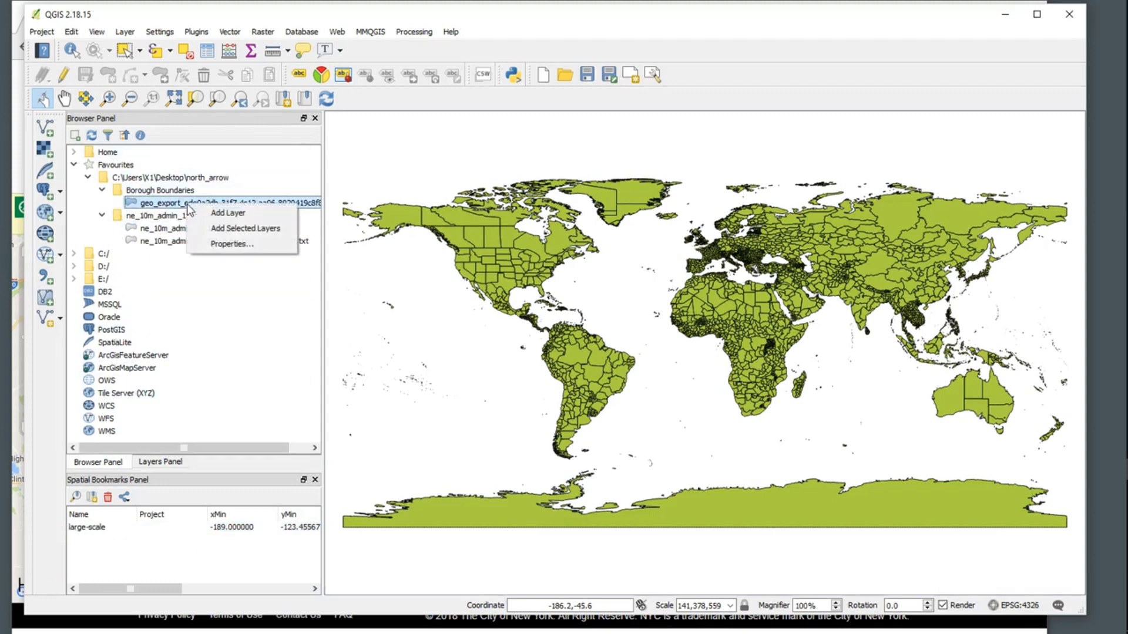
pyautogui.click(112, 329)
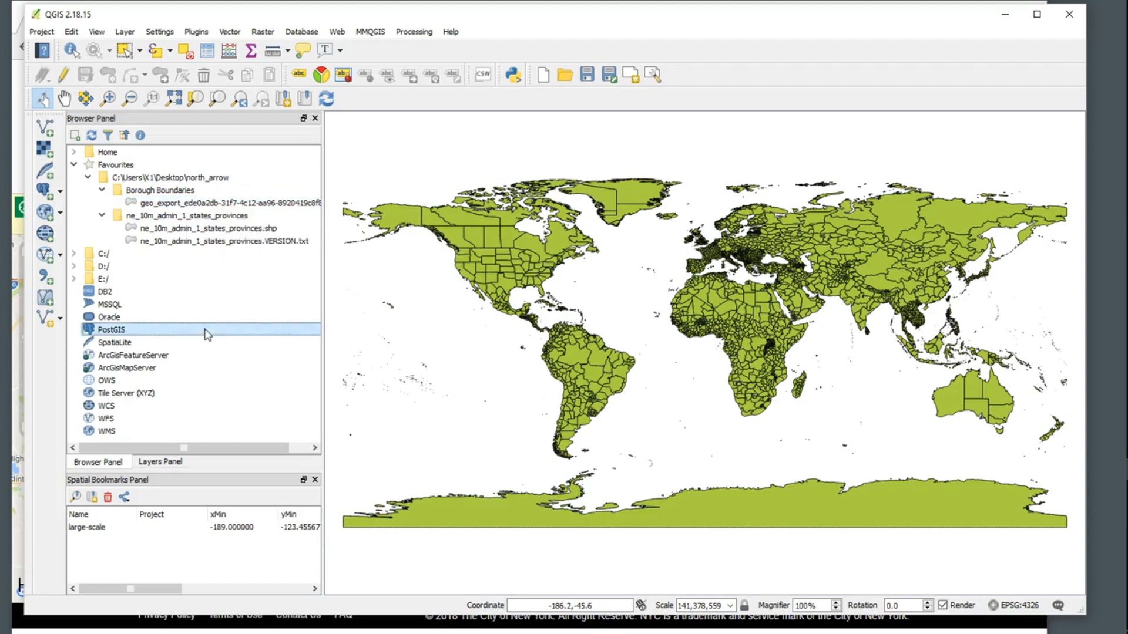
pyautogui.click(160, 462)
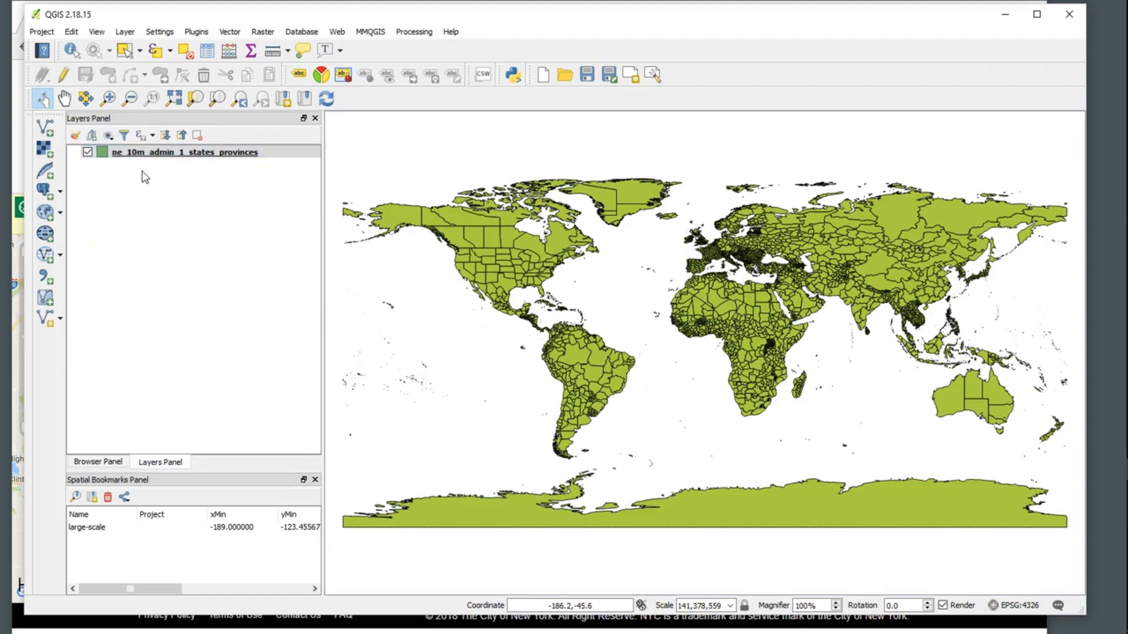
pyautogui.click(98, 461)
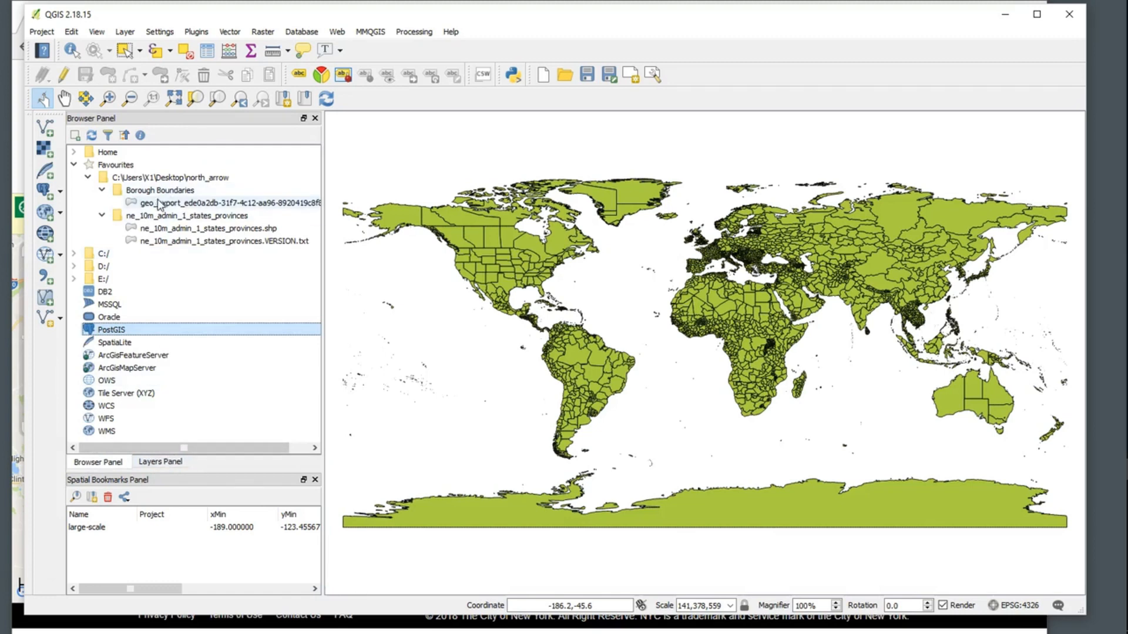
pyautogui.click(230, 202)
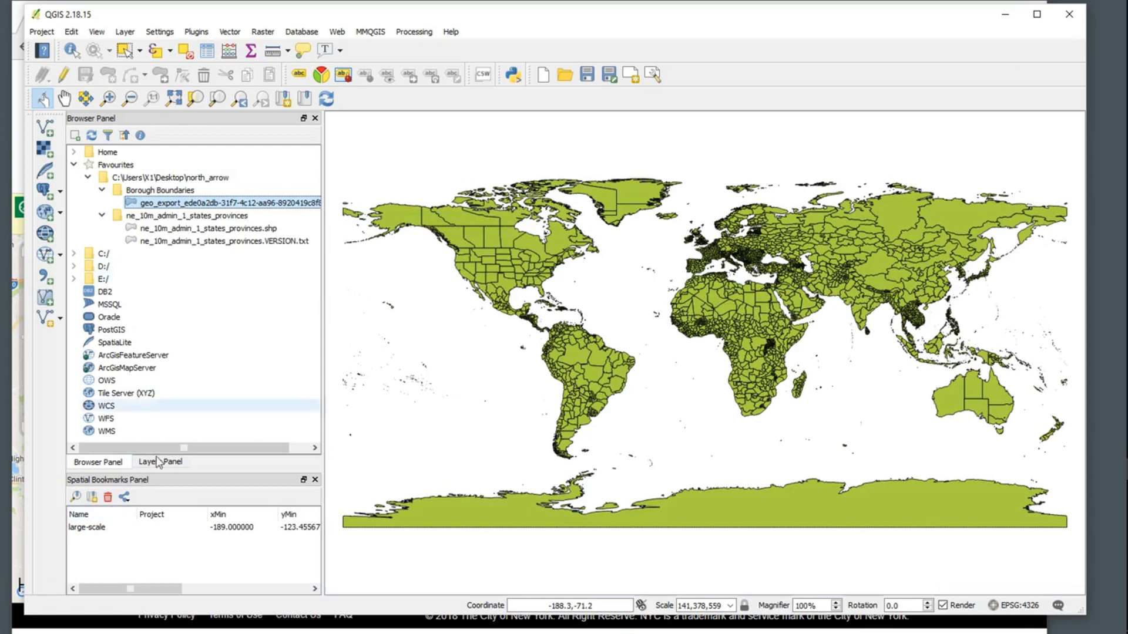
# Switch from the Browser to the Layers Panel to view loaded layers
pyautogui.click(160, 462)
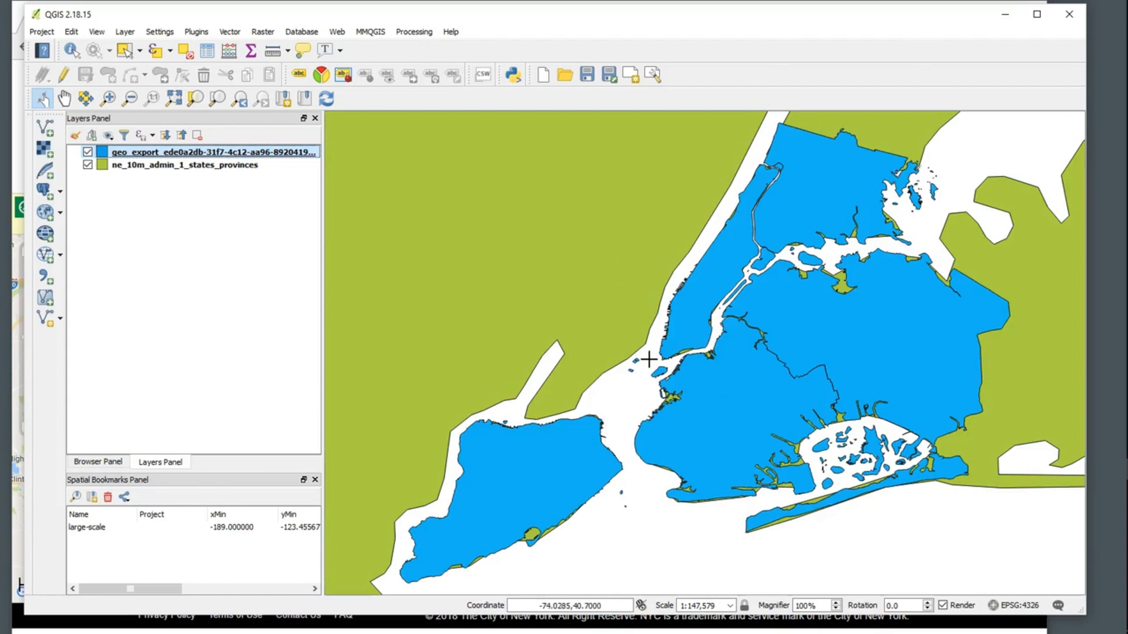
pyautogui.moveTo(635, 416)
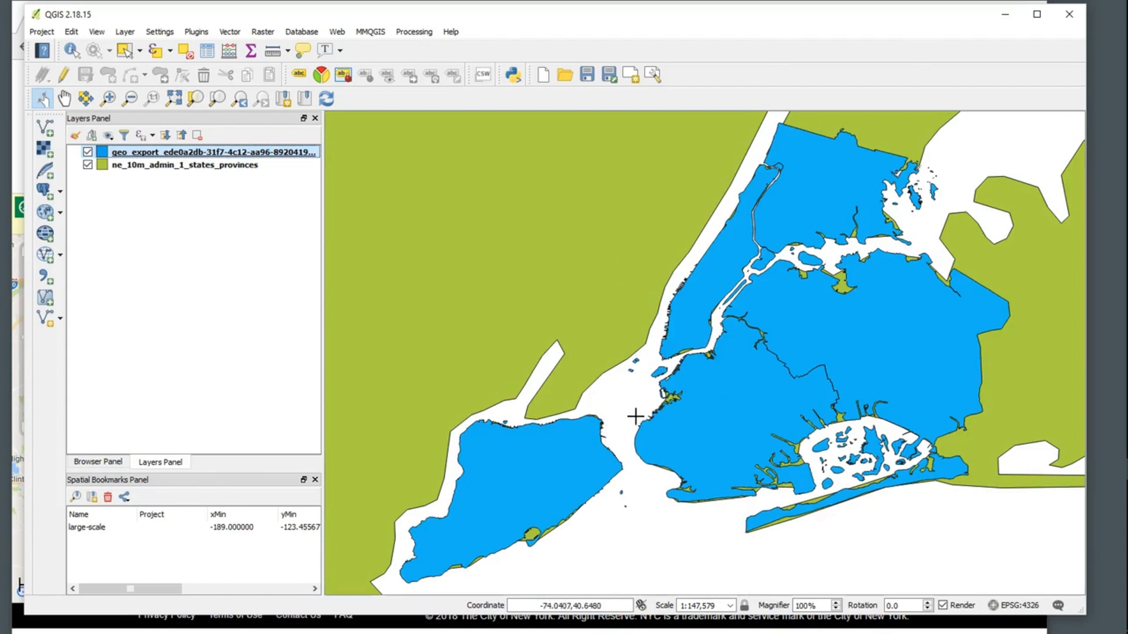
pyautogui.moveTo(650, 412)
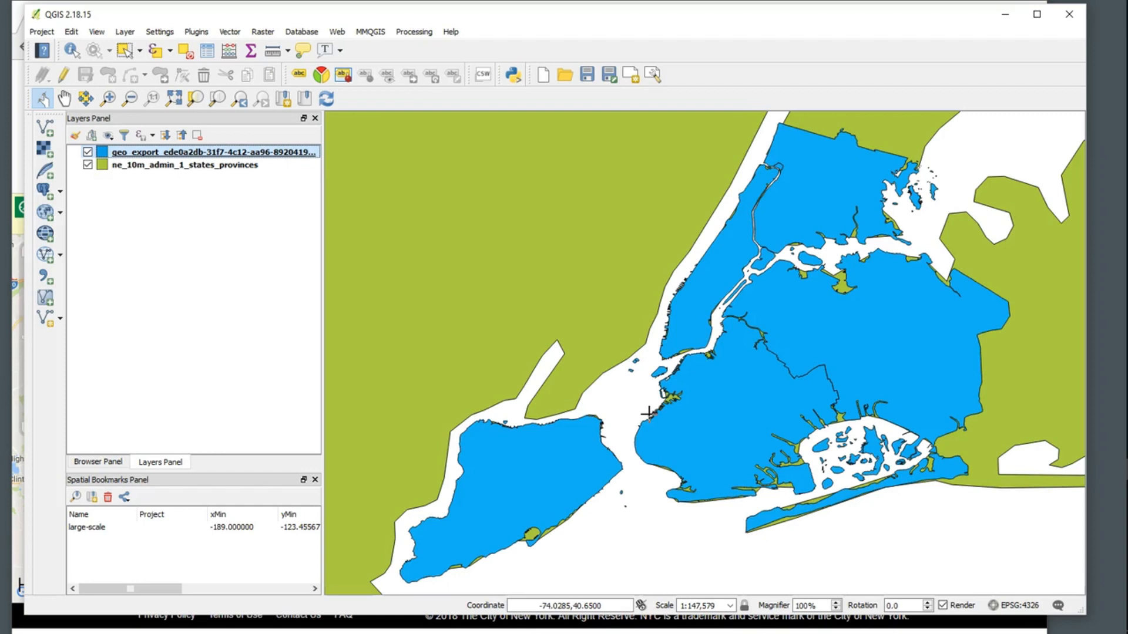
pyautogui.moveTo(555, 352)
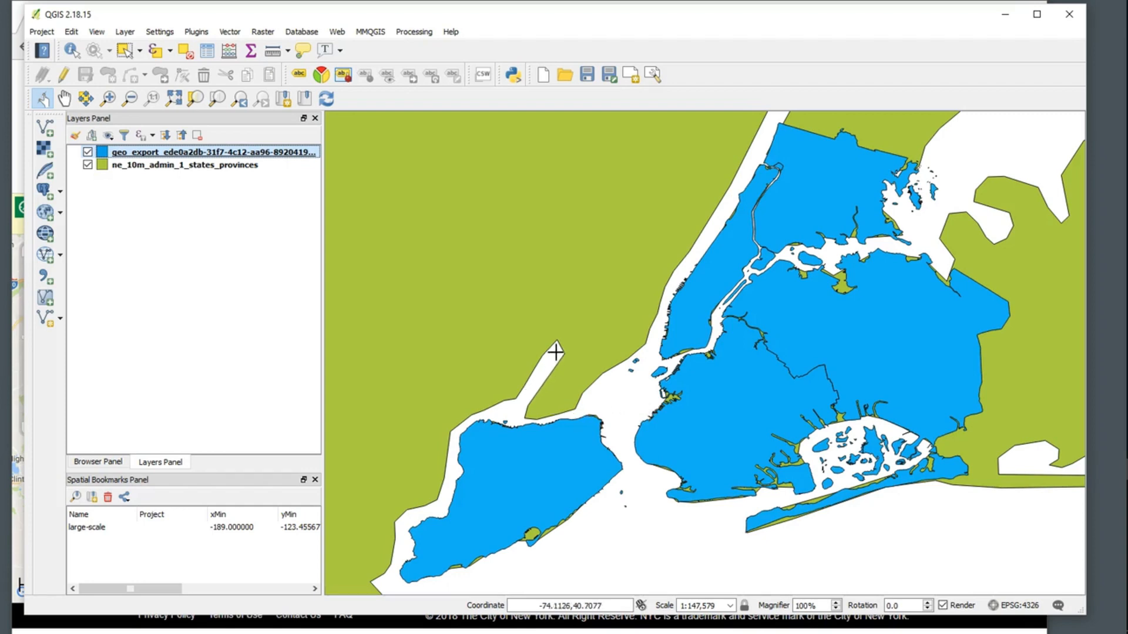
pyautogui.moveTo(559, 340)
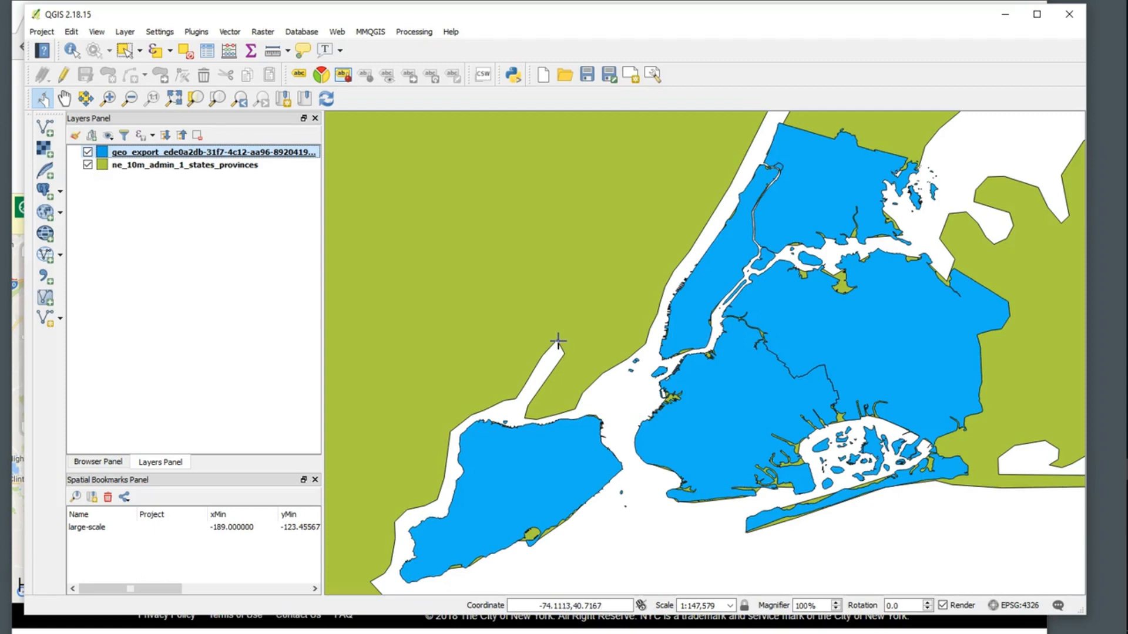
pyautogui.moveTo(689, 323)
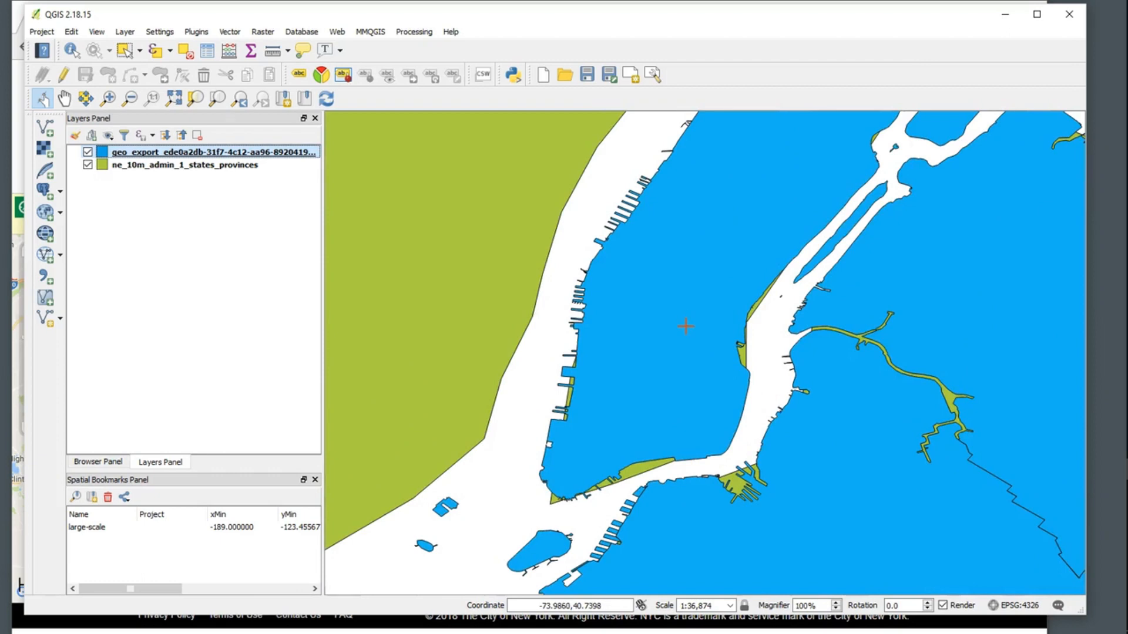
pyautogui.moveTo(594, 357)
pyautogui.write('nyc_large_scale')
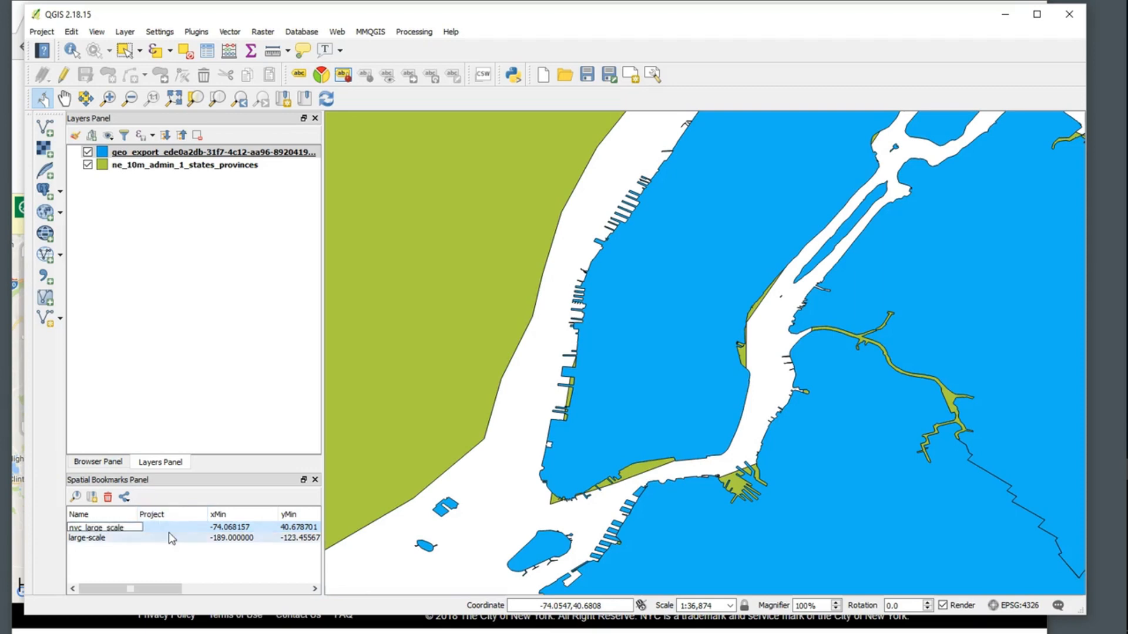
pyautogui.click(86, 538)
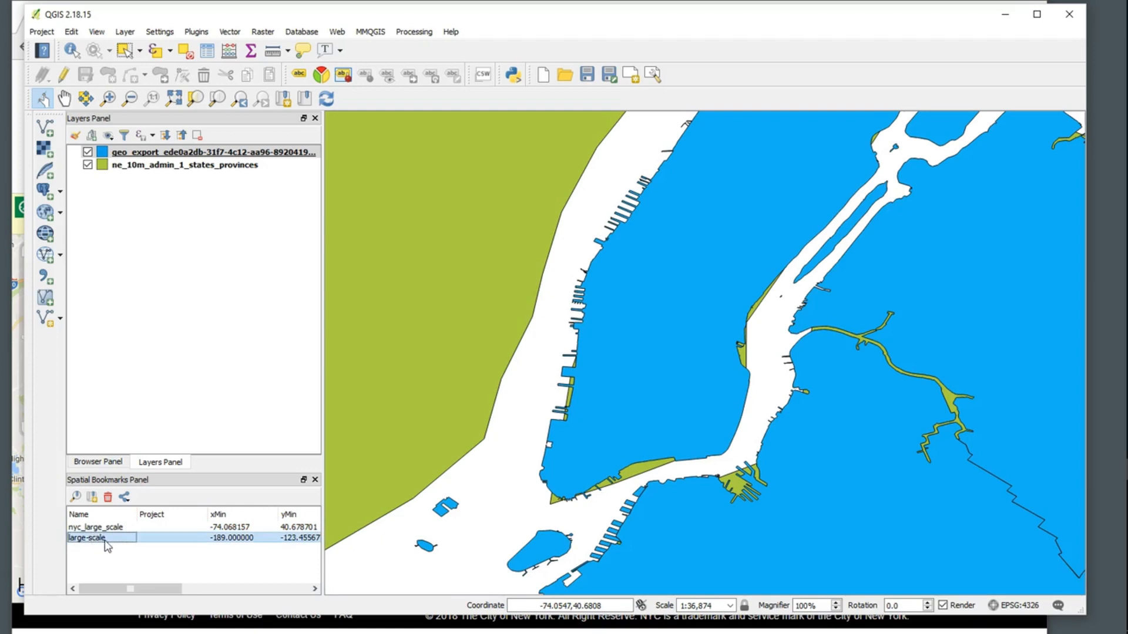
pyautogui.doubleClick(86, 538)
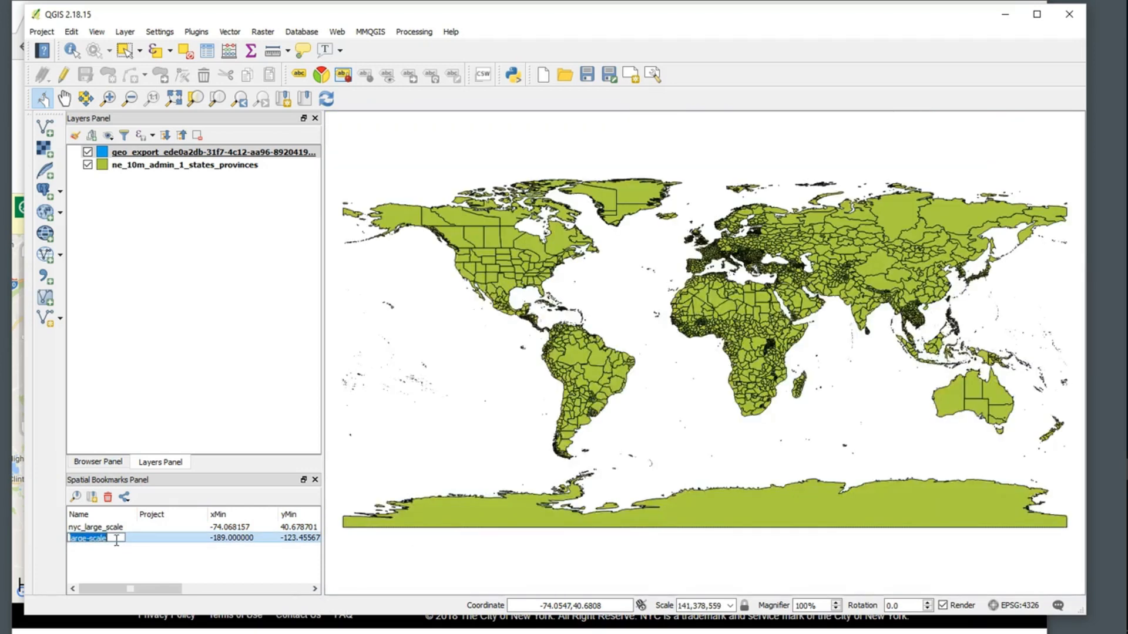
pyautogui.write('small_')
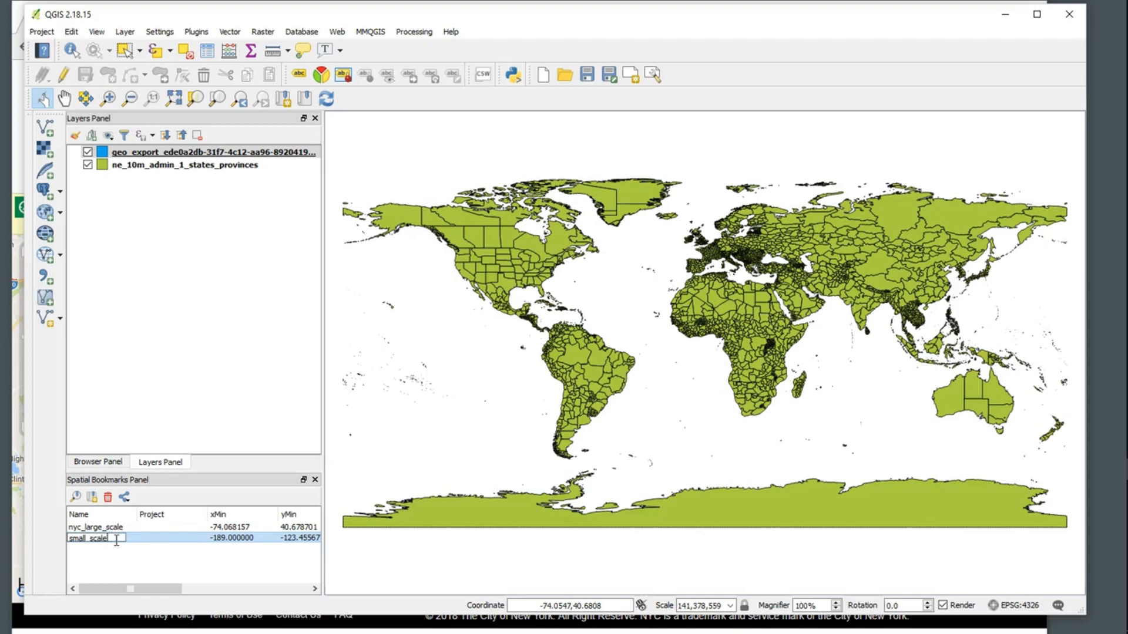
pyautogui.doubleClick(96, 527)
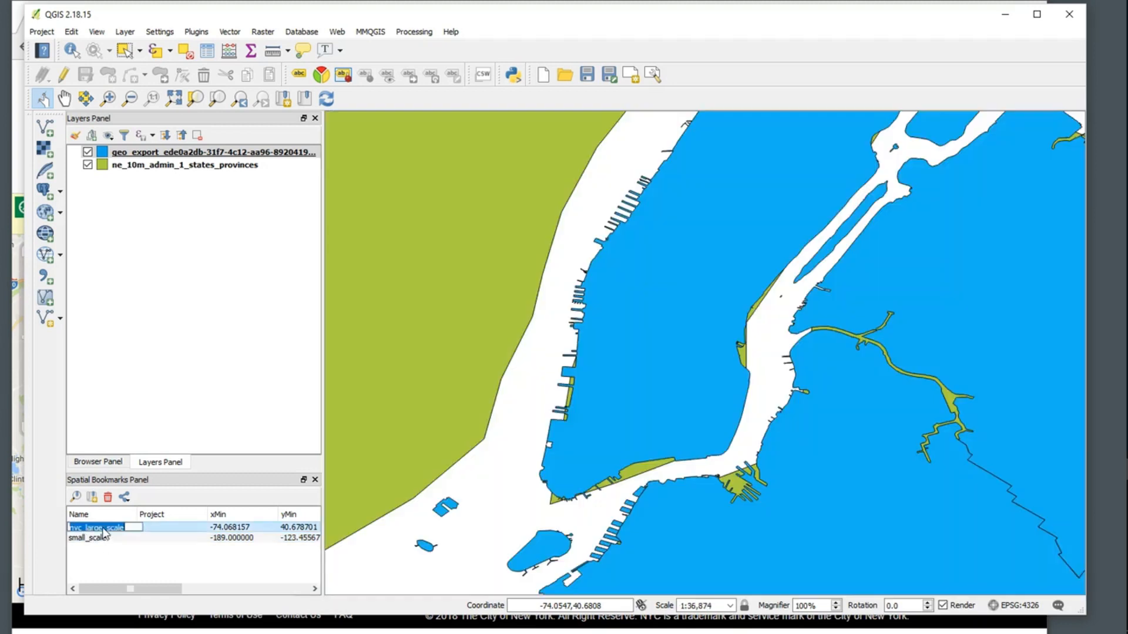
pyautogui.doubleClick(89, 538)
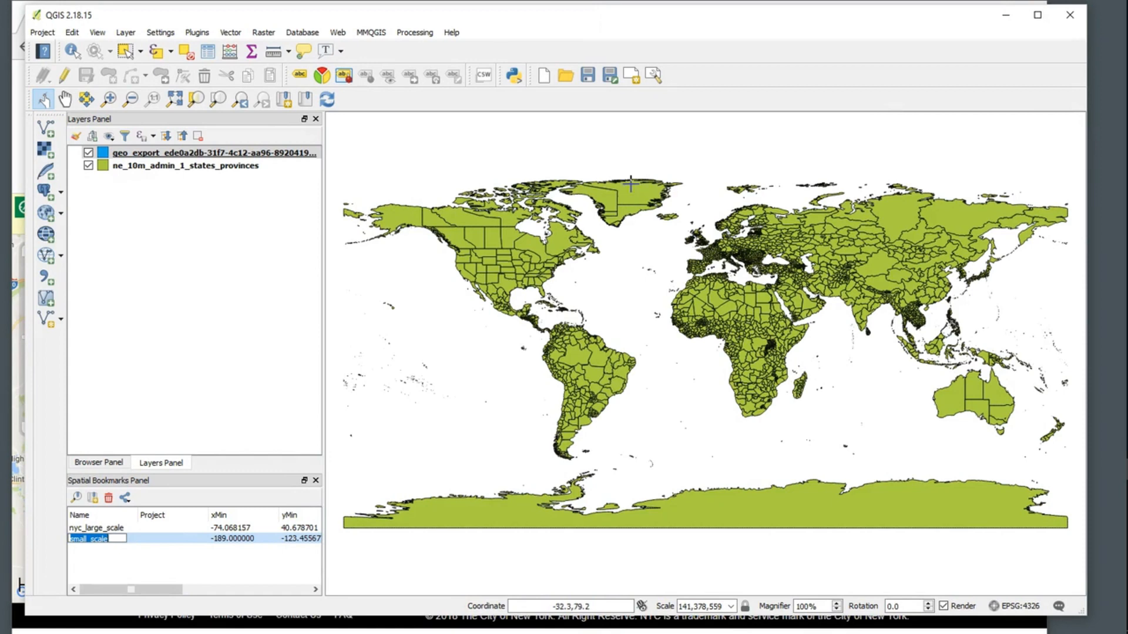
pyautogui.moveTo(635, 122)
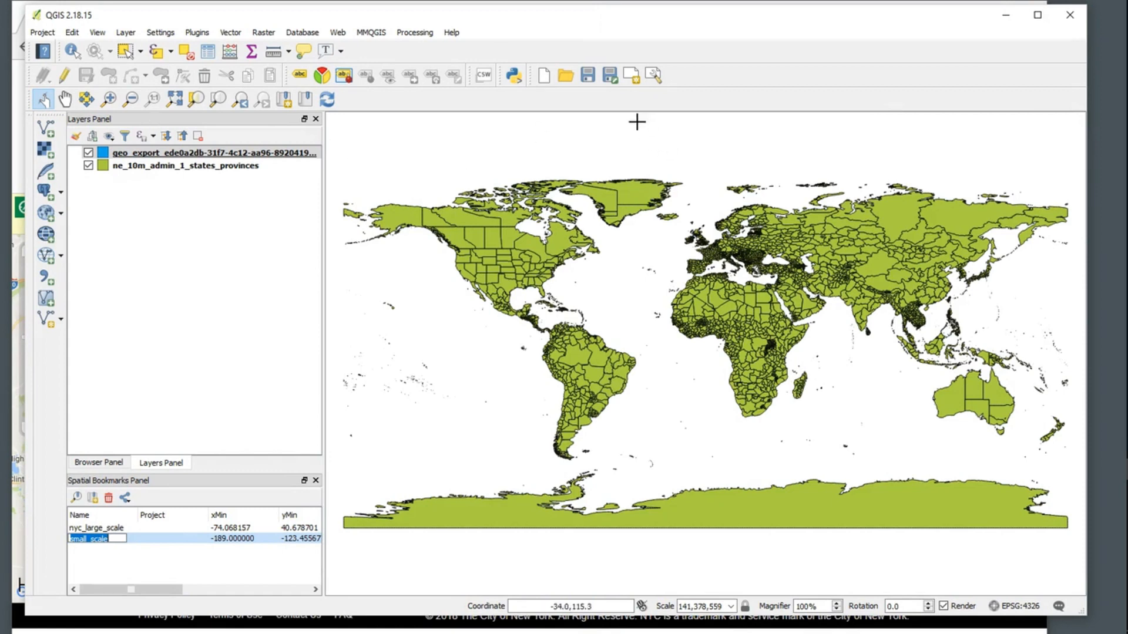
pyautogui.moveTo(630, 74)
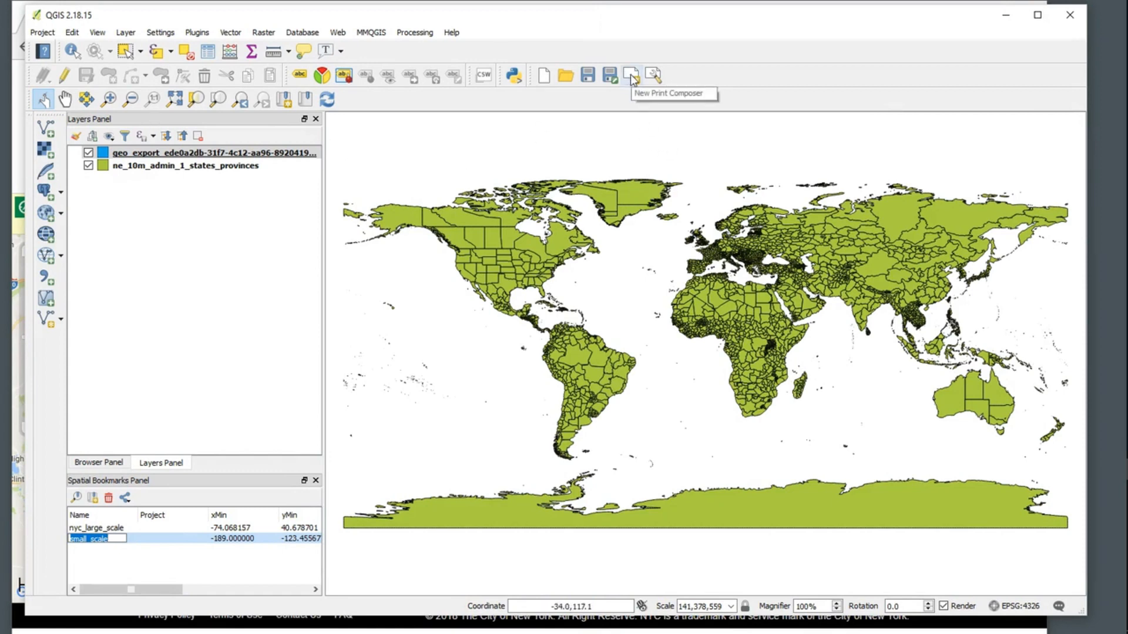
# Save the project as NA_test in the north_arrow folder
pyautogui.click(42, 33)
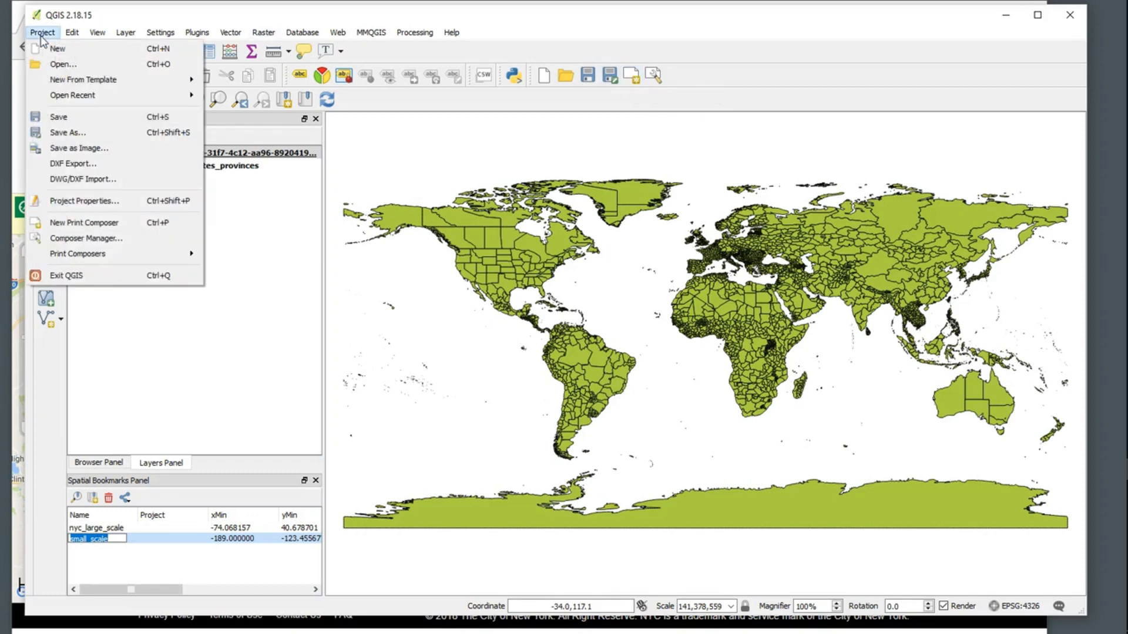
pyautogui.click(67, 132)
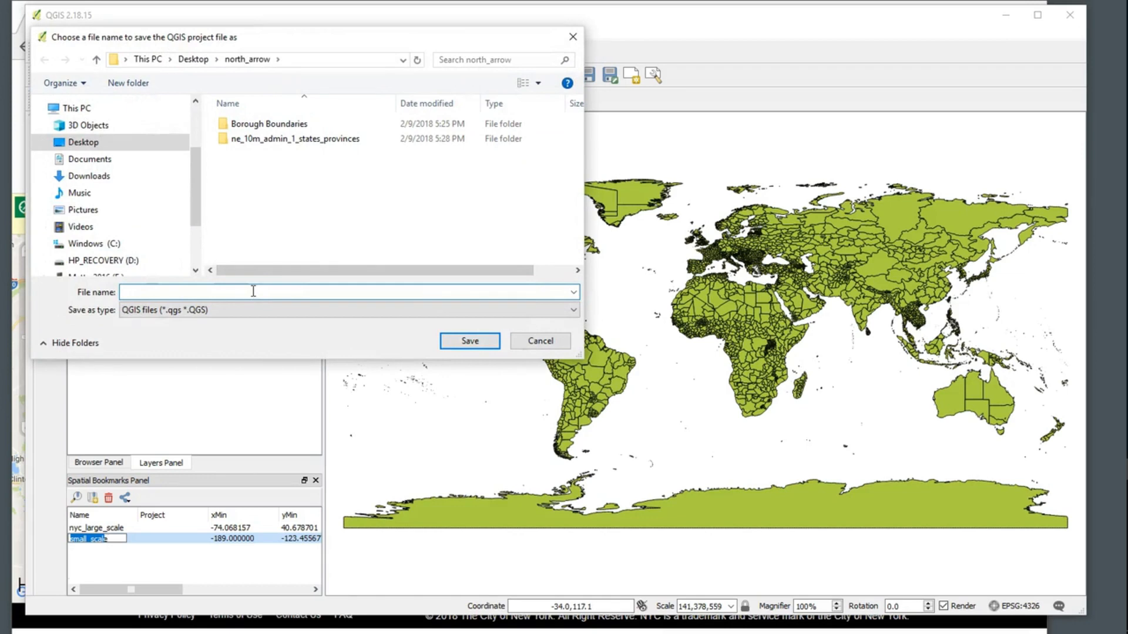
pyautogui.write('NA')
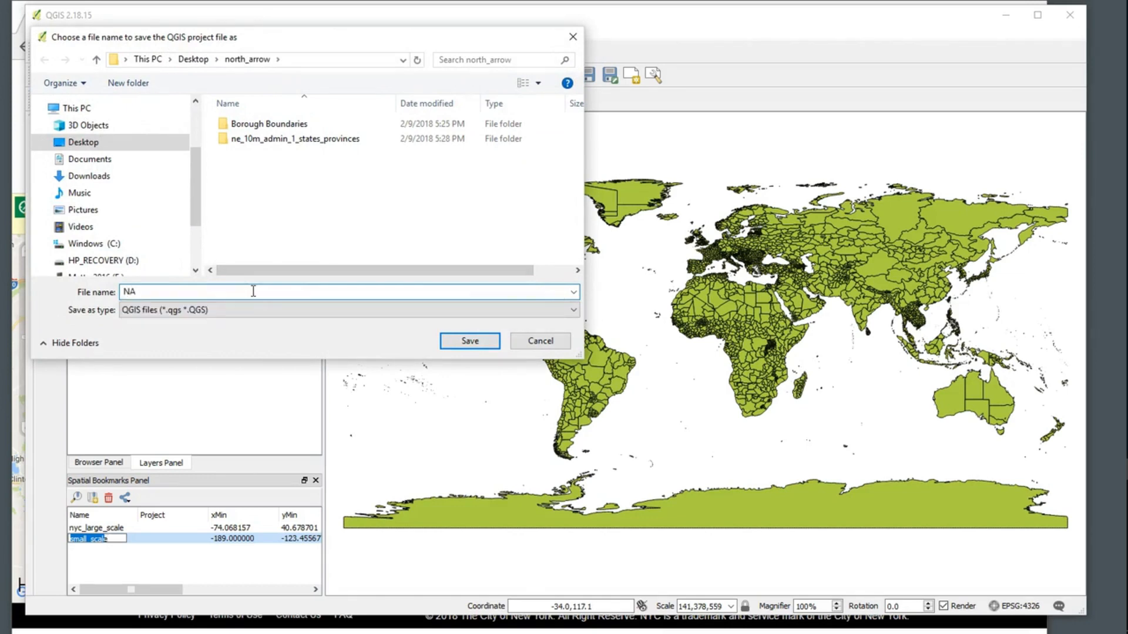
pyautogui.click(468, 340)
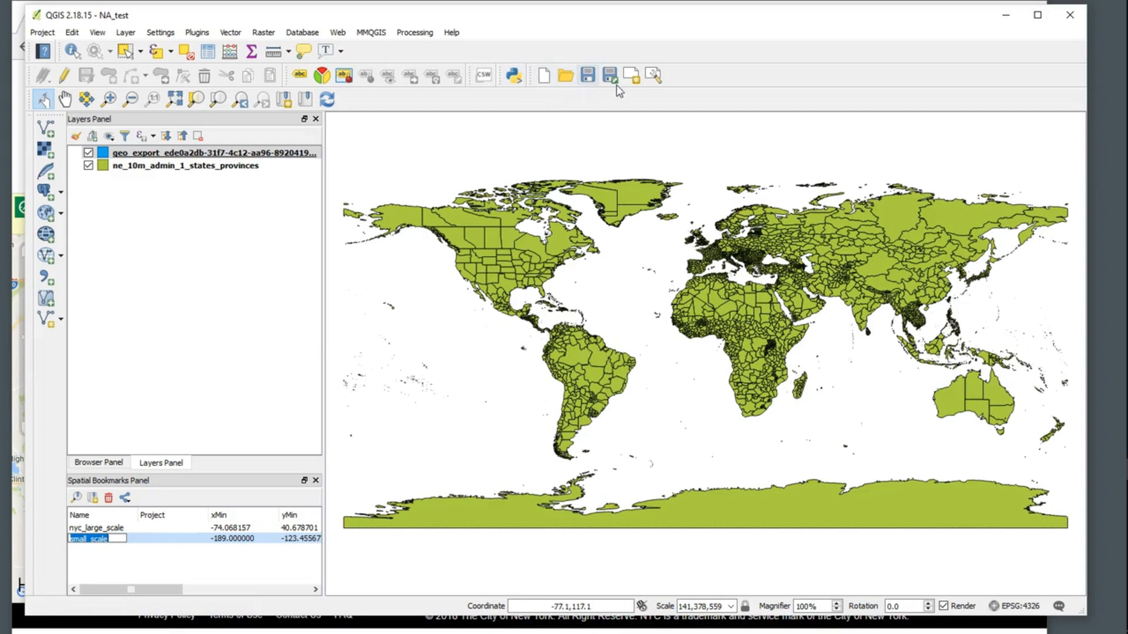
pyautogui.click(631, 74)
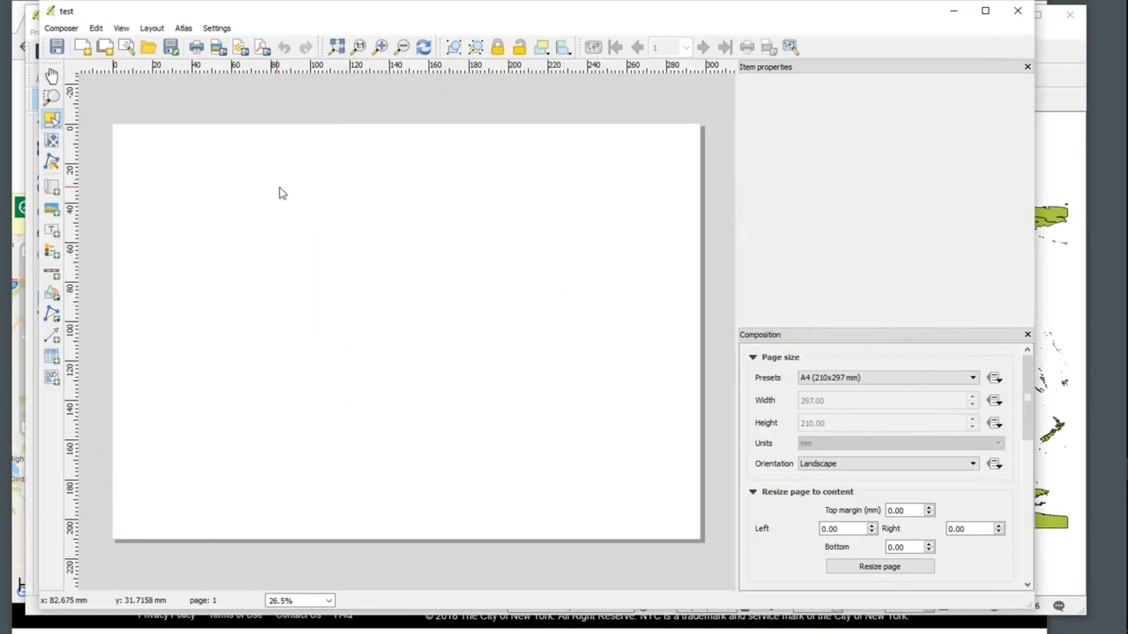
pyautogui.moveTo(654, 243)
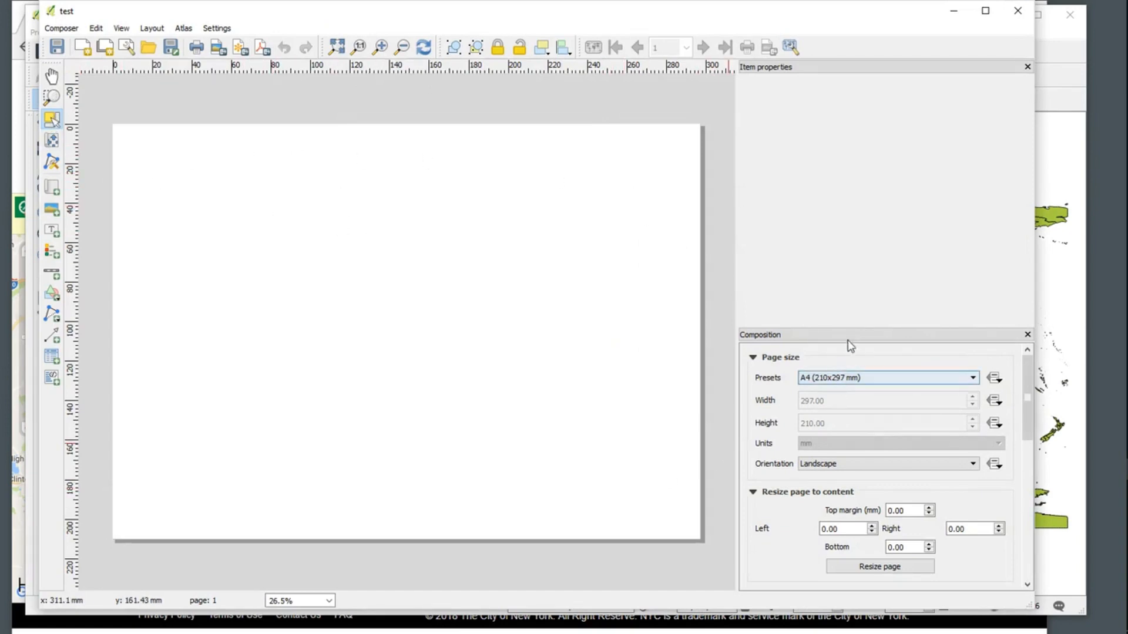
# Draw a map item showing the world provinces across the top of the test composer page
pyautogui.scroll(-3)
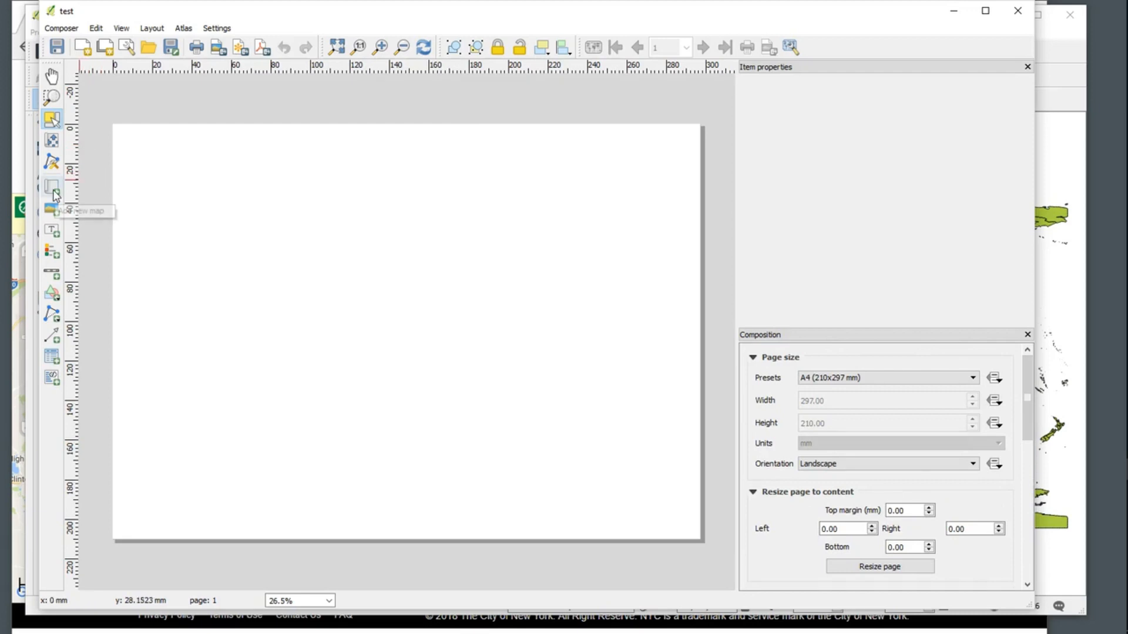
pyautogui.click(51, 186)
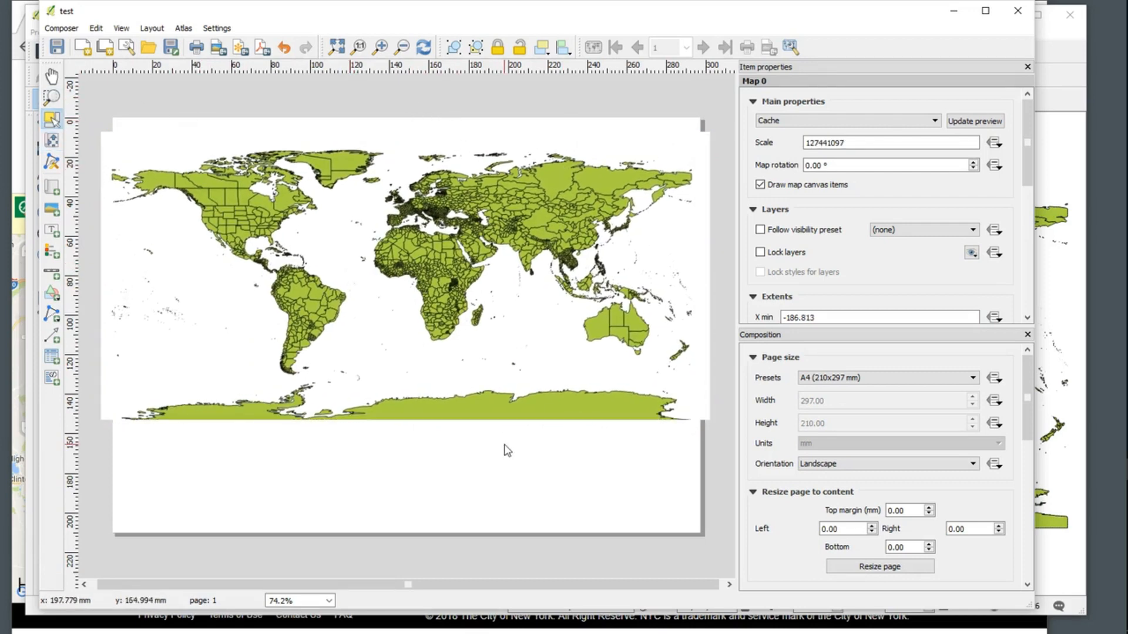
pyautogui.moveTo(561, 324)
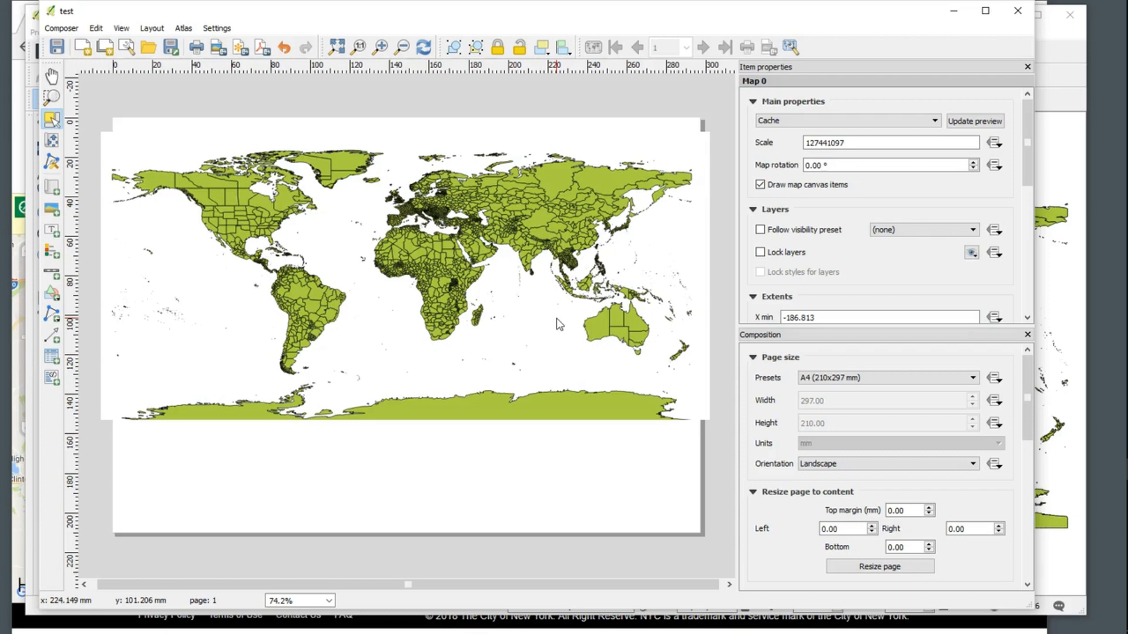
pyautogui.click(560, 325)
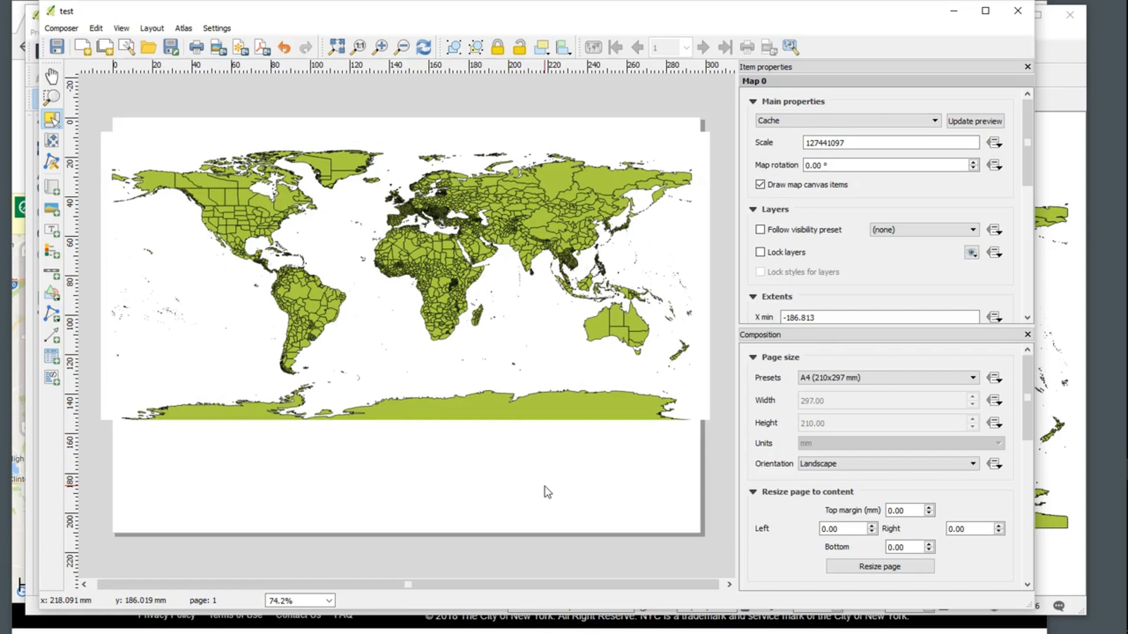
pyautogui.moveTo(475, 307)
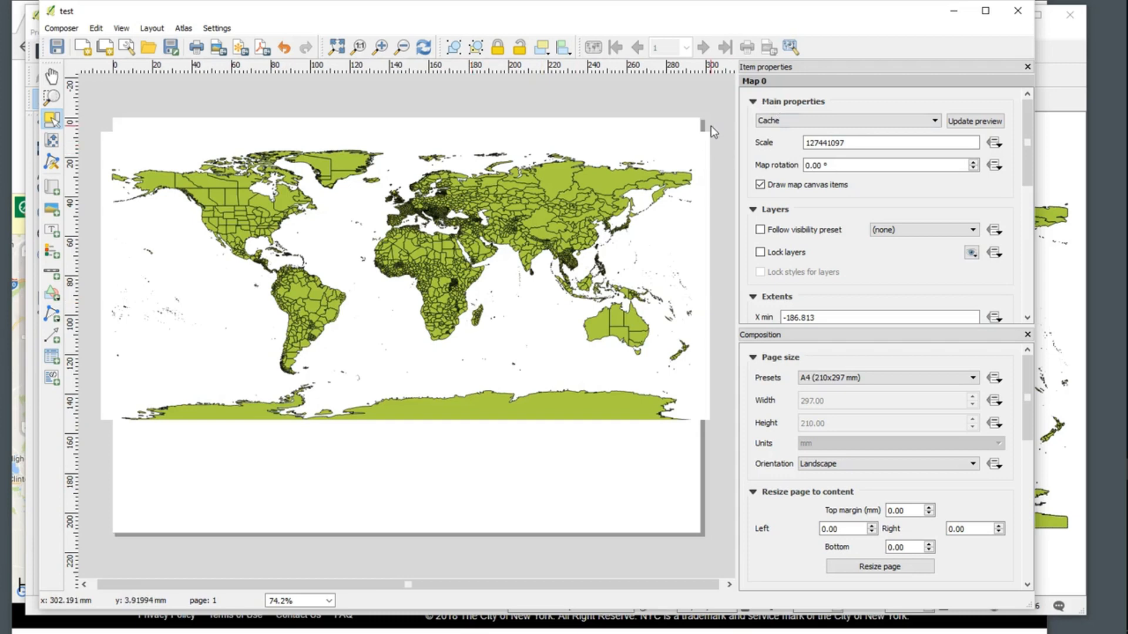
pyautogui.moveTo(252, 206)
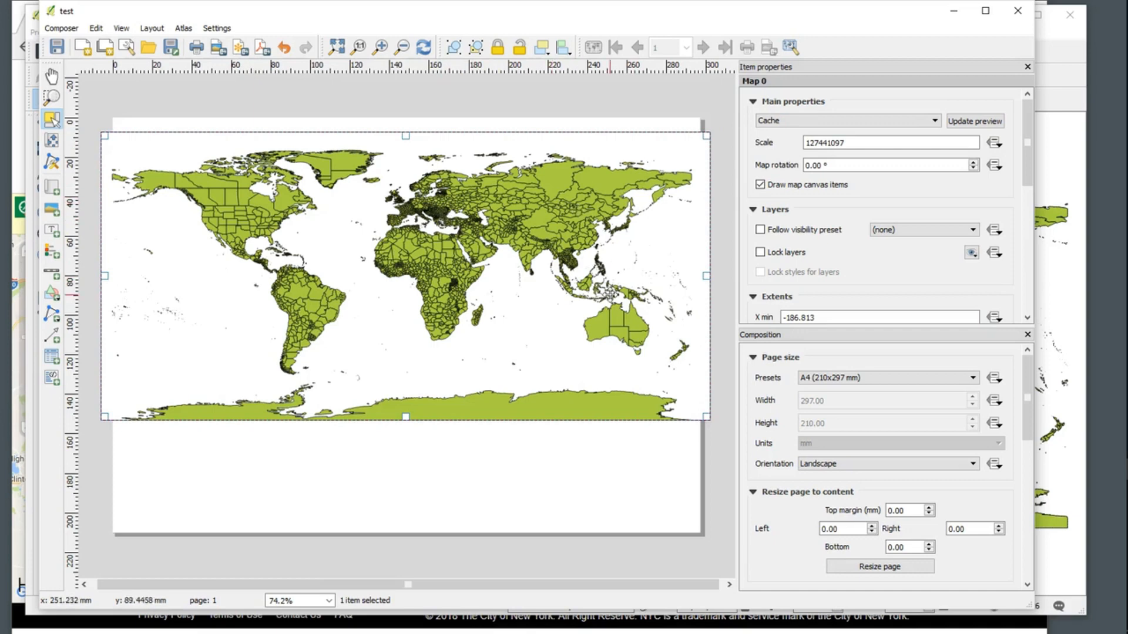
pyautogui.moveTo(781, 92)
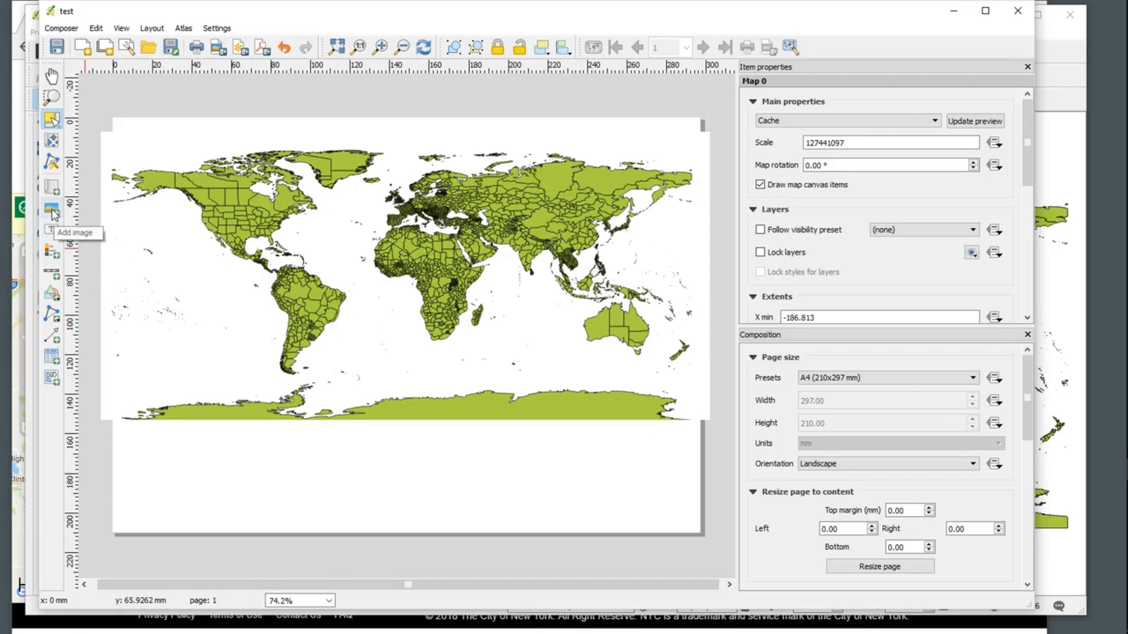
pyautogui.moveTo(487, 374); pyautogui.dragTo(575, 488)
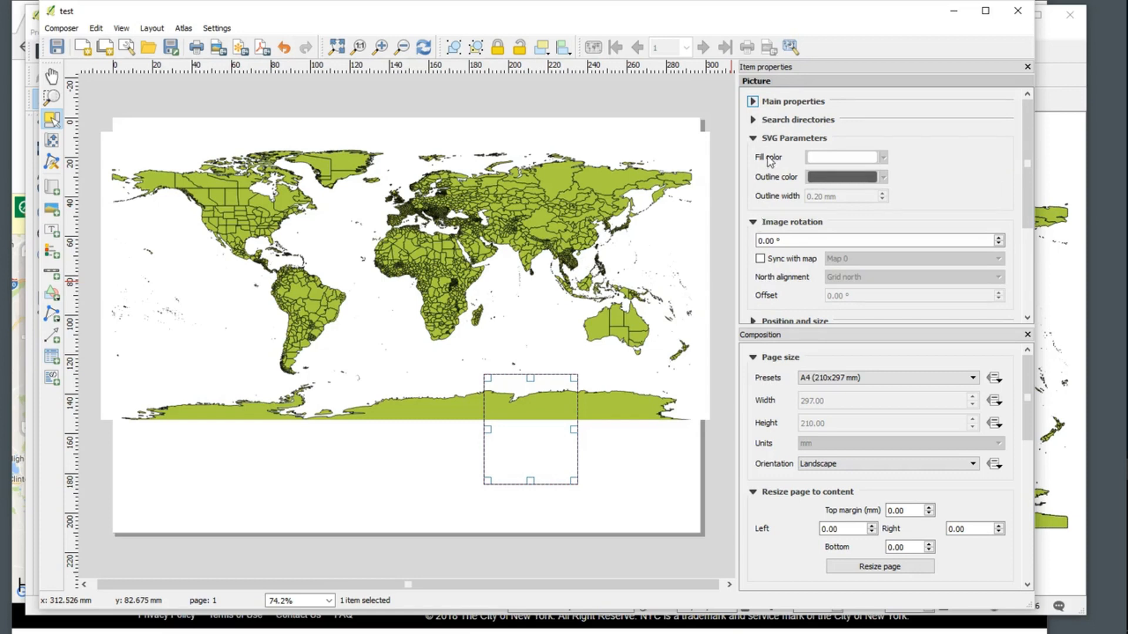
pyautogui.click(752, 138)
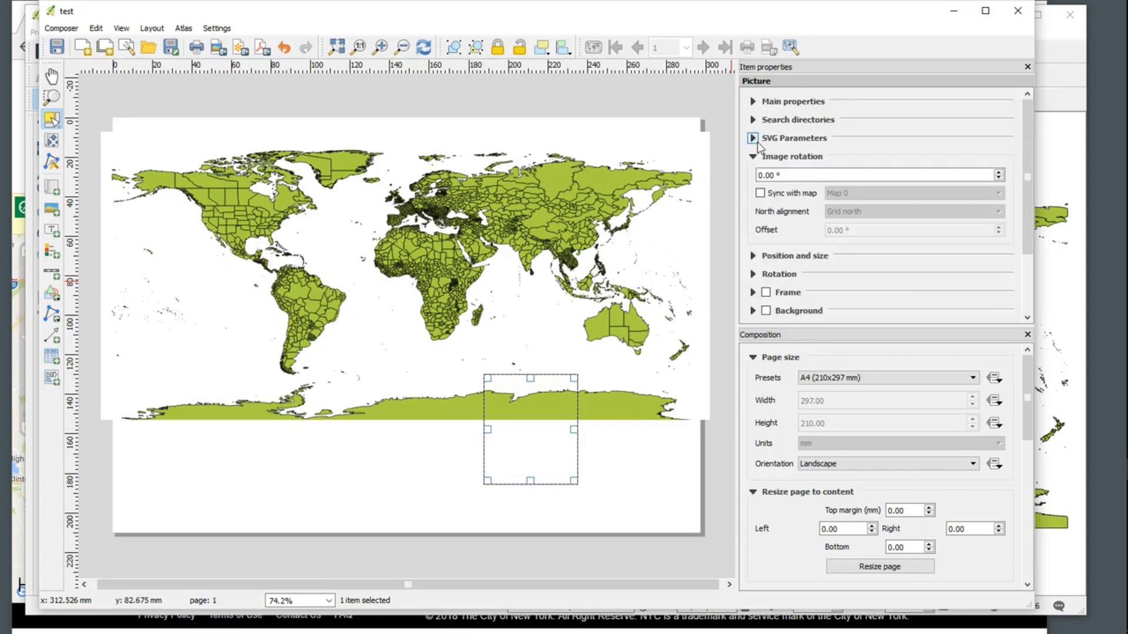
pyautogui.click(753, 138)
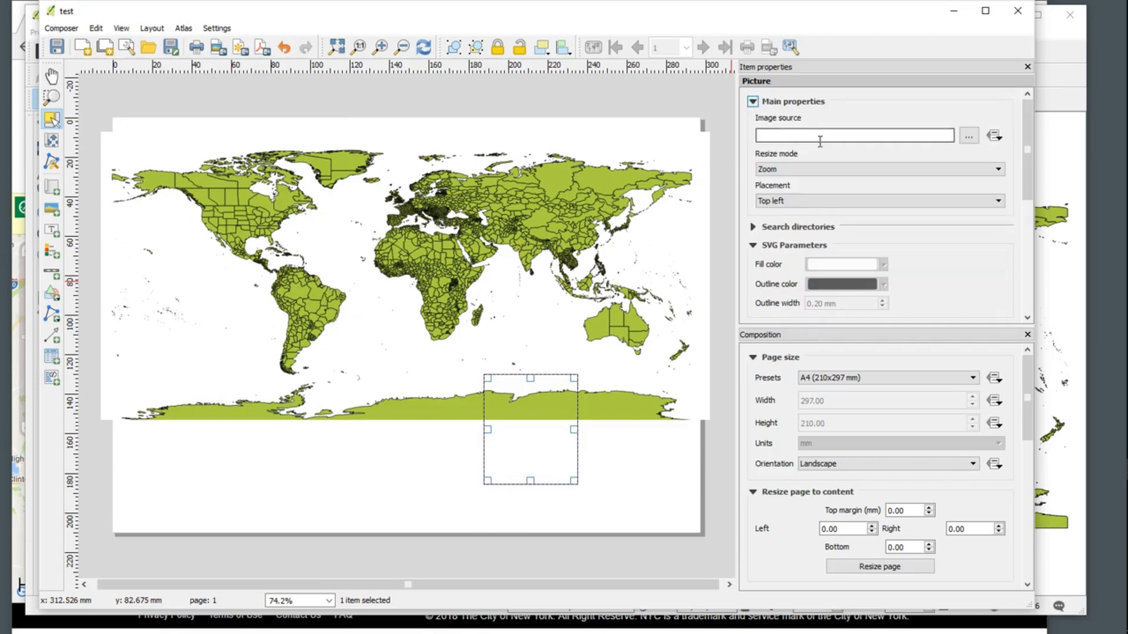
pyautogui.click(752, 101)
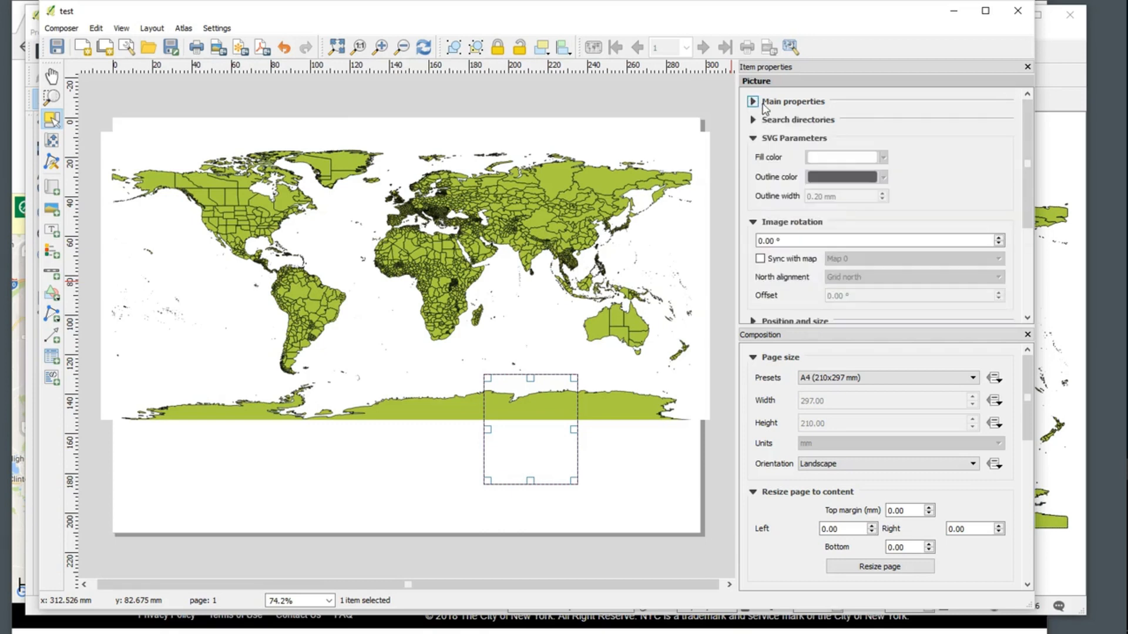
pyautogui.click(753, 120)
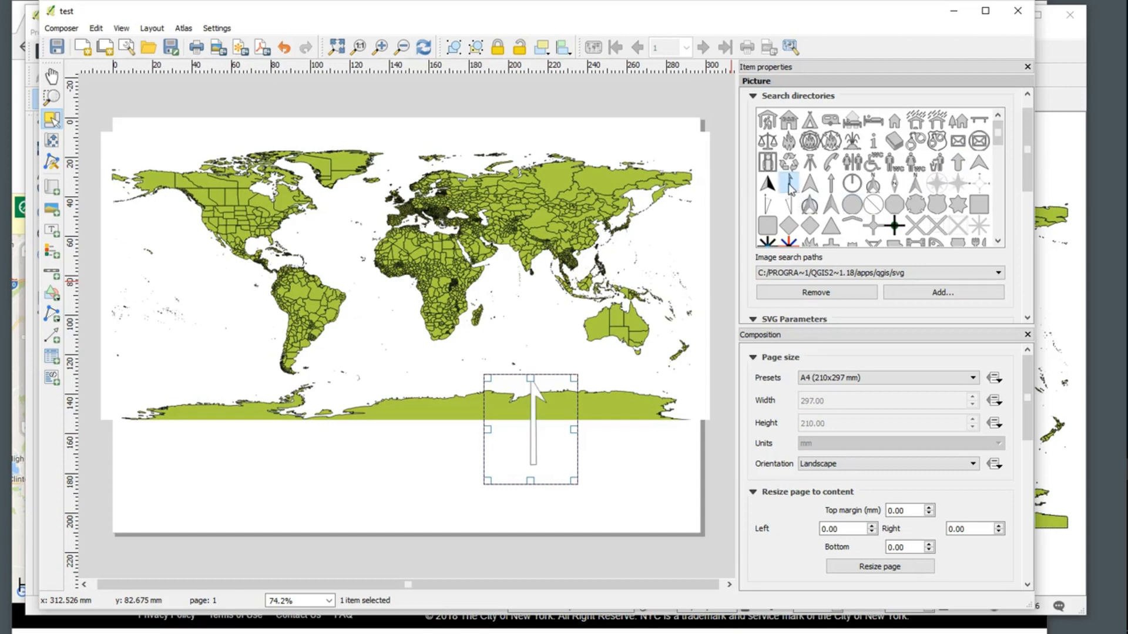
pyautogui.moveTo(791, 191)
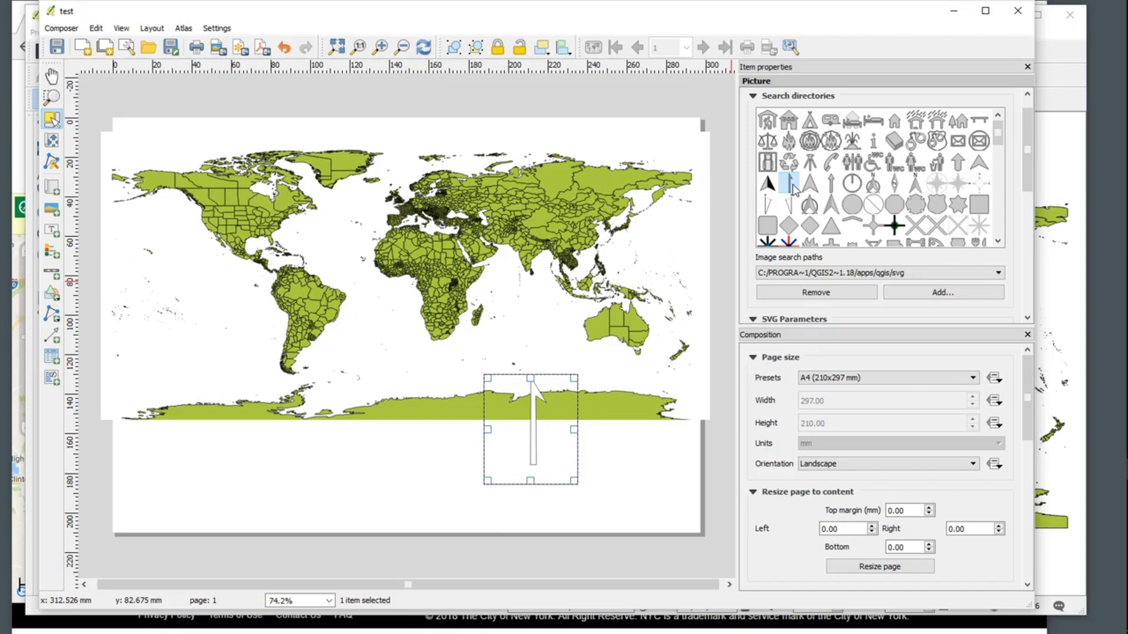
pyautogui.click(938, 186)
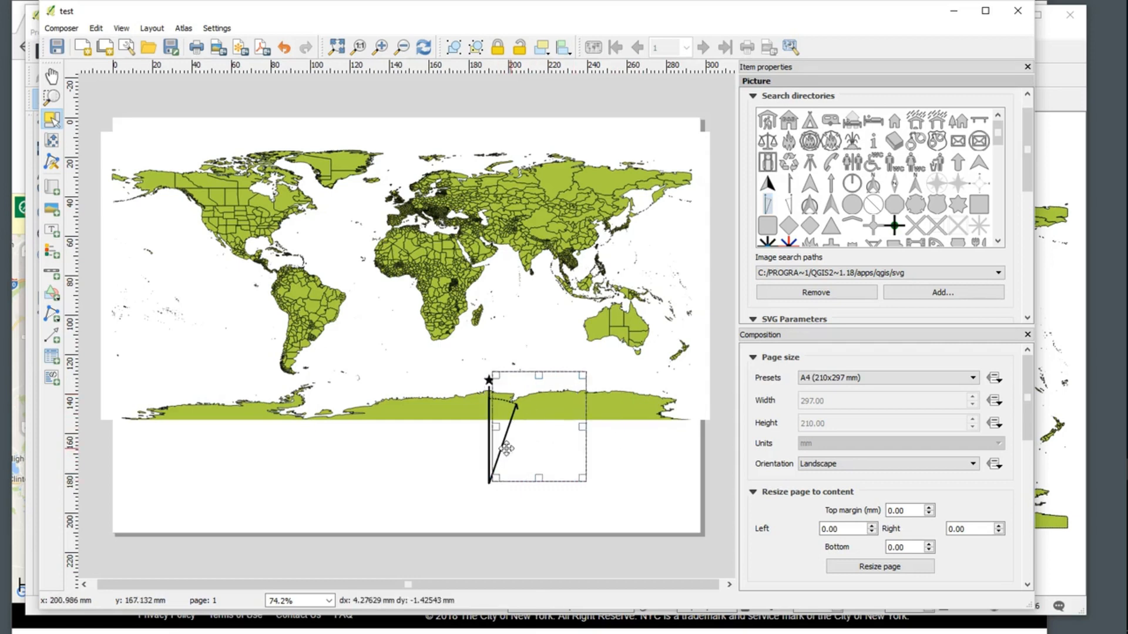
pyautogui.moveTo(507, 448); pyautogui.dragTo(572, 452)
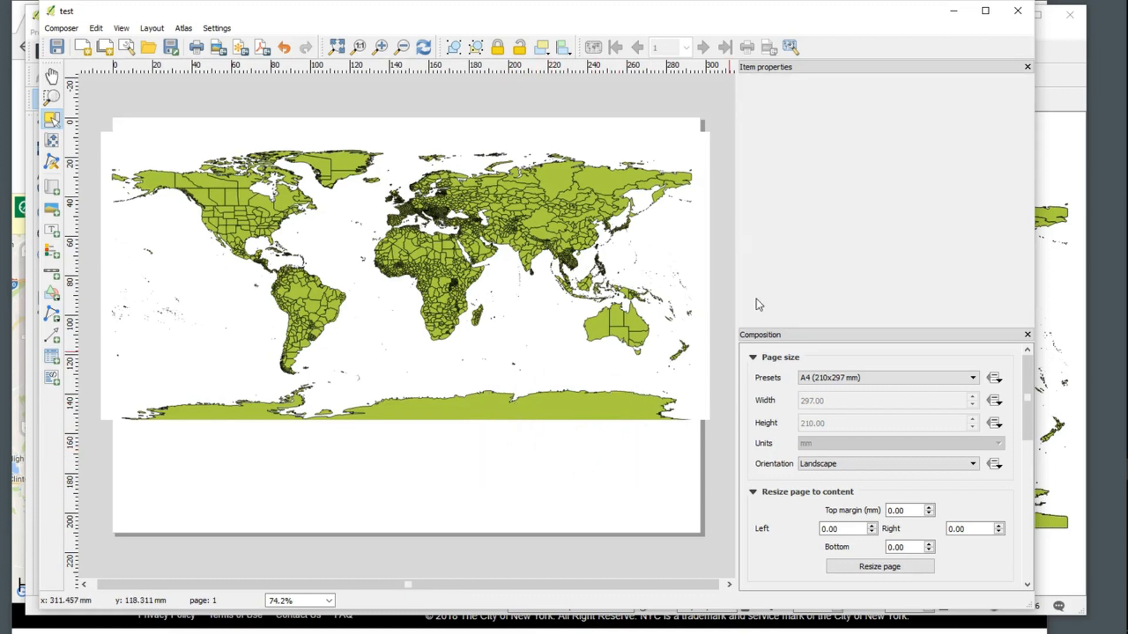
# Draw a picture frame below the map's right side holding the plain white north arrow
pyautogui.moveTo(478, 325); pyautogui.dragTo(632, 455)
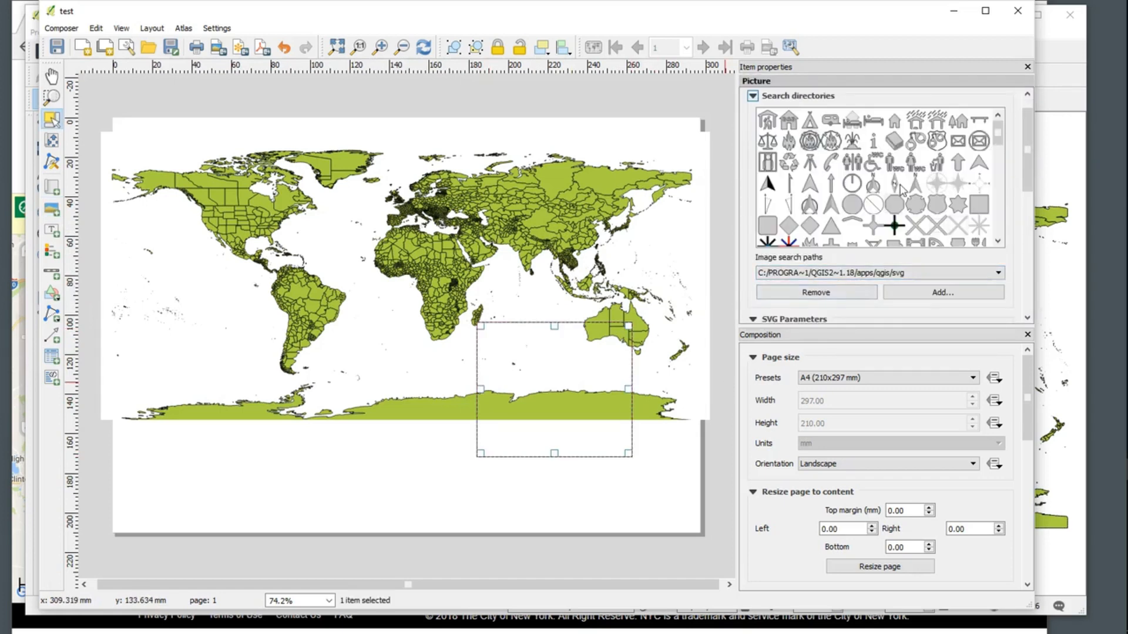
pyautogui.click(786, 182)
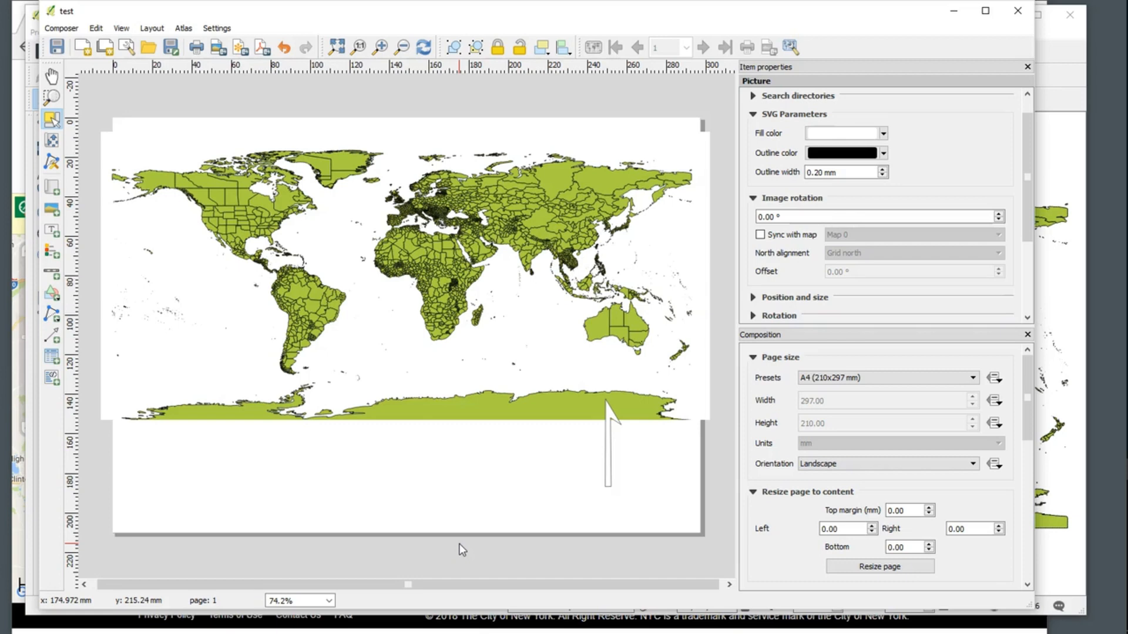
pyautogui.moveTo(602, 469)
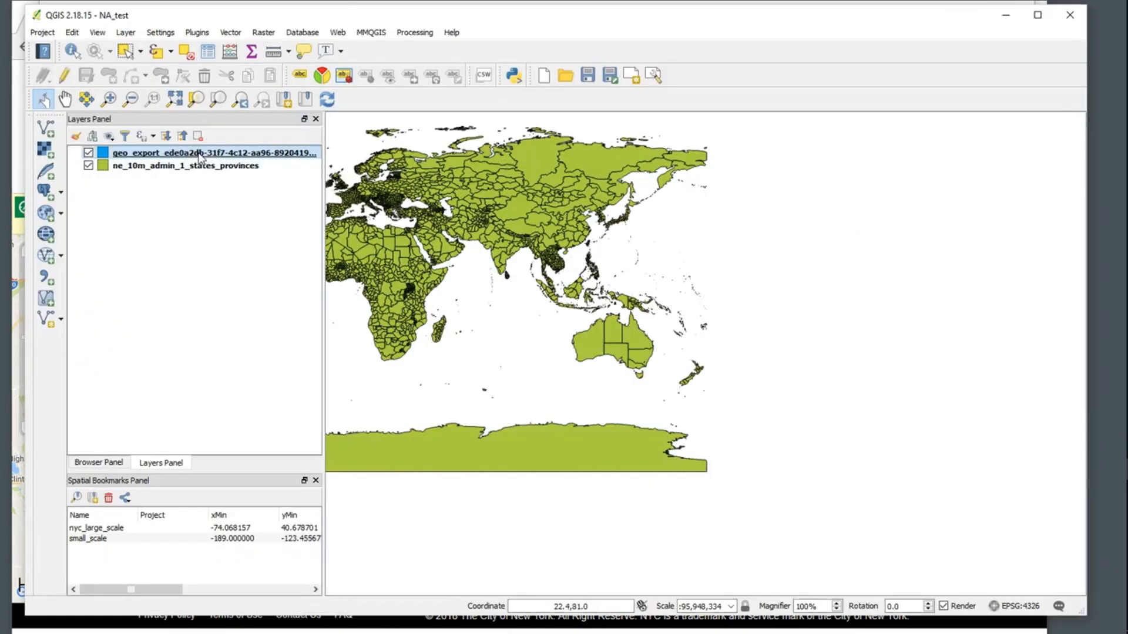
# Zoom to the NYC boroughs, remove the states-provinces layer, and jump to a saved bookmark
pyautogui.rightClick(191, 153)
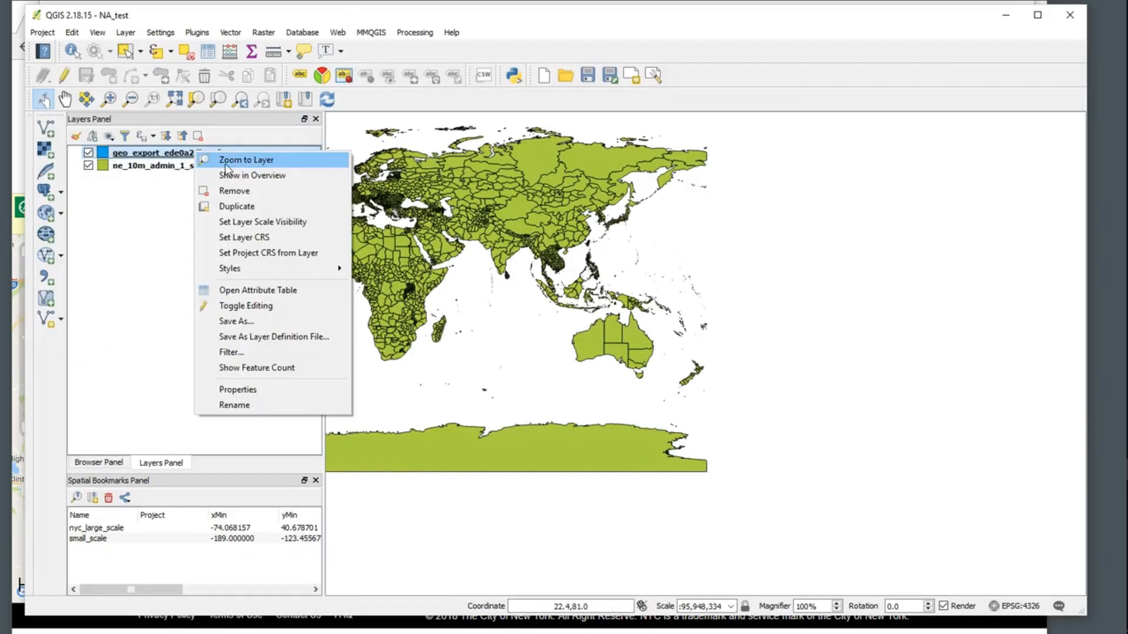
pyautogui.click(246, 160)
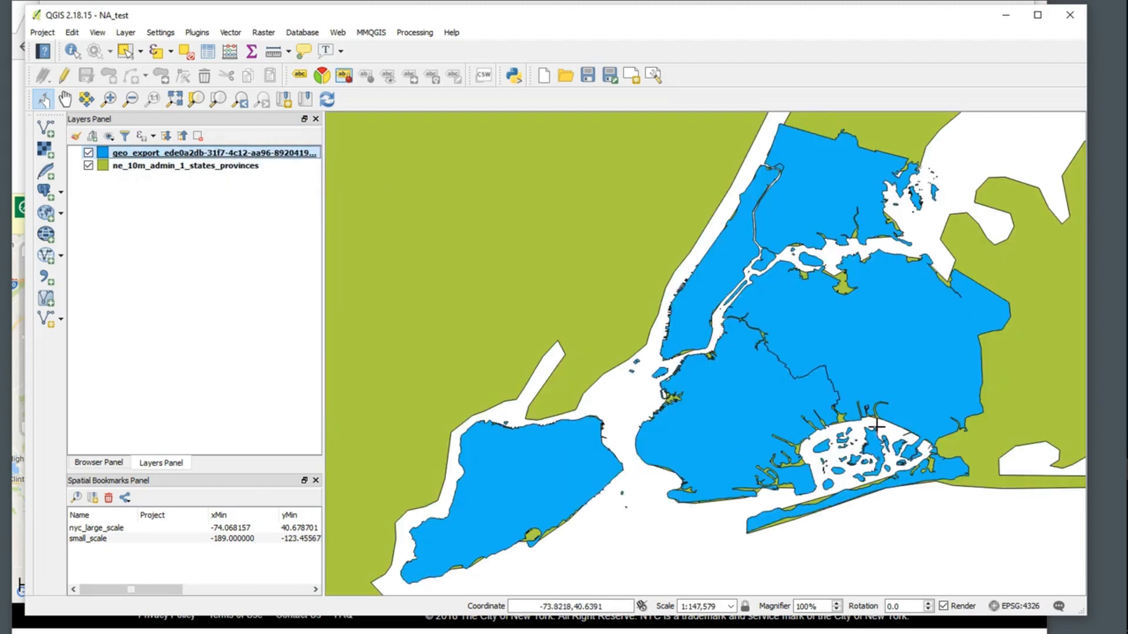
pyautogui.rightClick(185, 165)
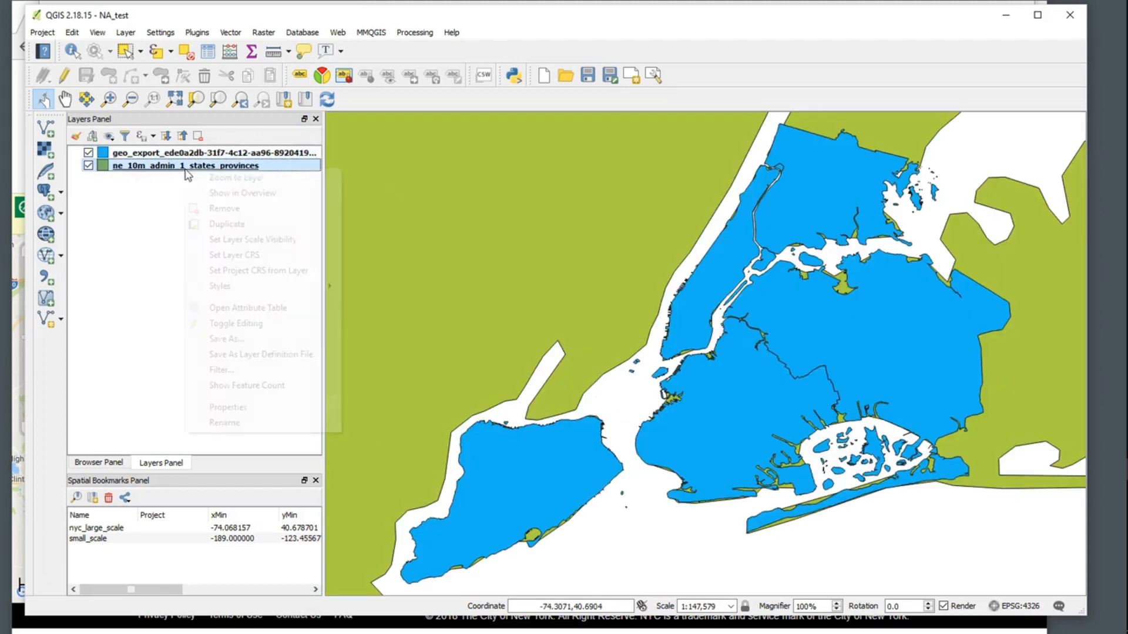
pyautogui.click(224, 208)
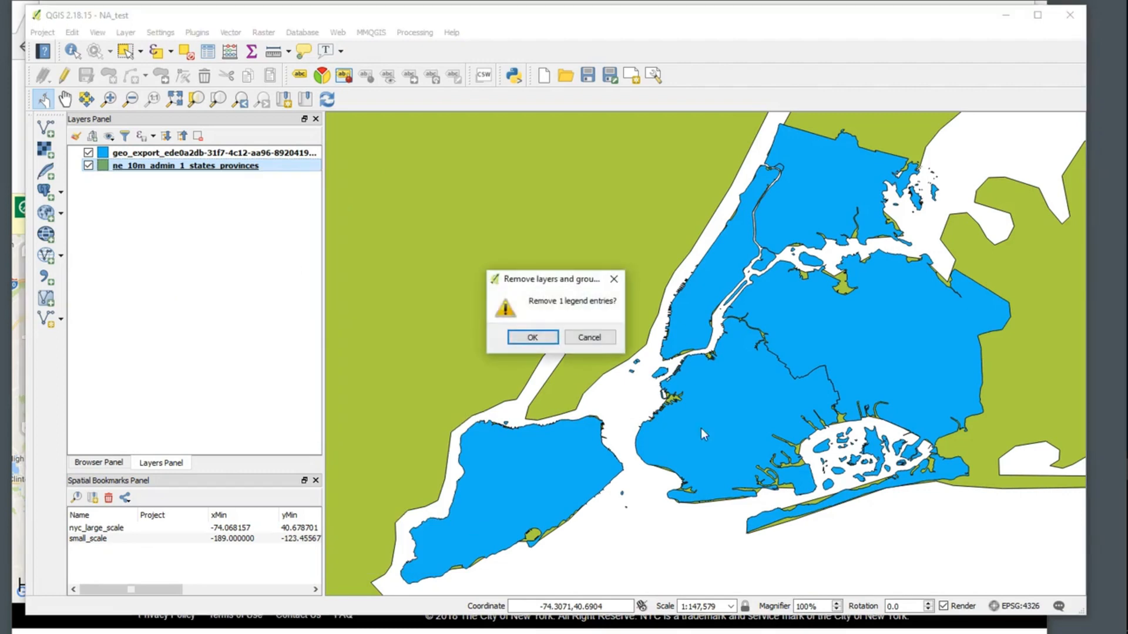
pyautogui.click(531, 337)
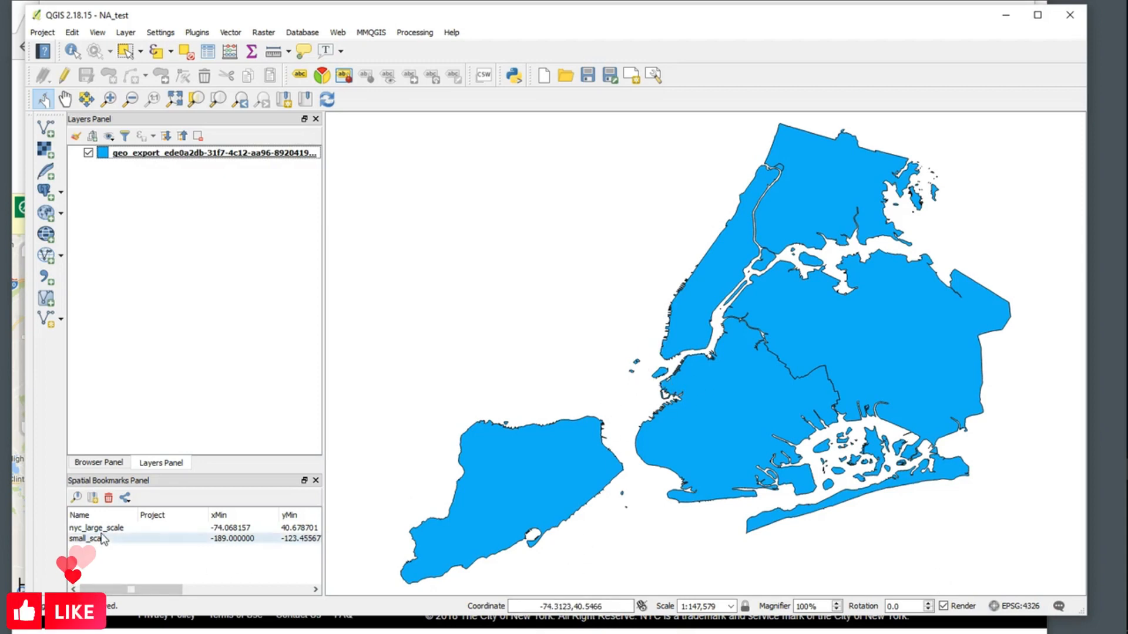
pyautogui.doubleClick(96, 527)
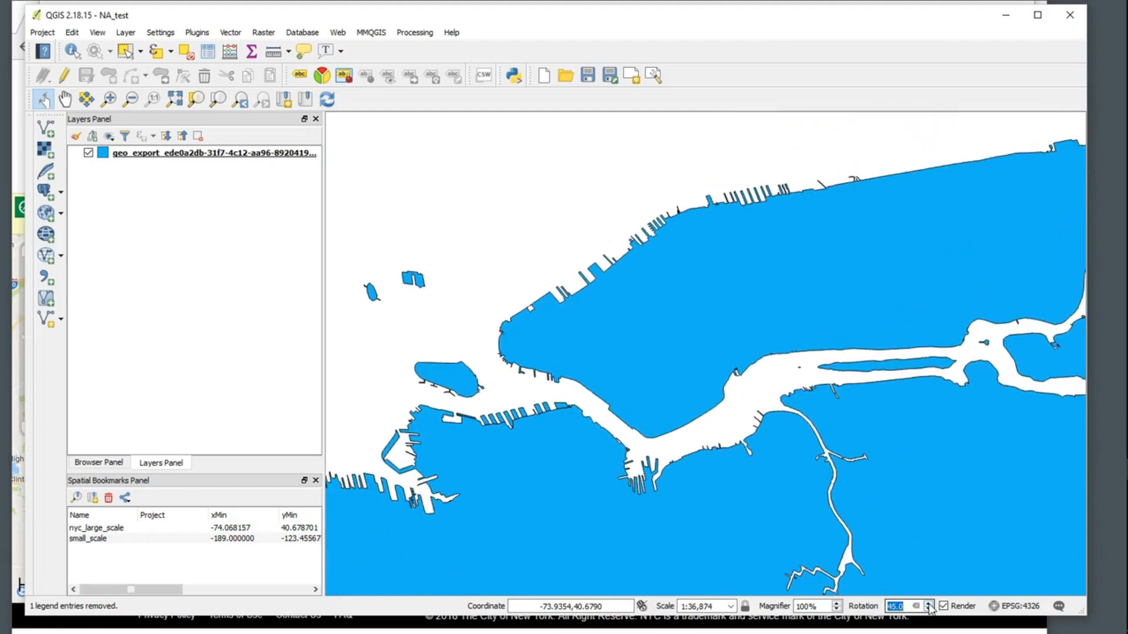
# Step the canvas rotation to -35 degrees, then begin a new print composer
pyautogui.click(930, 603)
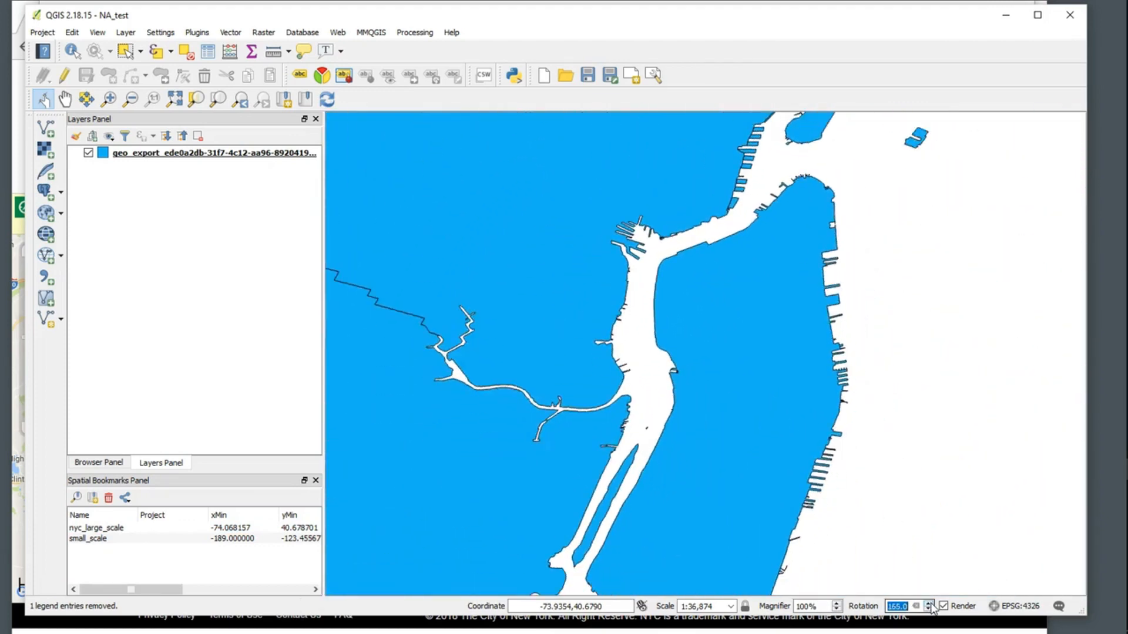
pyautogui.click(928, 610)
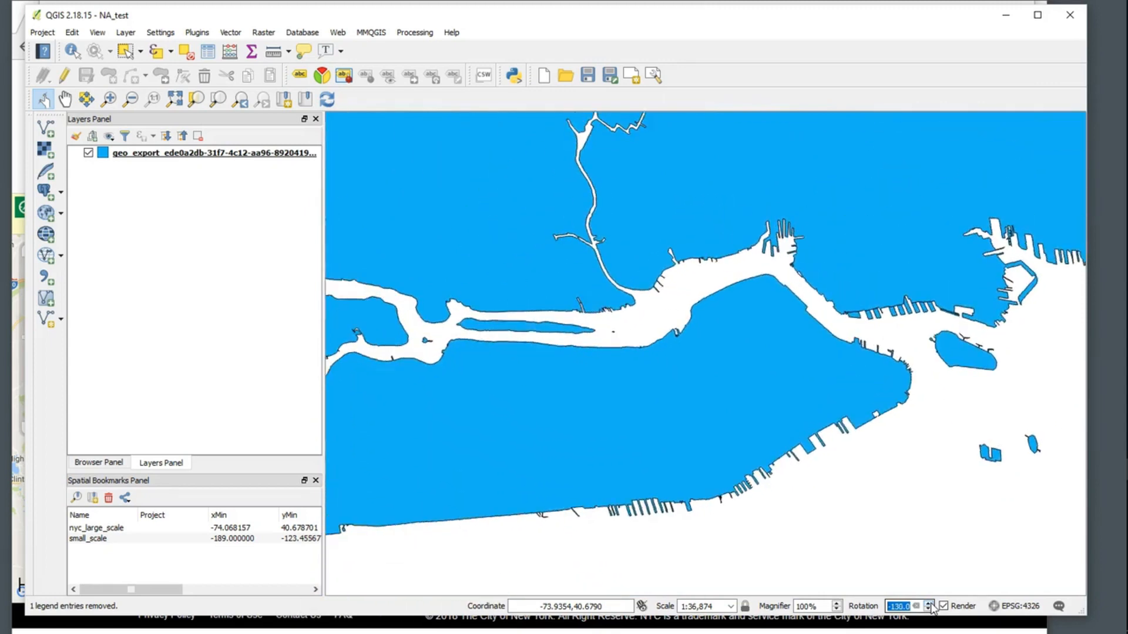
pyautogui.click(928, 610)
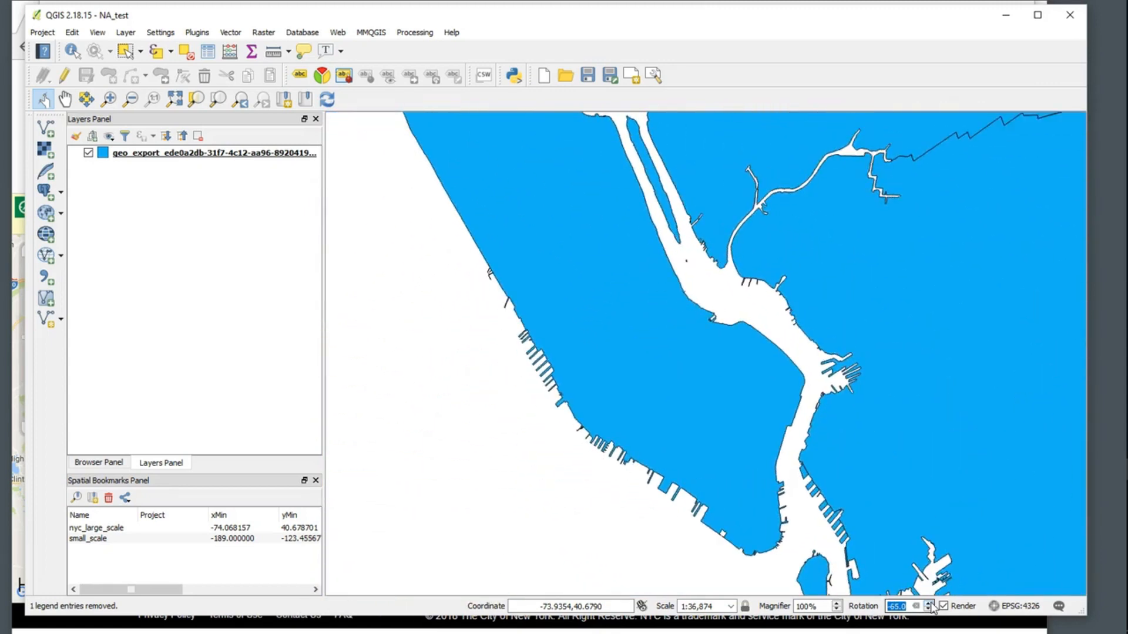
pyautogui.click(929, 609)
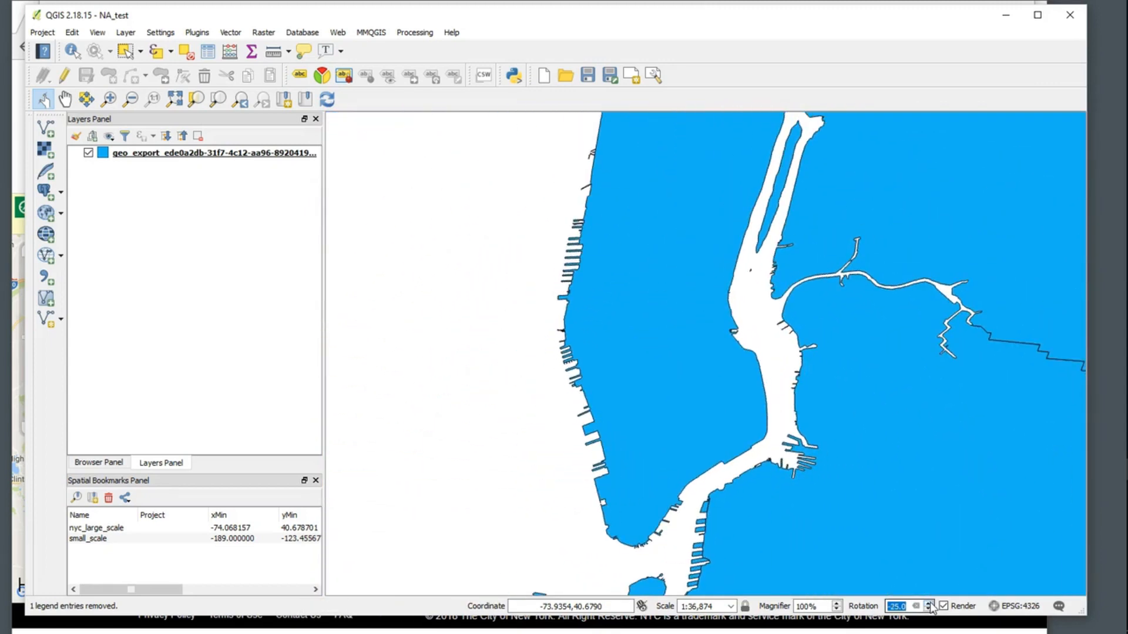
pyautogui.click(929, 609)
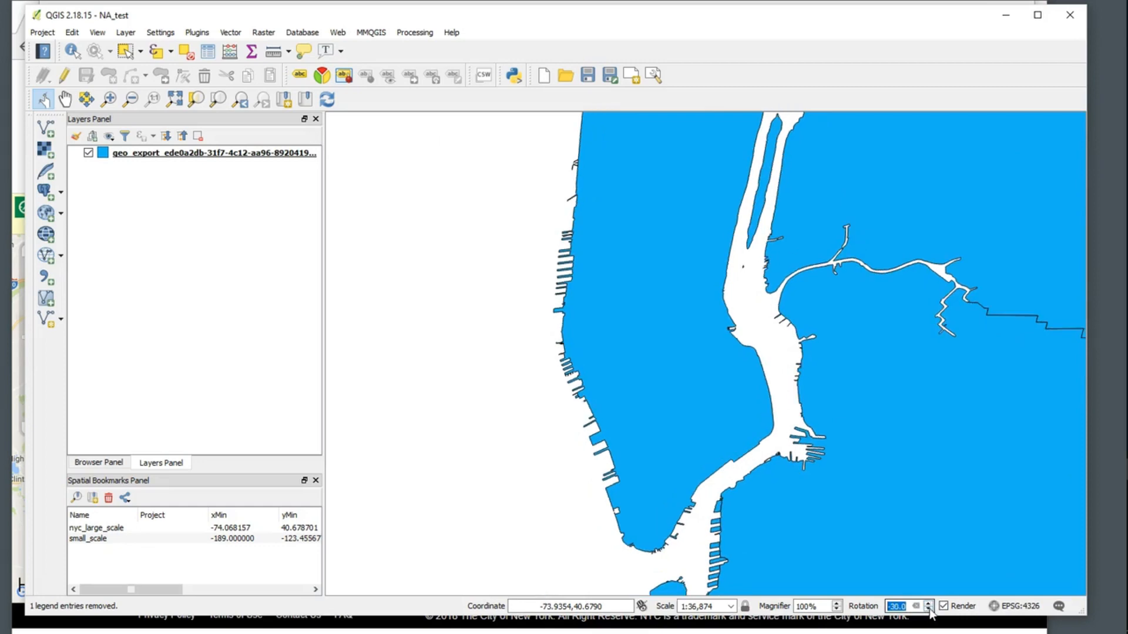
pyautogui.click(928, 603)
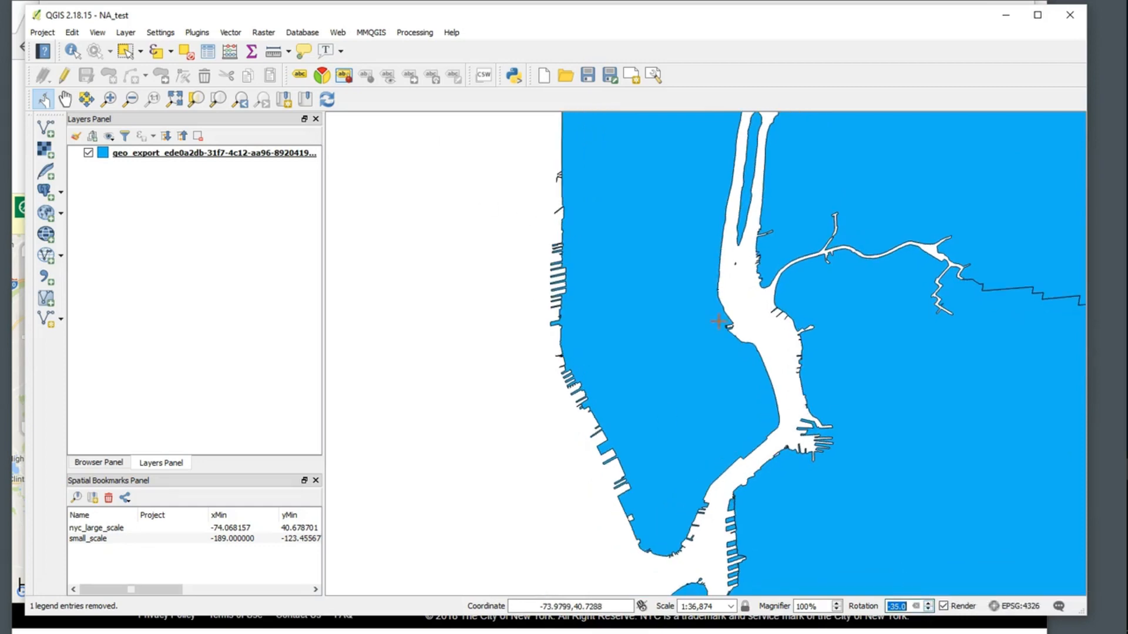
pyautogui.moveTo(662, 251)
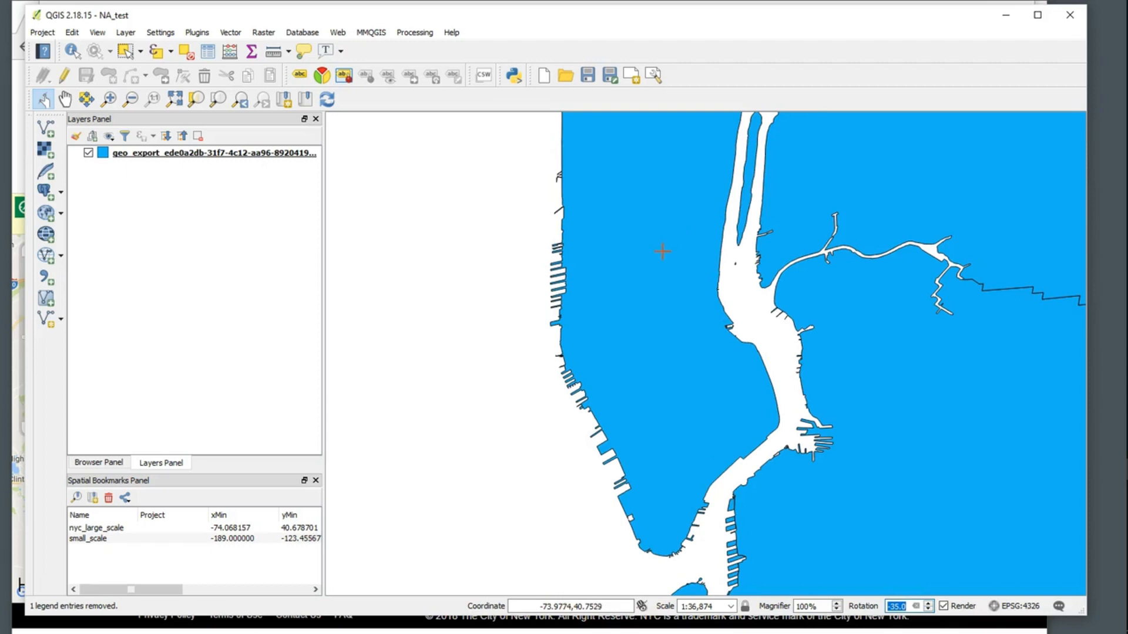
pyautogui.moveTo(666, 333)
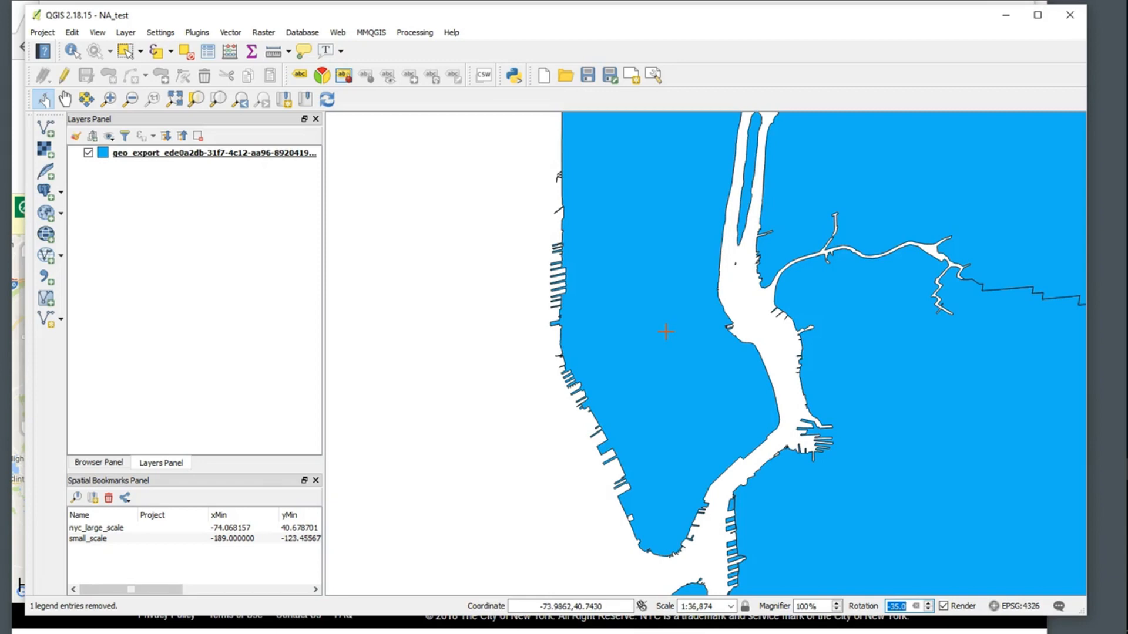
pyautogui.moveTo(847, 484)
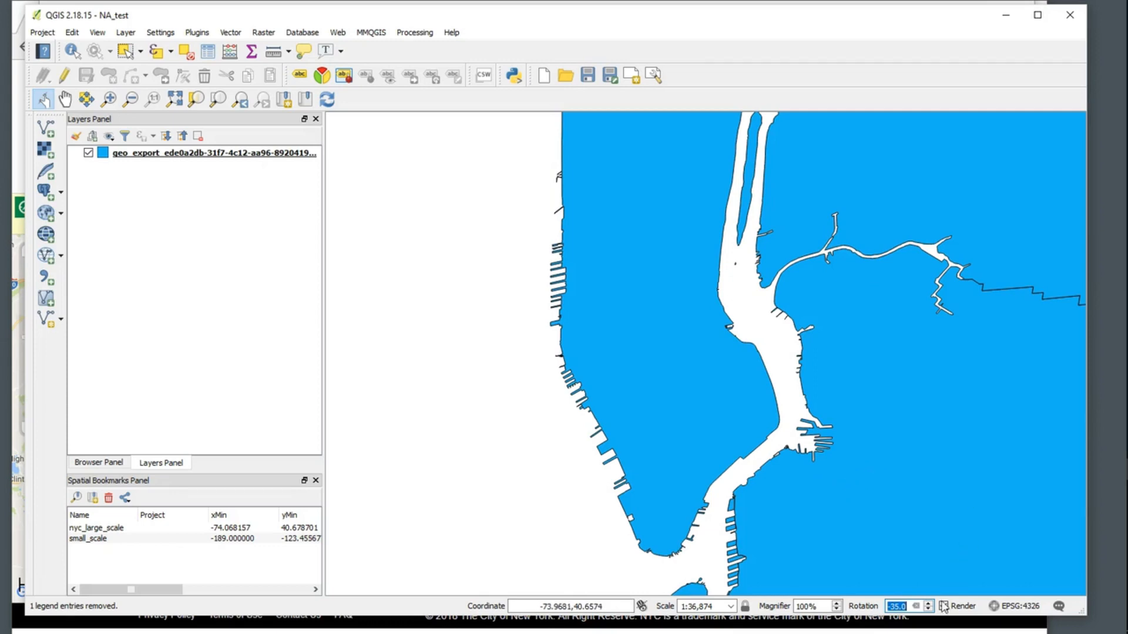
pyautogui.click(721, 432)
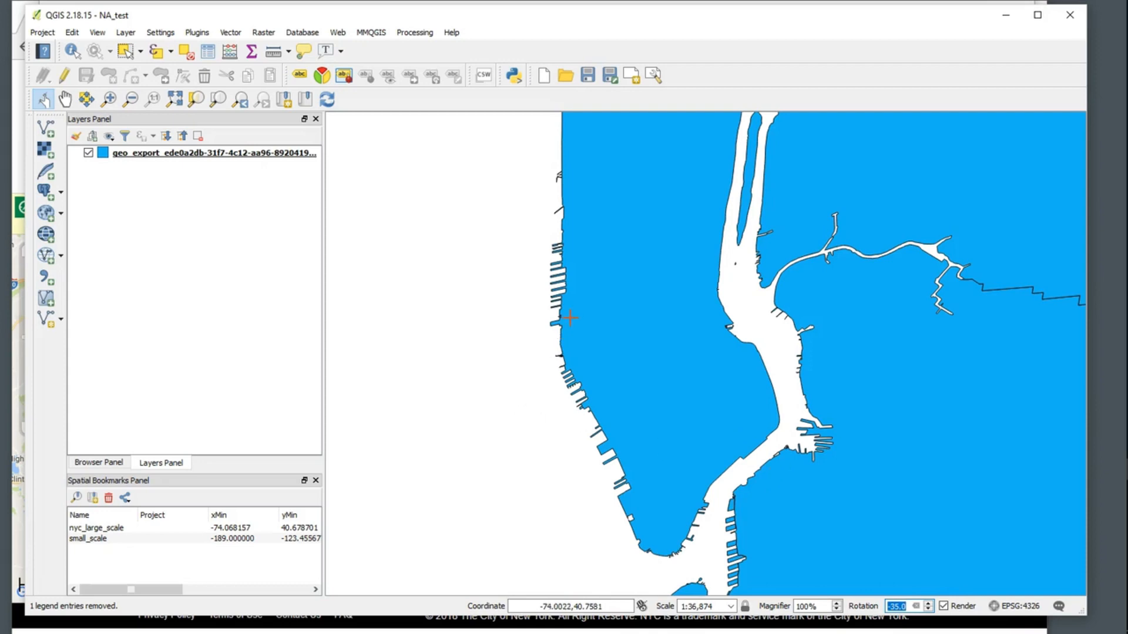
pyautogui.click(631, 75)
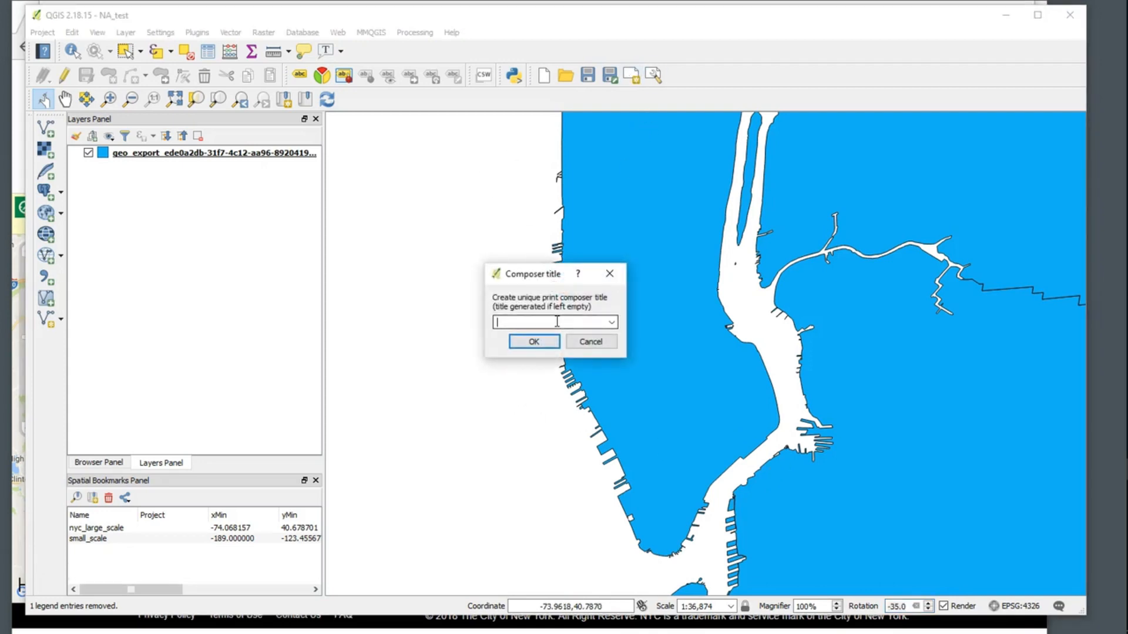
# Title the new composer 'test', draw a map frame over the upper page, and fit it to the canvas extent
pyautogui.write('test')
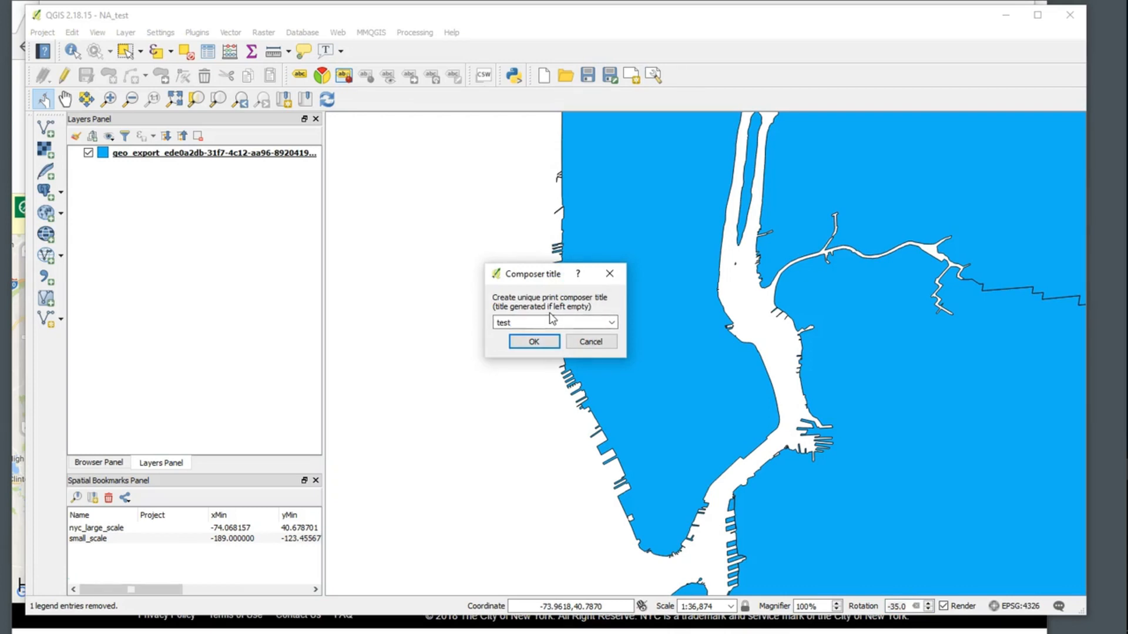
pyautogui.click(533, 340)
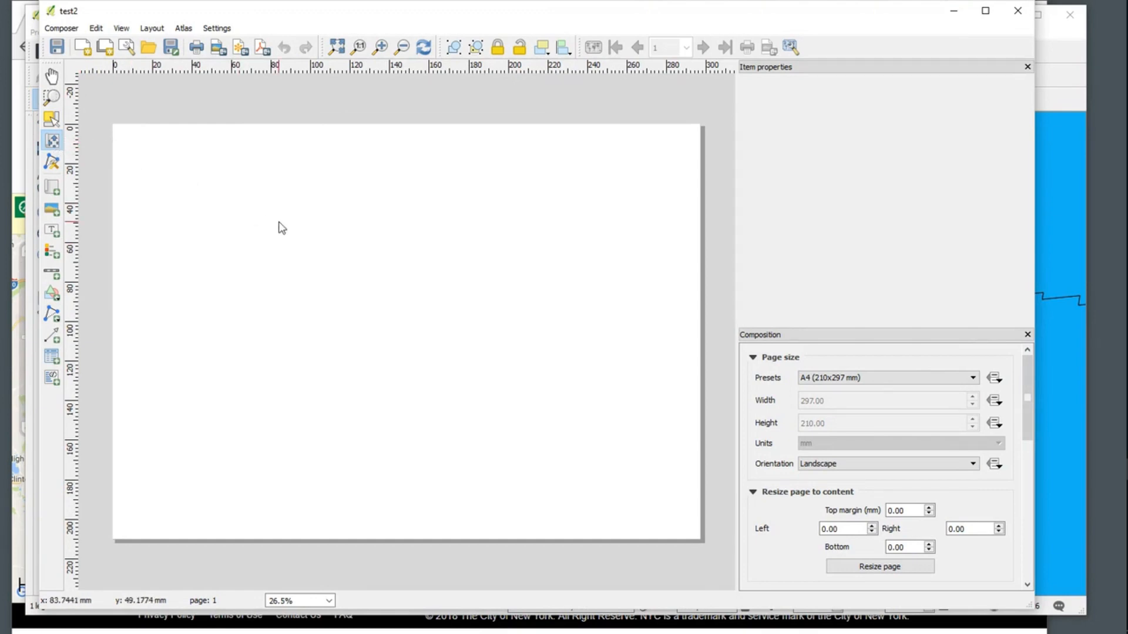
pyautogui.moveTo(33, 133)
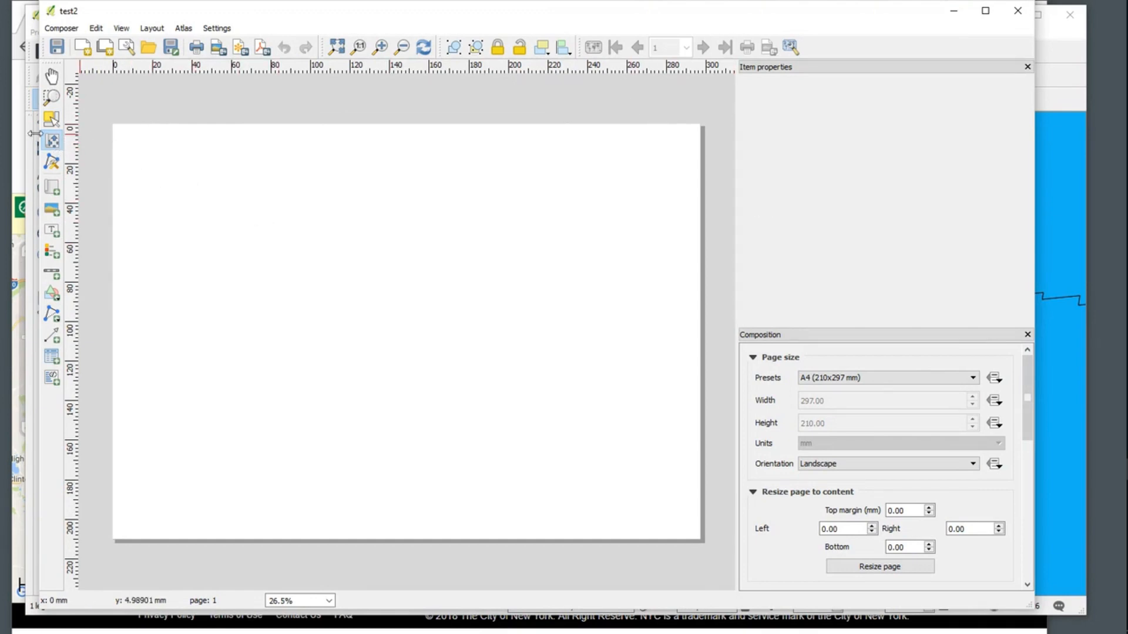
pyautogui.click(51, 186)
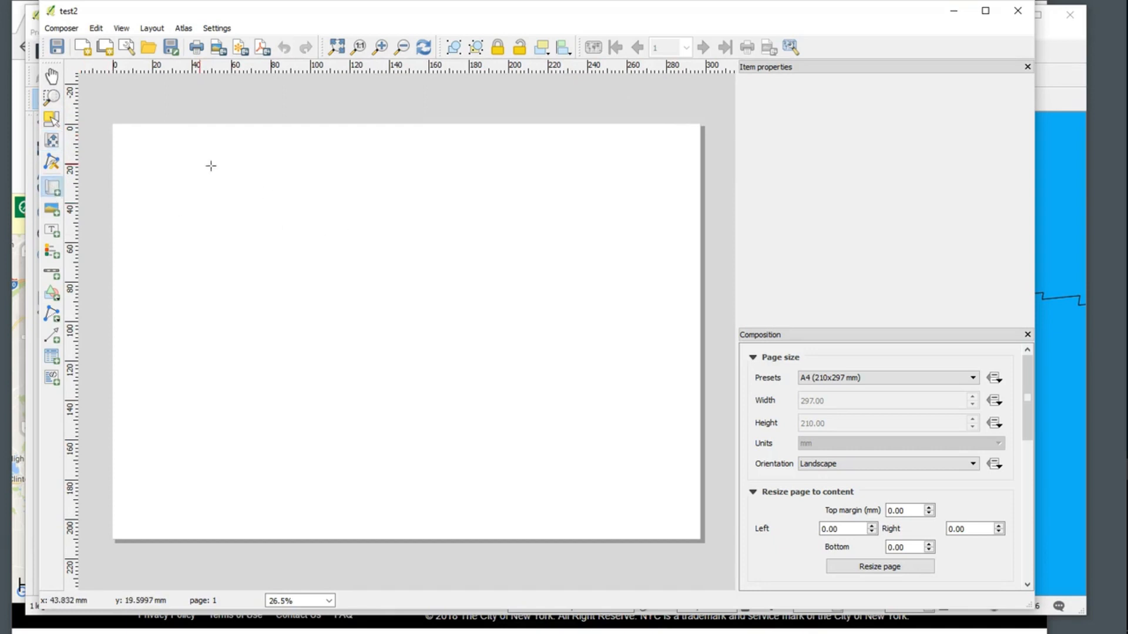
pyautogui.moveTo(112, 134); pyautogui.dragTo(701, 424)
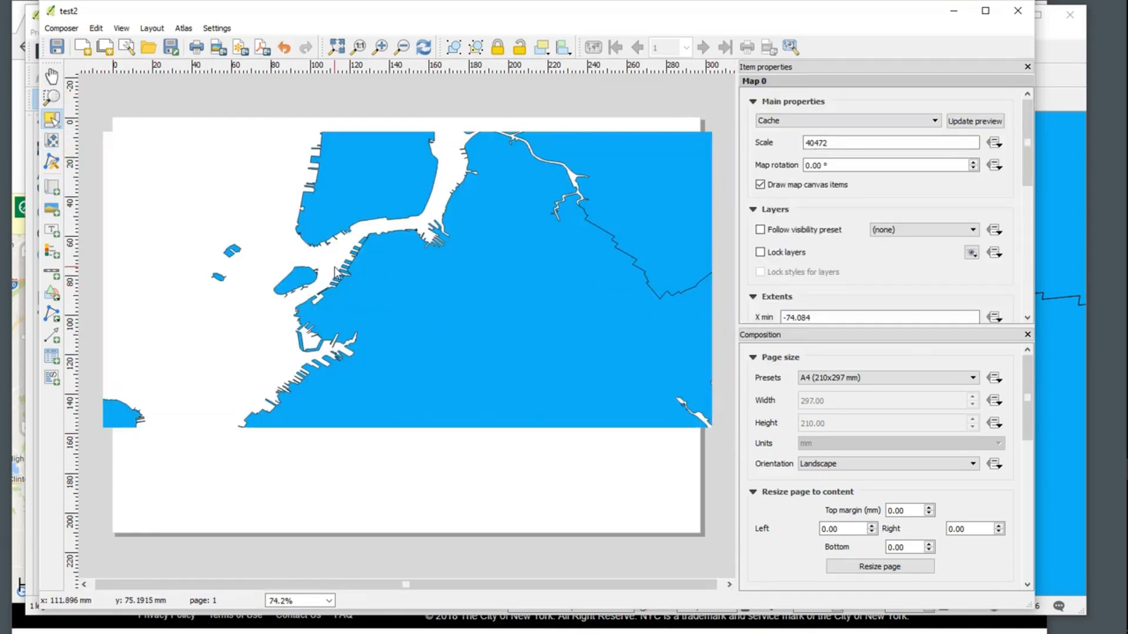
pyautogui.click(353, 288)
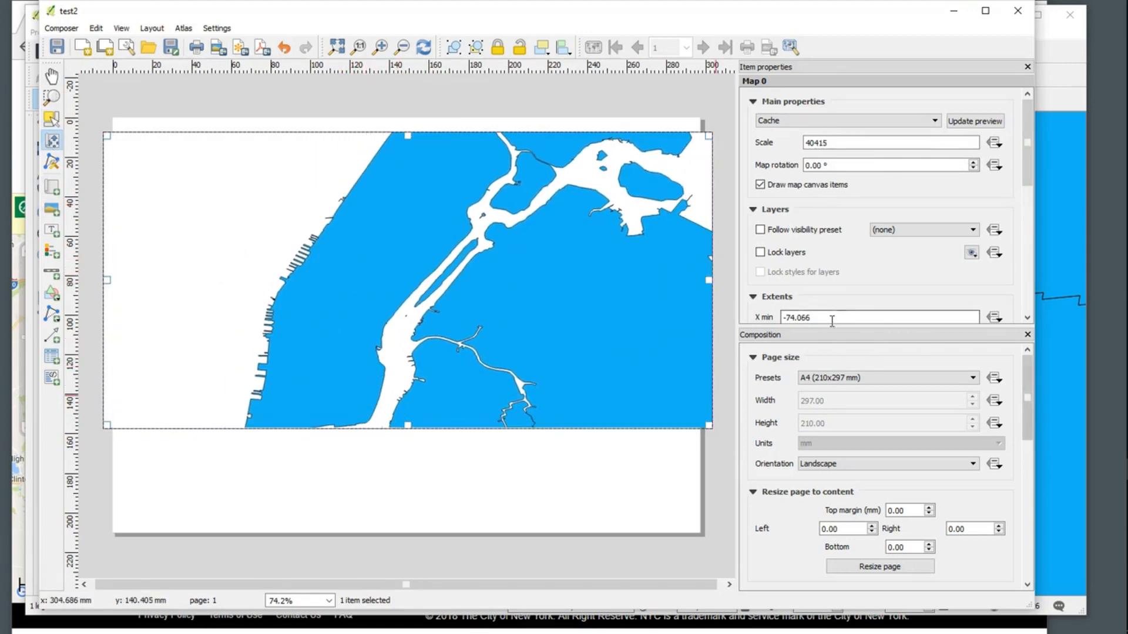
pyautogui.scroll(-3)
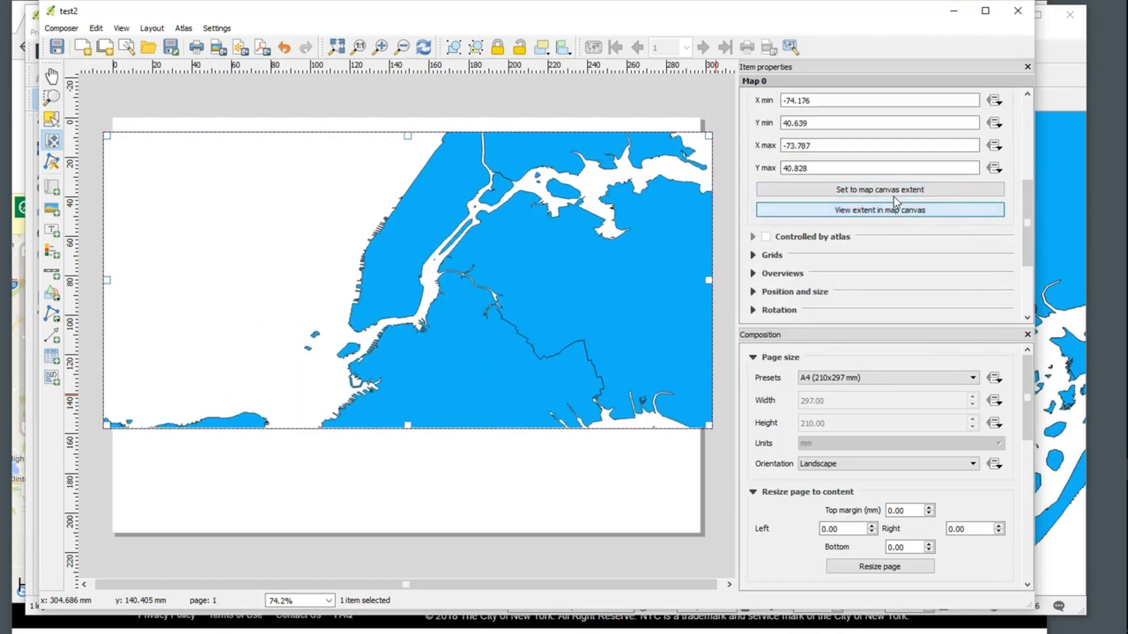
pyautogui.click(878, 189)
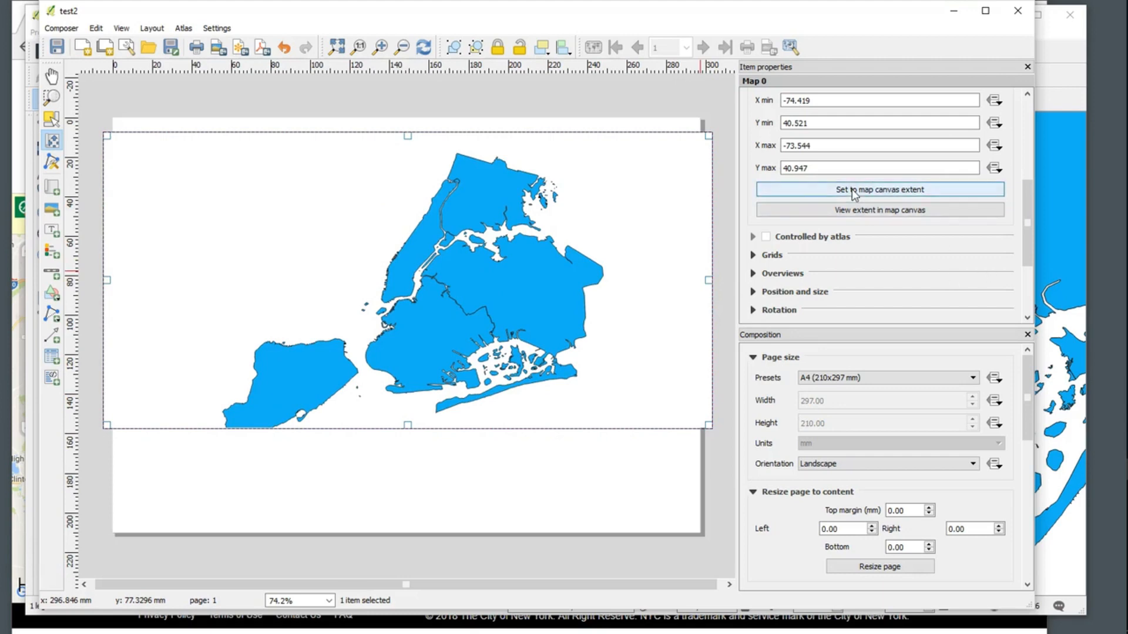
pyautogui.moveTo(1058, 61)
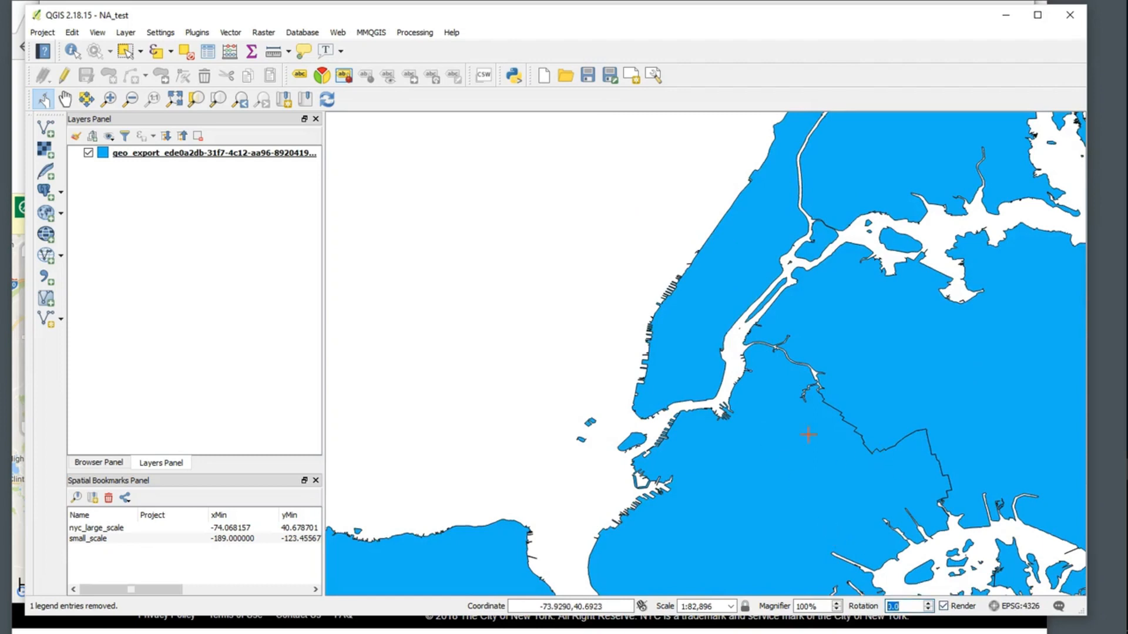
pyautogui.moveTo(636, 325)
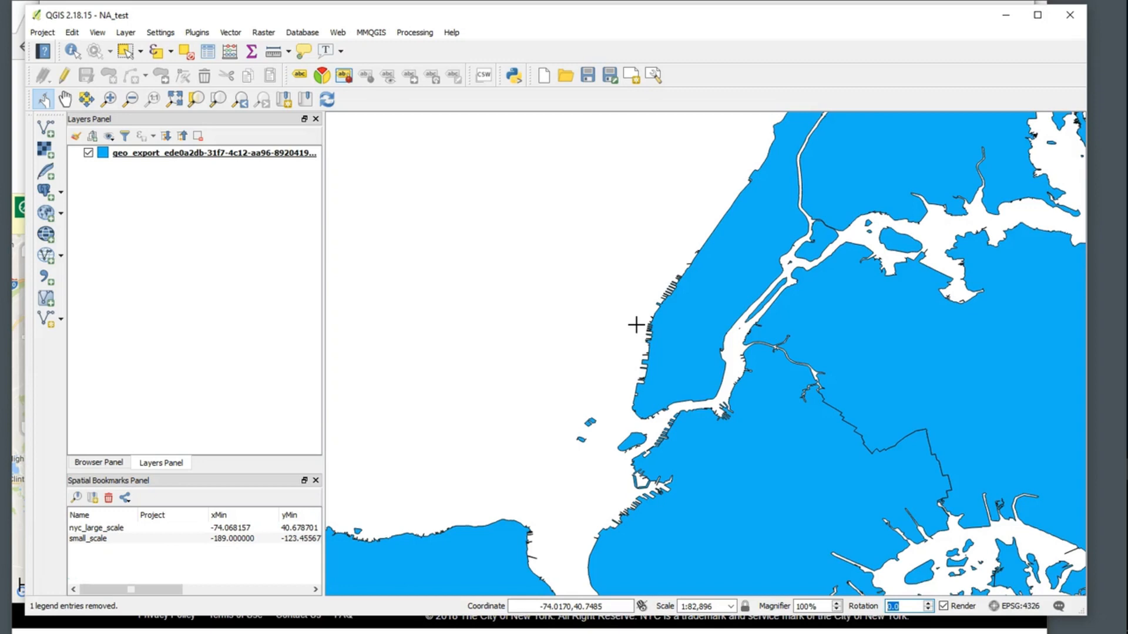
pyautogui.moveTo(571, 331)
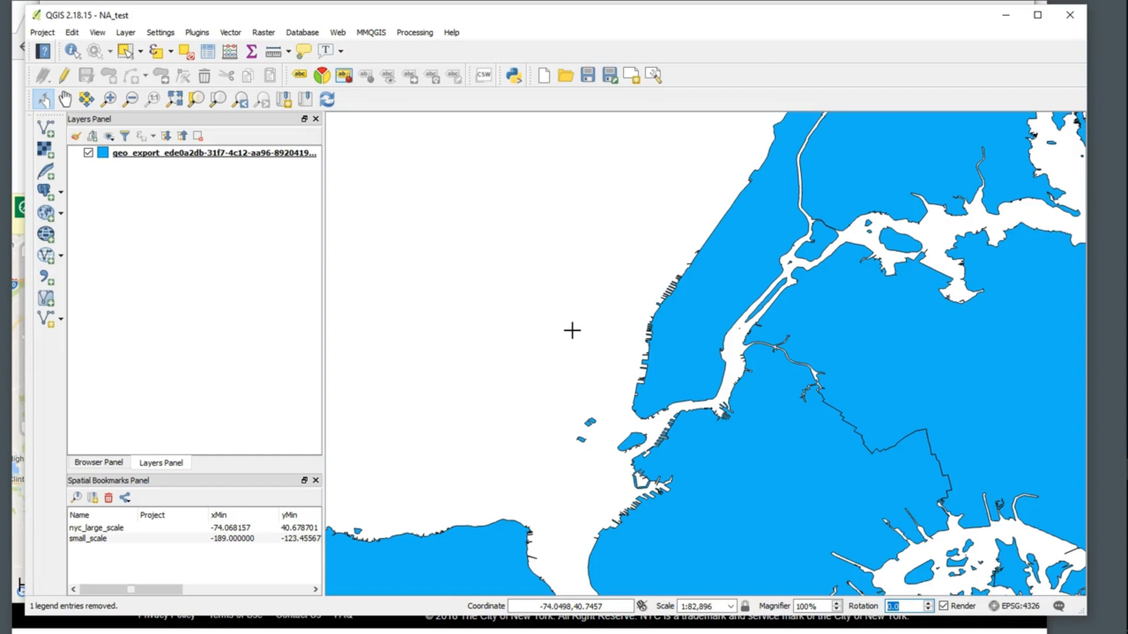
pyautogui.moveTo(580, 46)
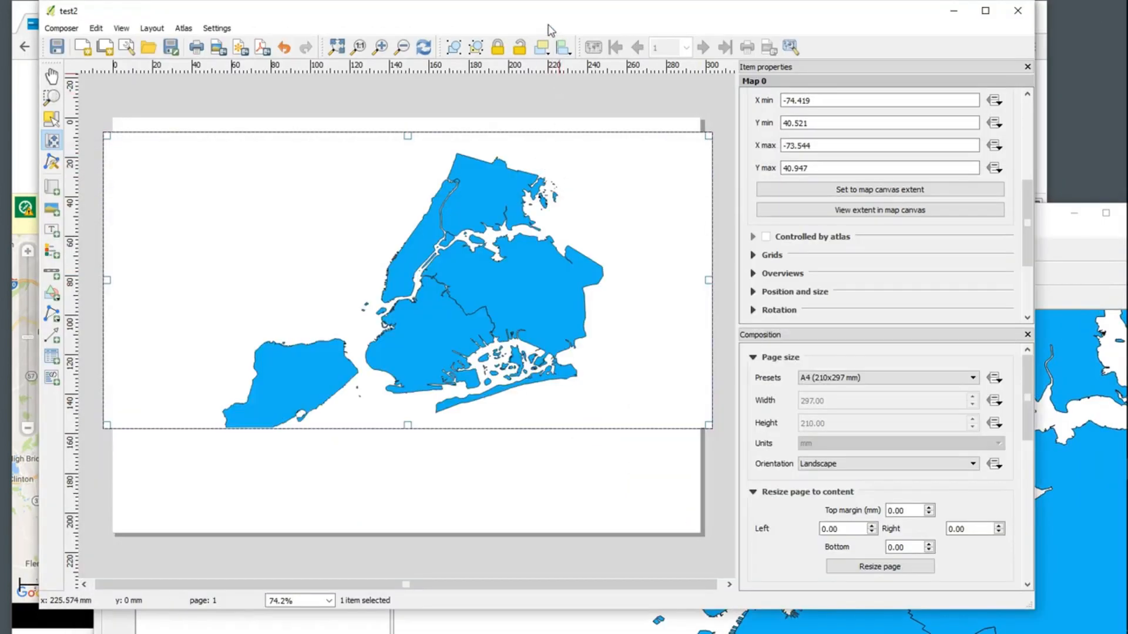
pyautogui.moveTo(645, 137)
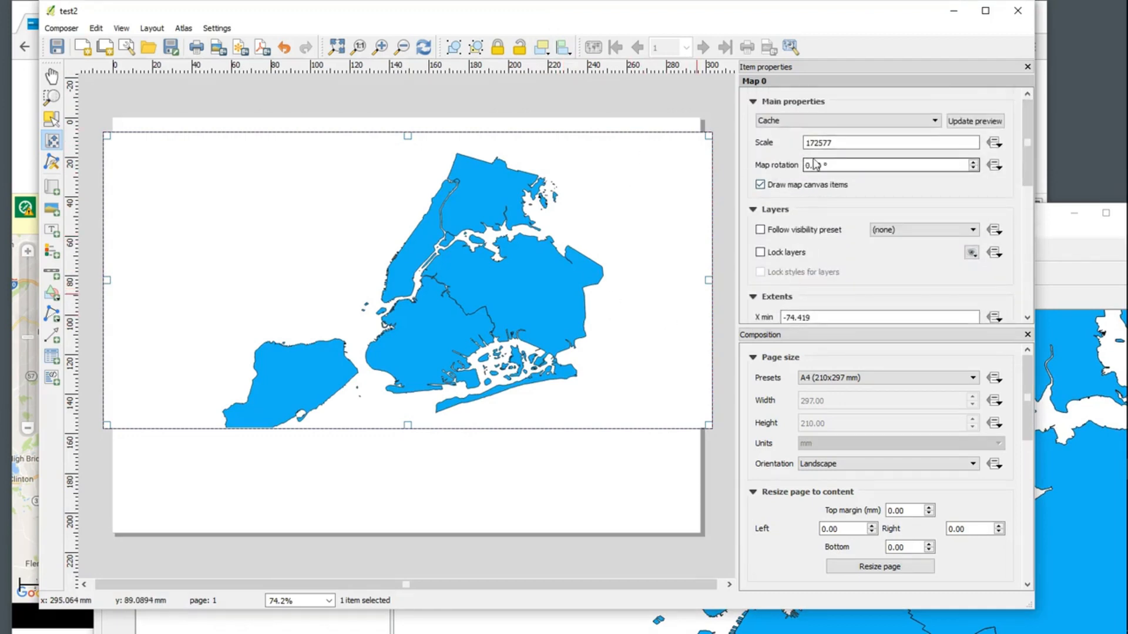
# Enter rotation values in the map frame's Map rotation field, aiming for 325 degrees
pyautogui.click(884, 165)
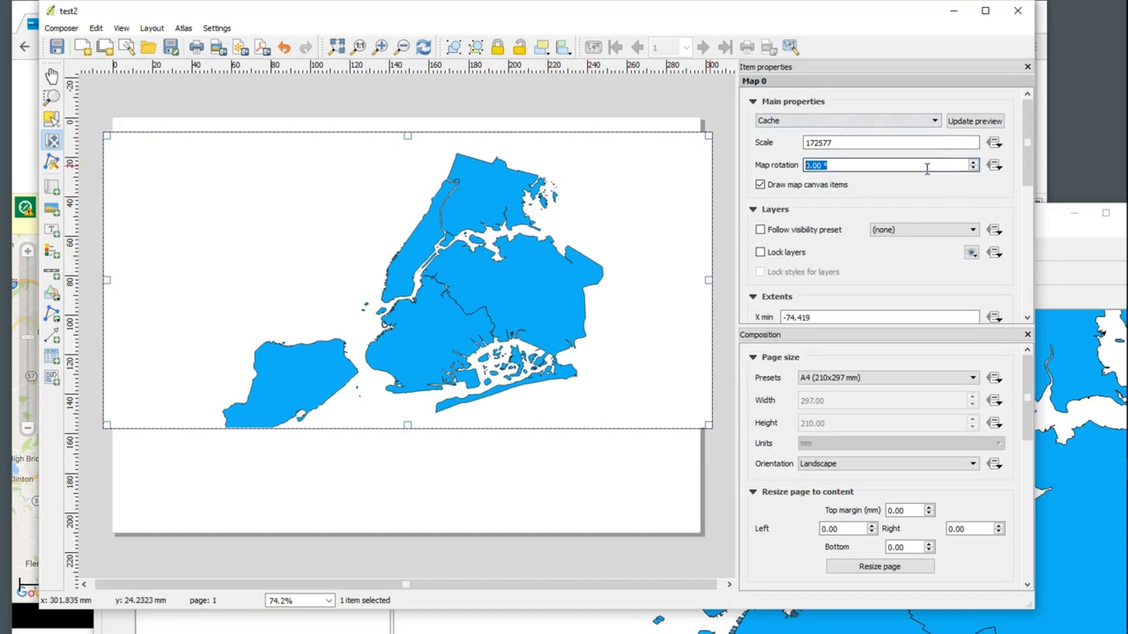
pyautogui.click(974, 161)
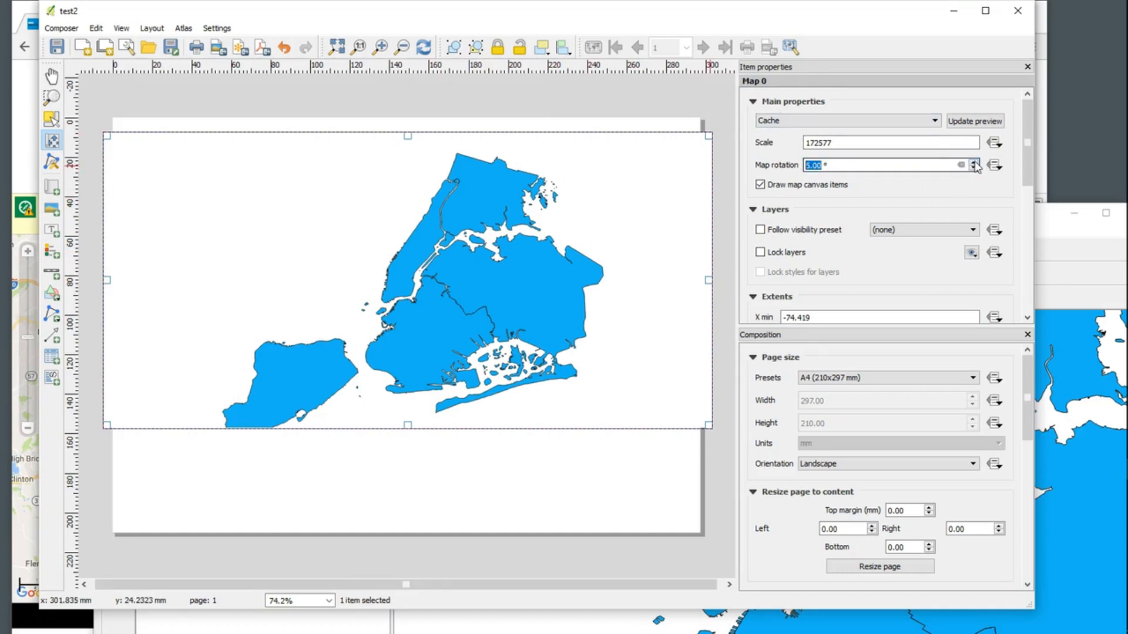
pyautogui.click(975, 162)
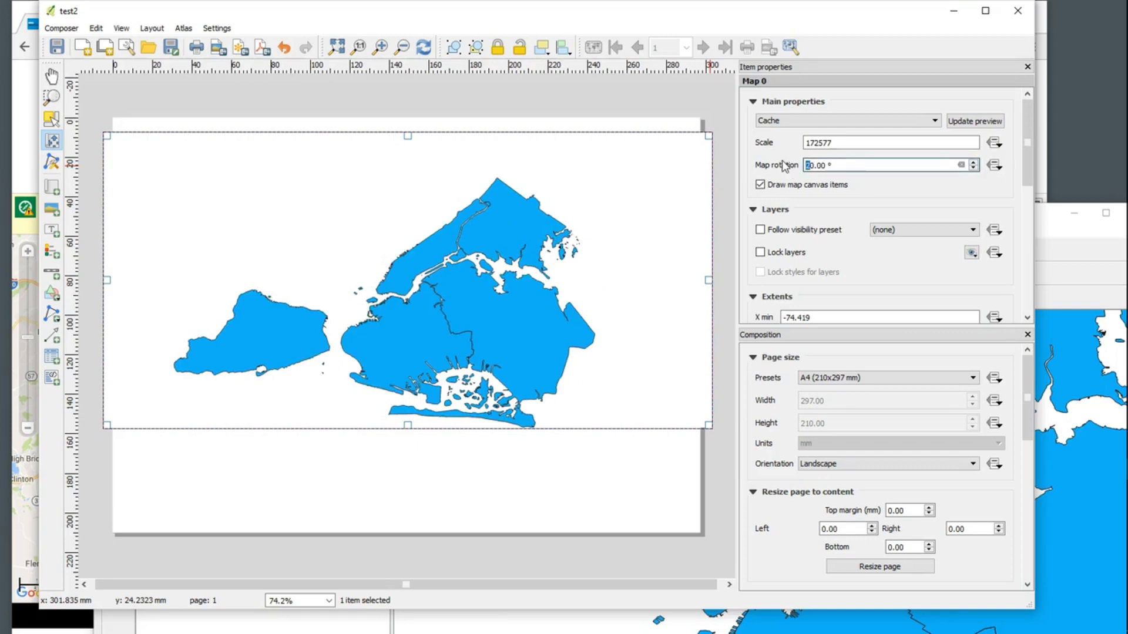
pyautogui.write('32.00')
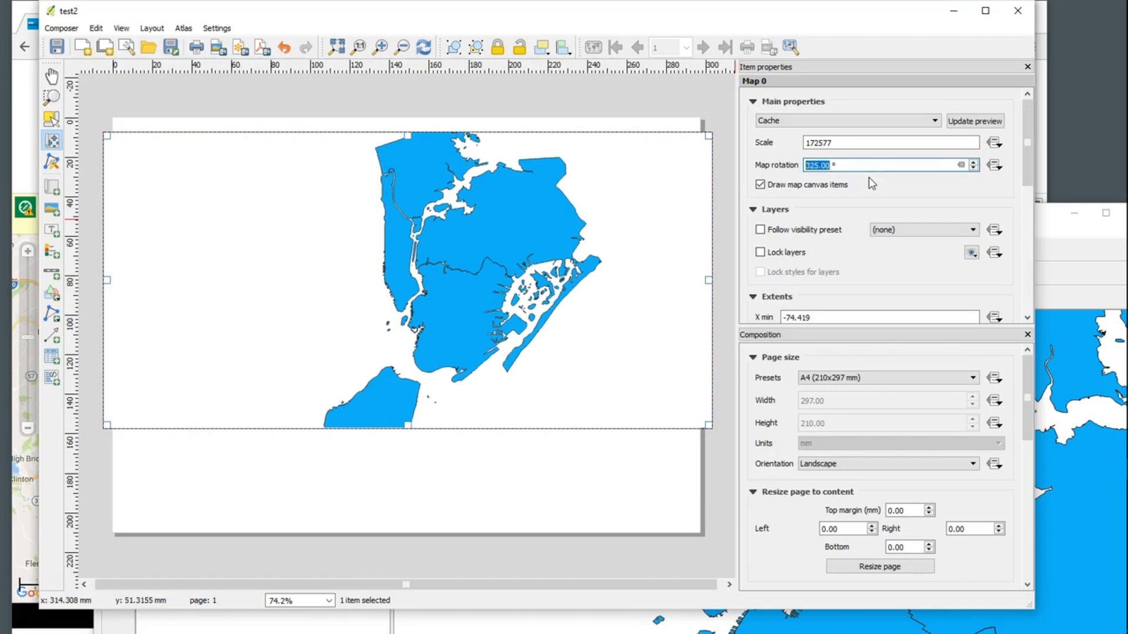
pyautogui.click(820, 164)
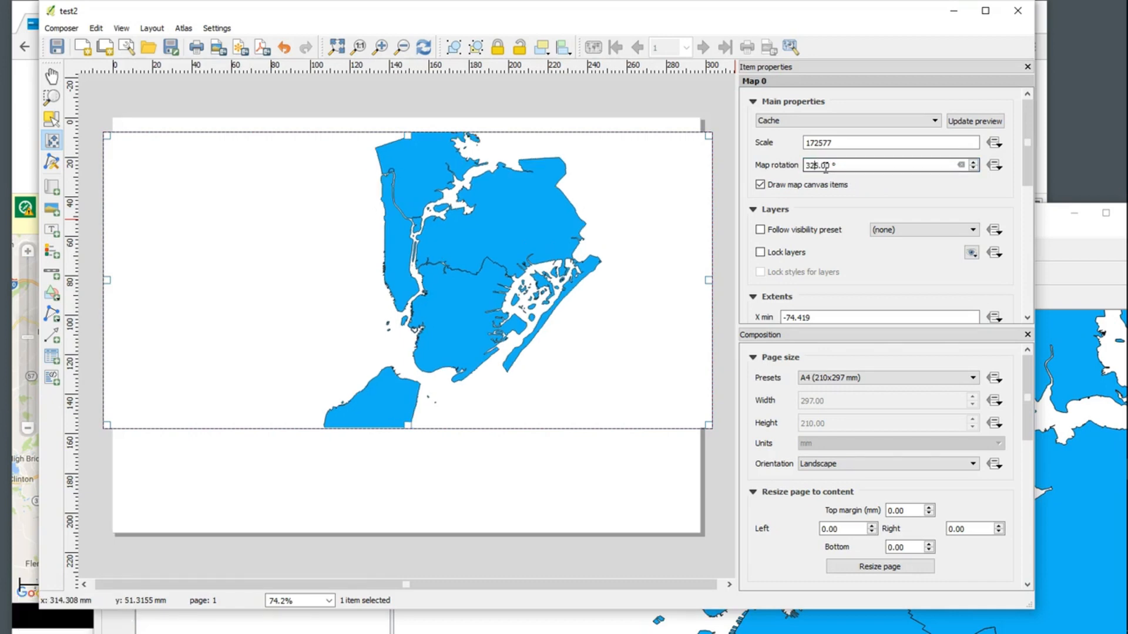
pyautogui.write('35.00')
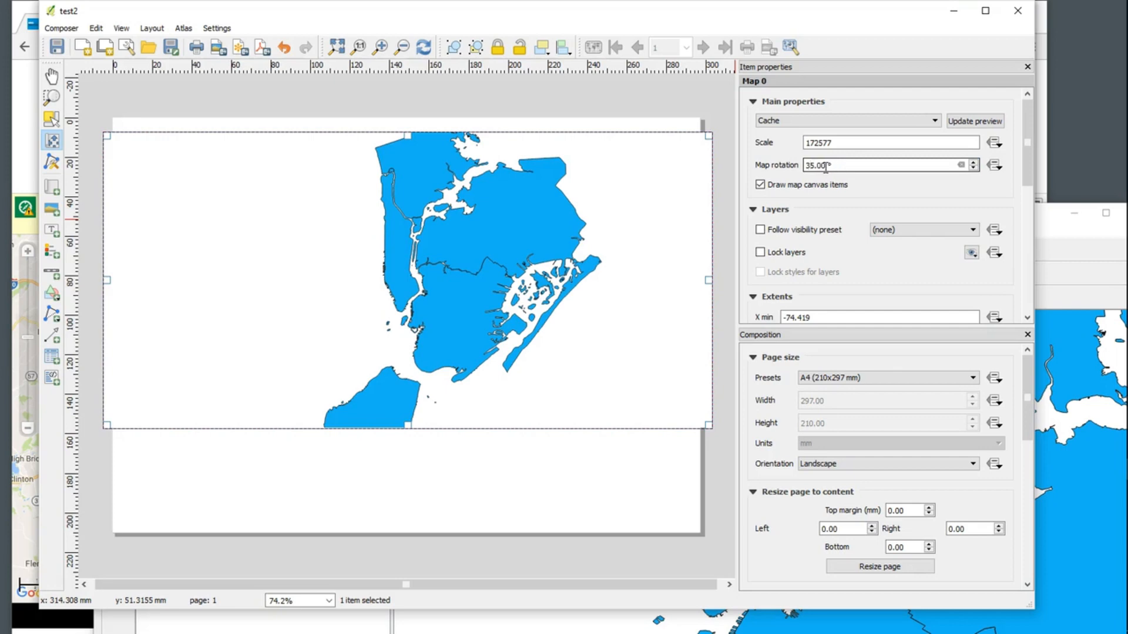
pyautogui.write('335.00')
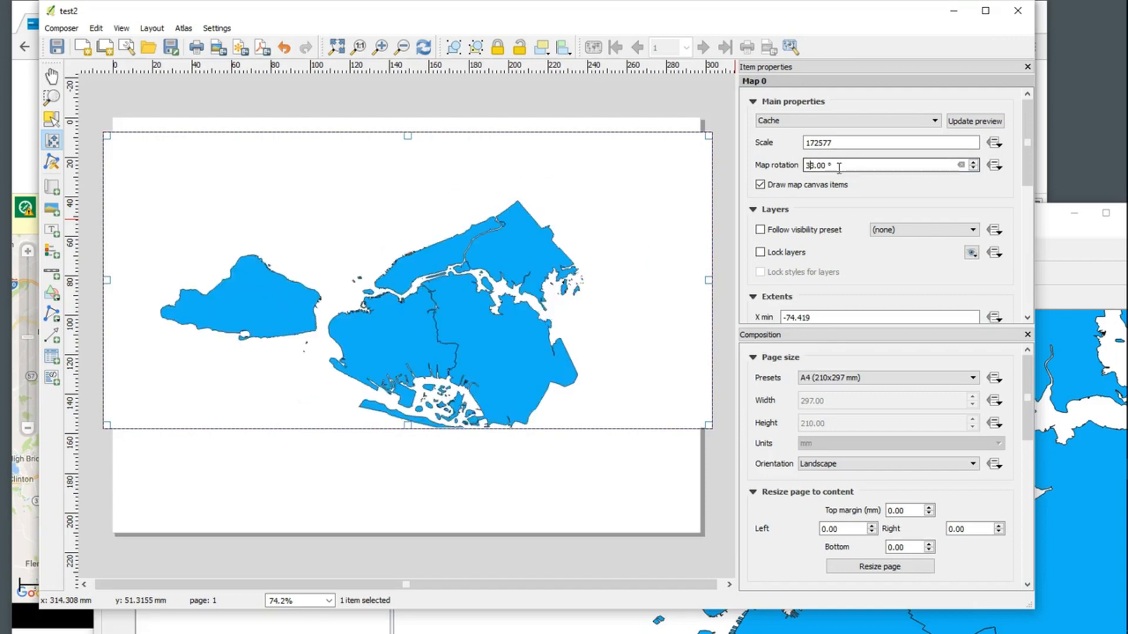
pyautogui.write('330.00')
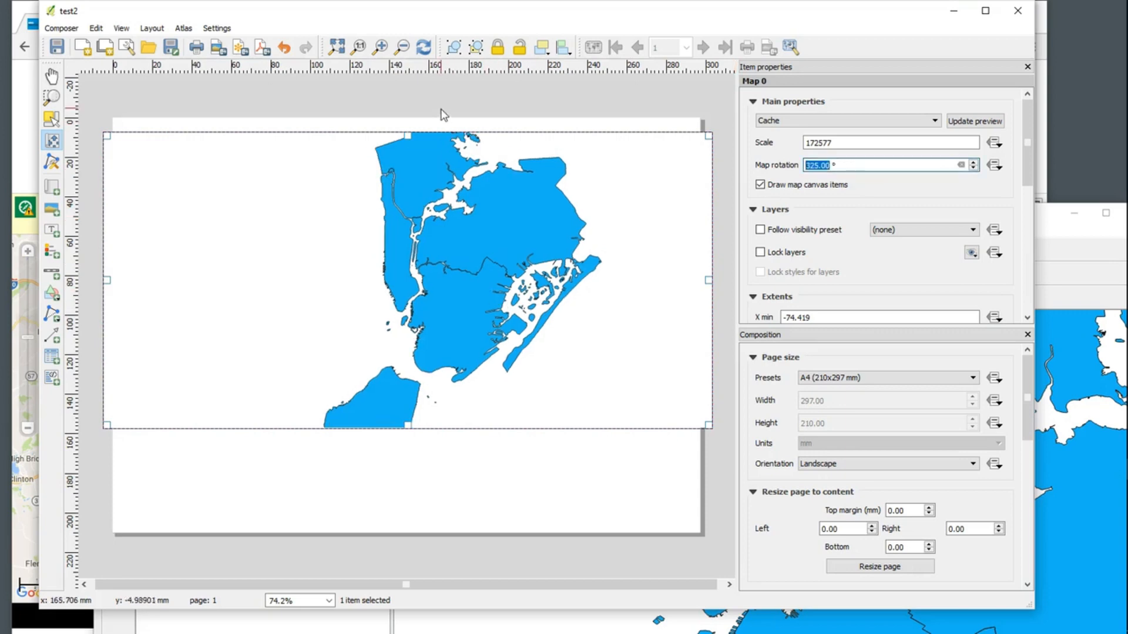
# Replace the map scale with 100000 for a closer view of Manhattan and Brooklyn
pyautogui.scroll(-3)
pyautogui.write('17250')
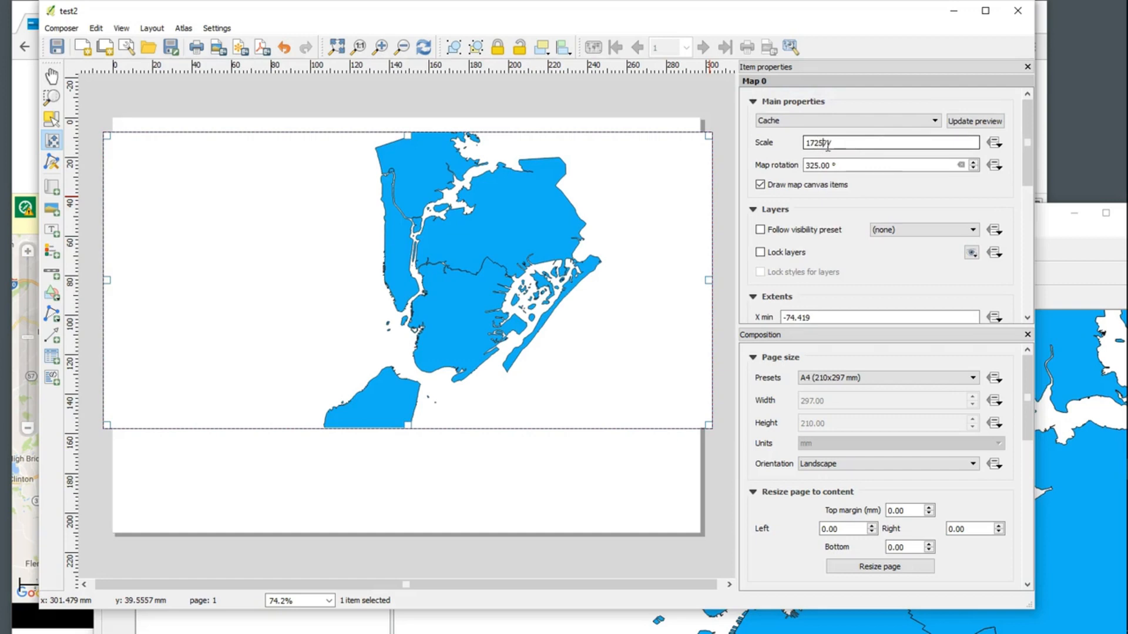
pyautogui.tripleClick(890, 142)
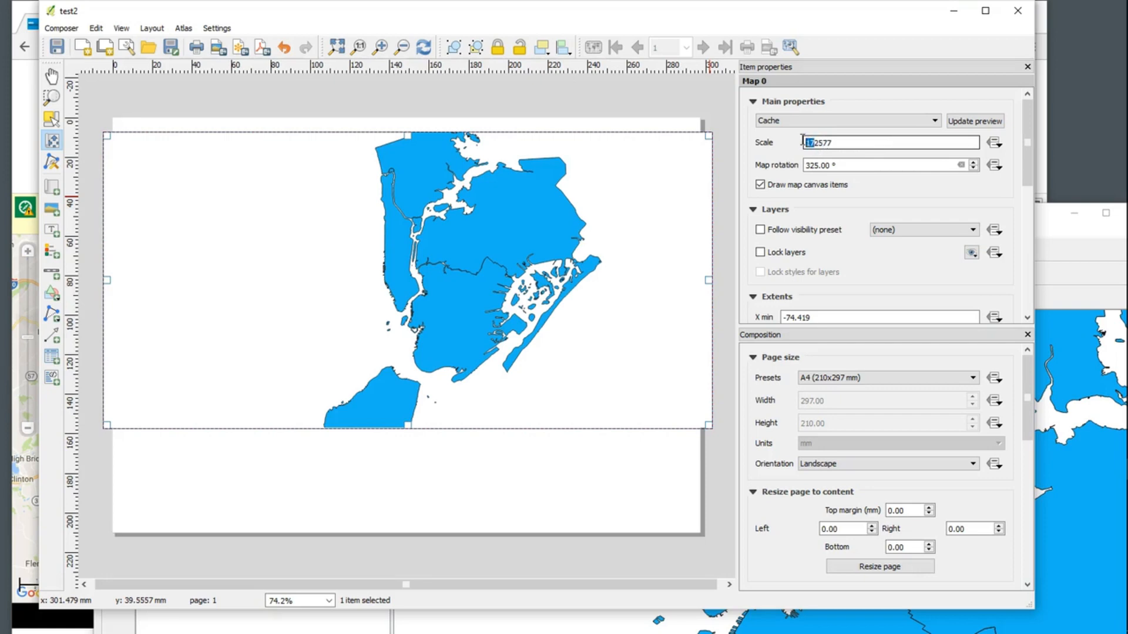
pyautogui.write('1252577')
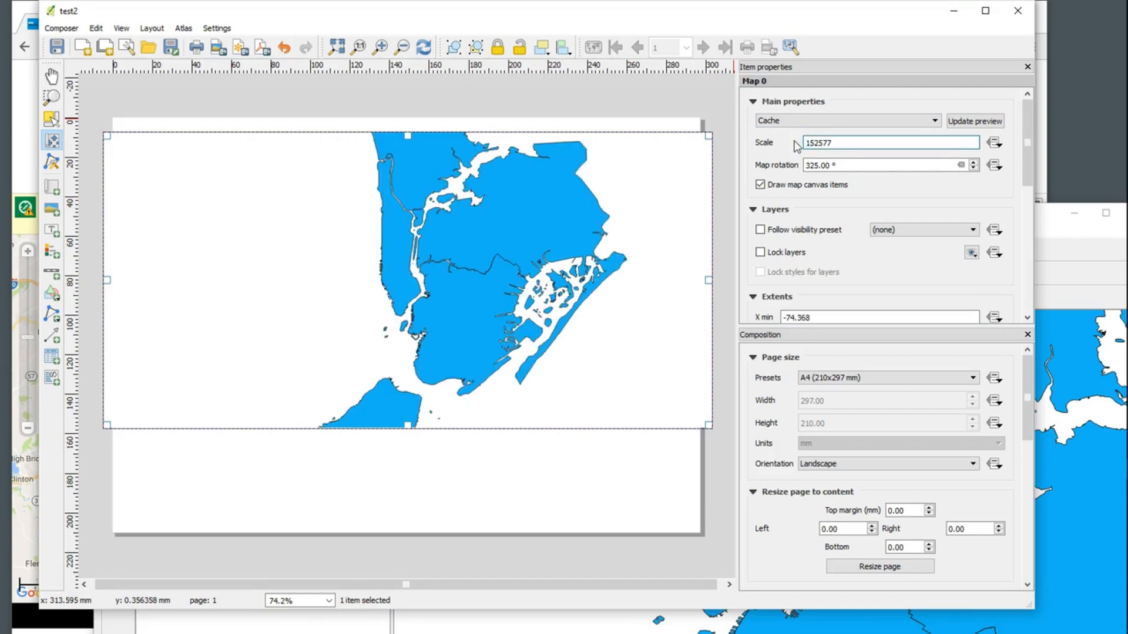
pyautogui.write('102577')
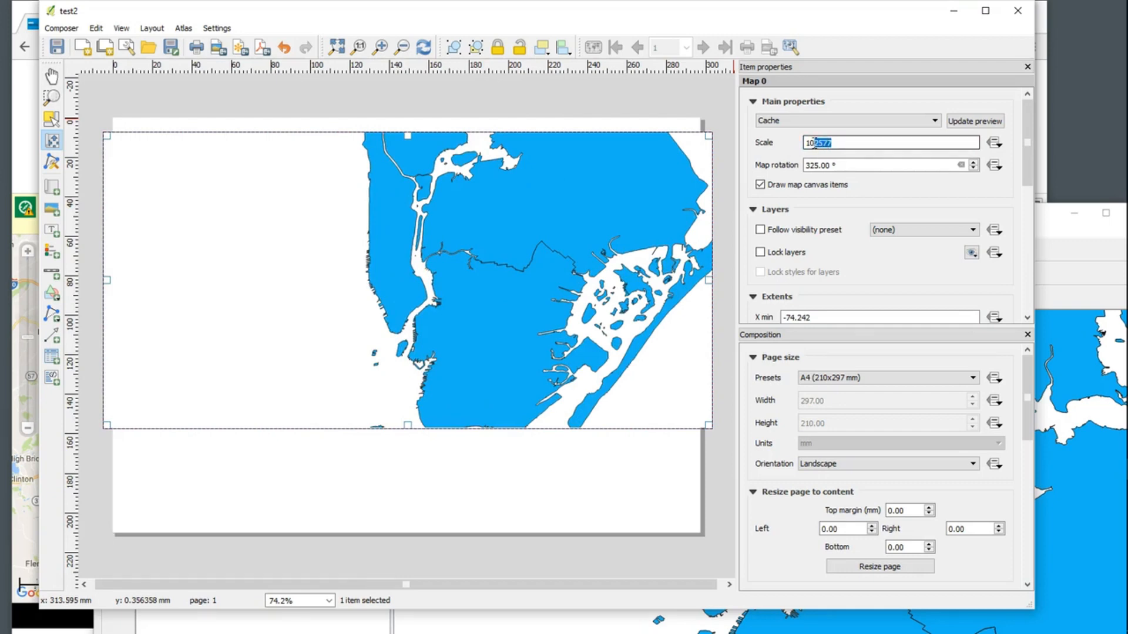
pyautogui.write('10000')
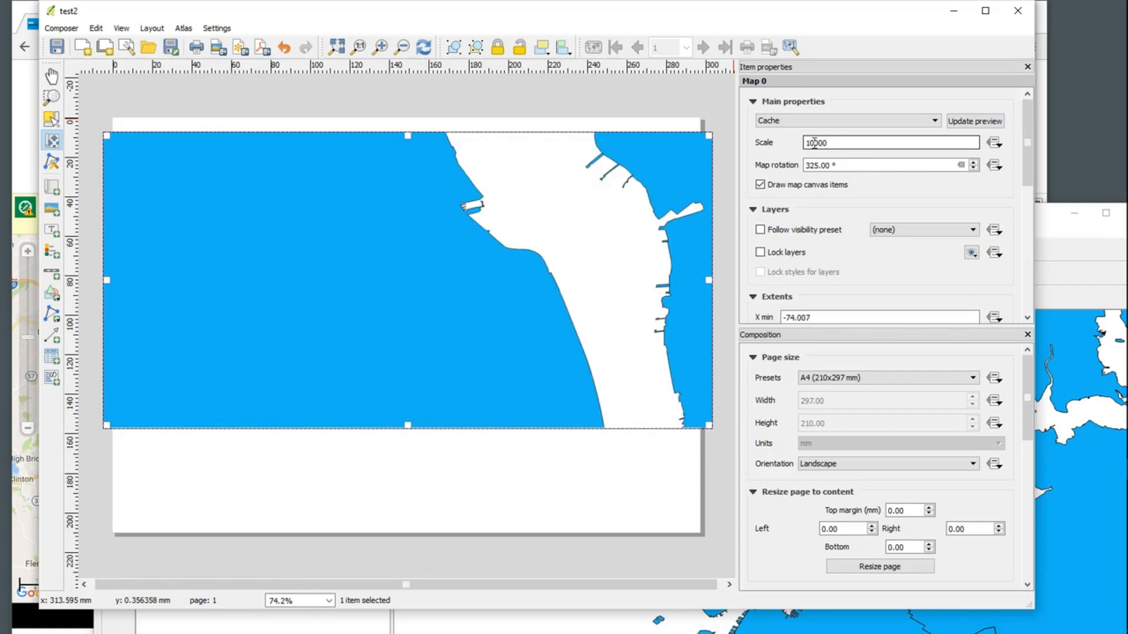
pyautogui.write('100000')
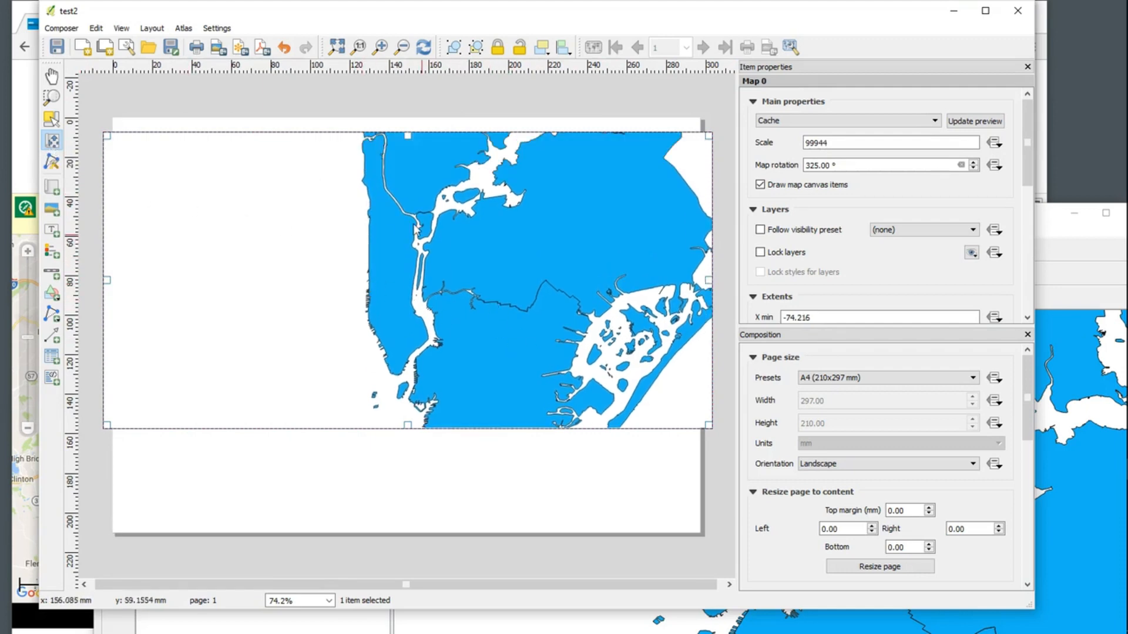
pyautogui.moveTo(395, 349)
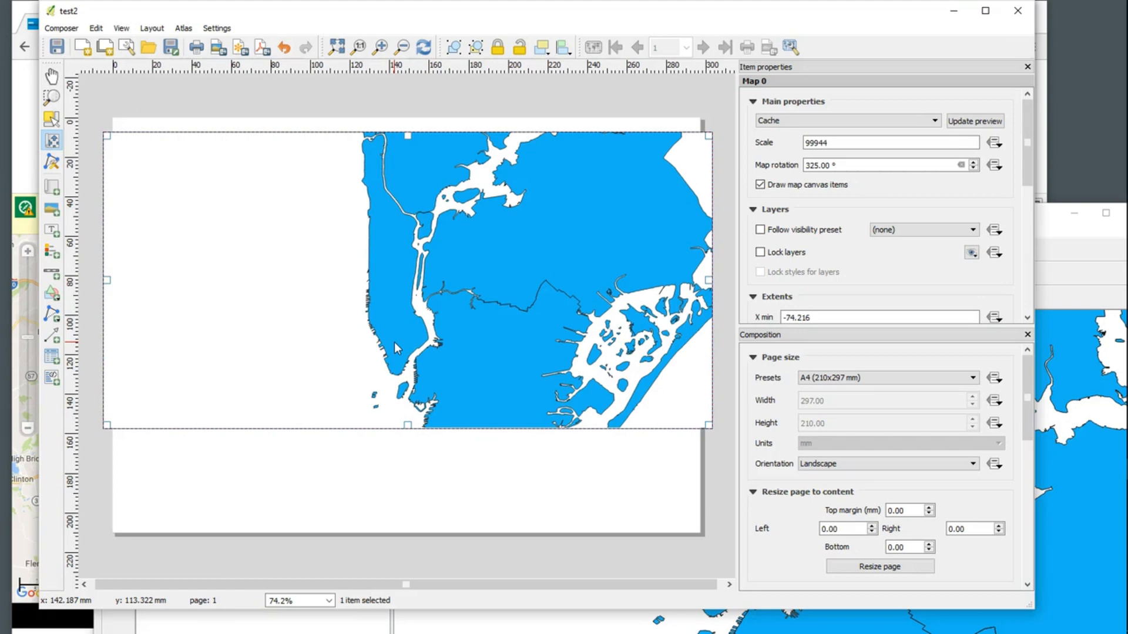
pyautogui.moveTo(579, 250)
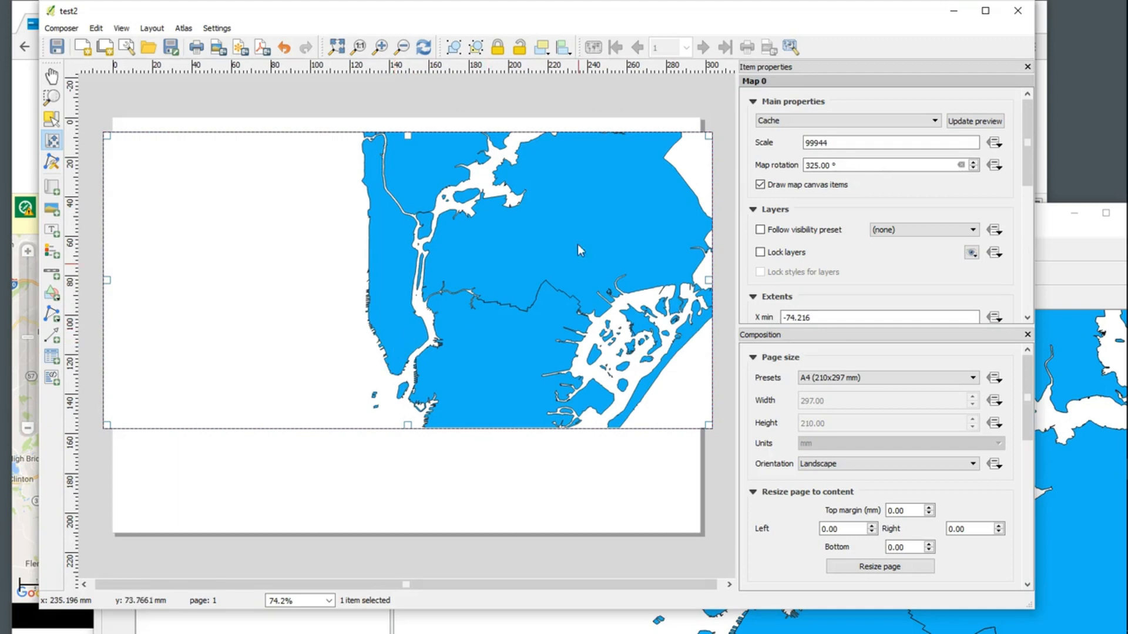
pyautogui.click(885, 164)
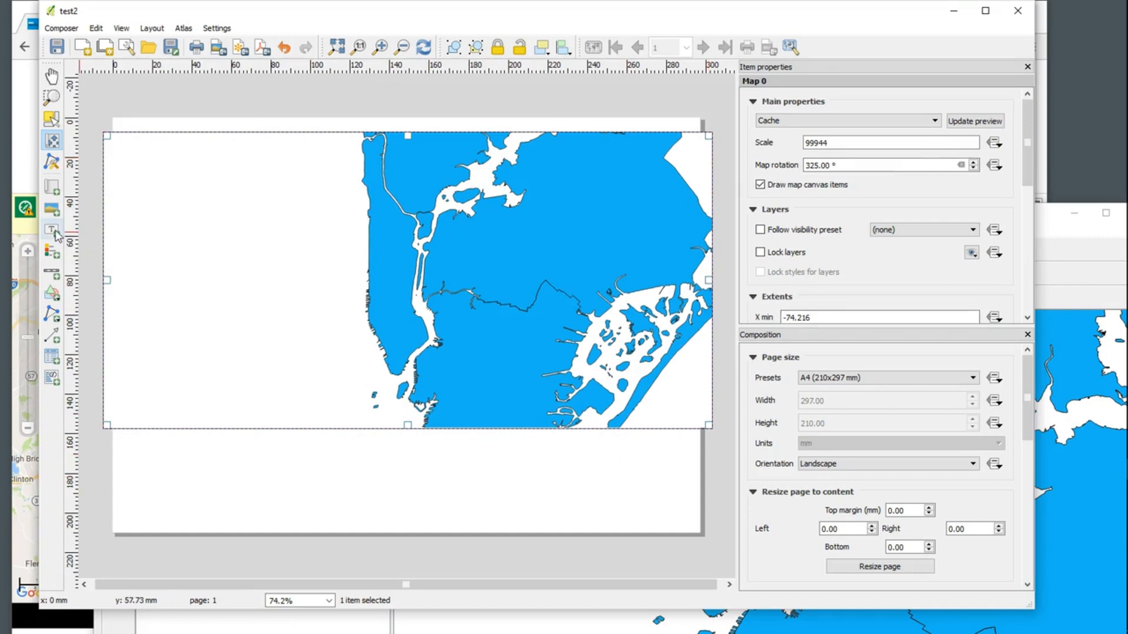
pyautogui.moveTo(51, 233)
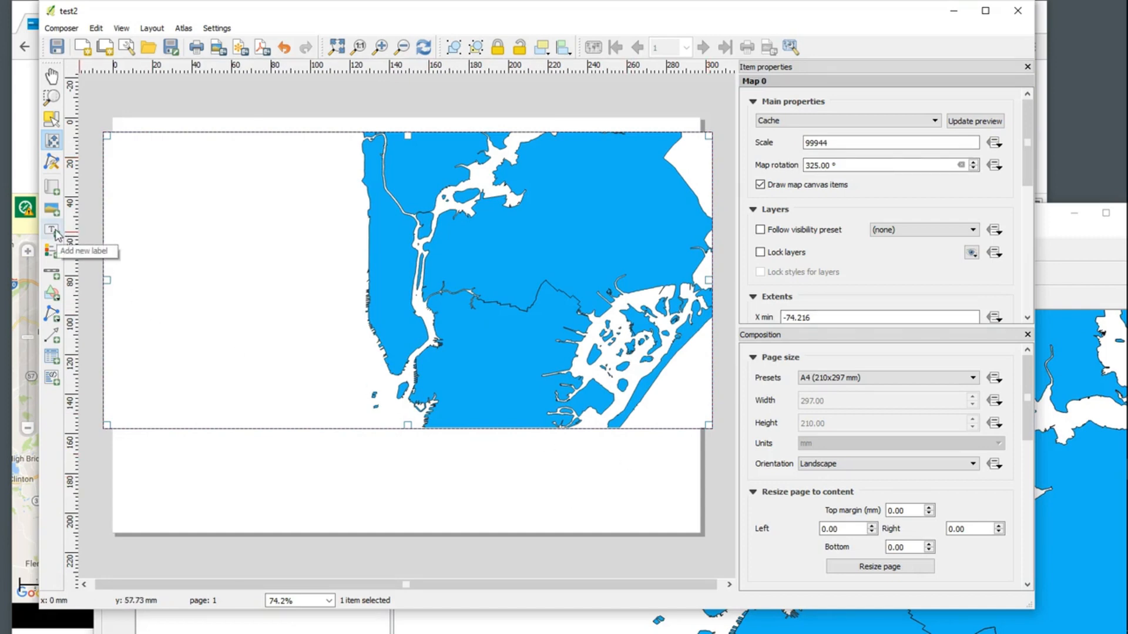
pyautogui.moveTo(52, 215)
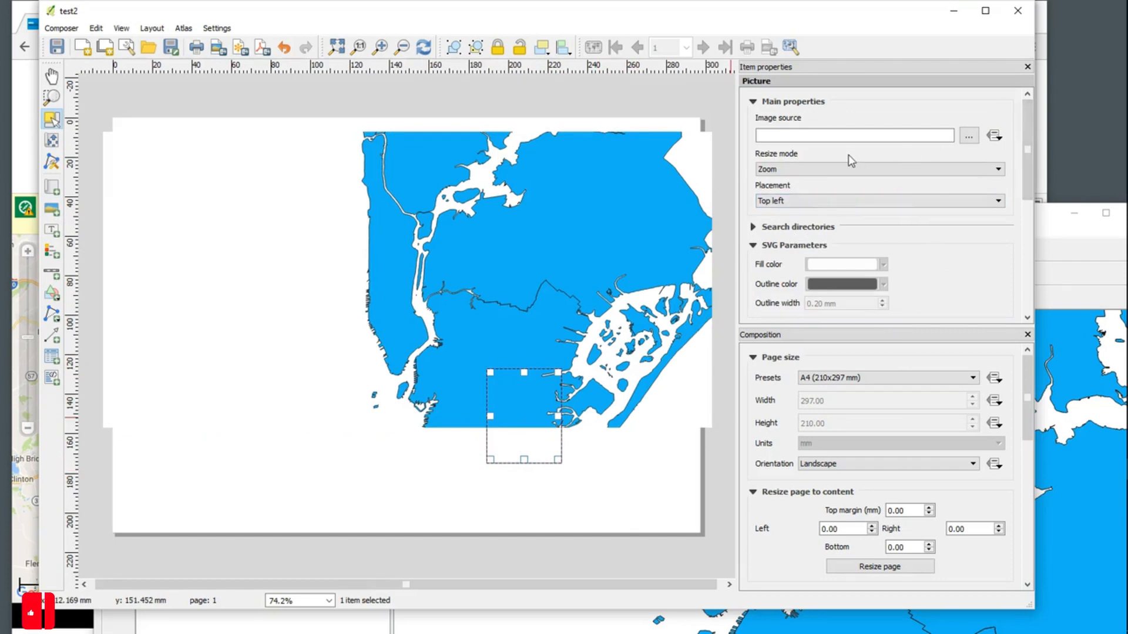
# Pick the north arrow SVG from the built-in symbol gallery, then hide the gallery
pyautogui.click(753, 100)
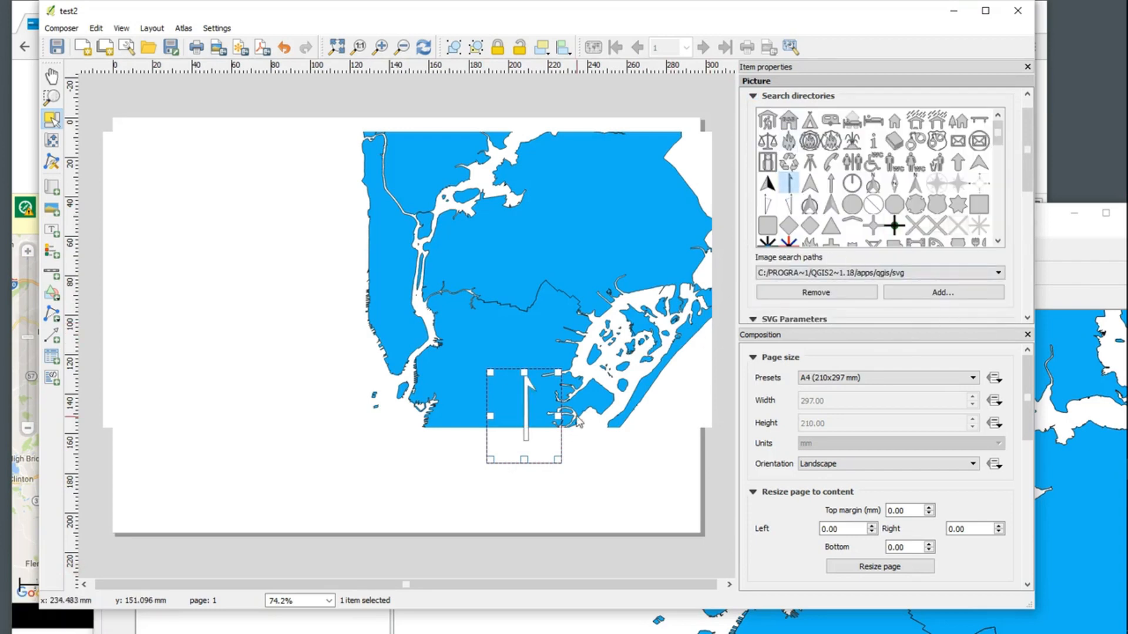
pyautogui.moveTo(970, 360)
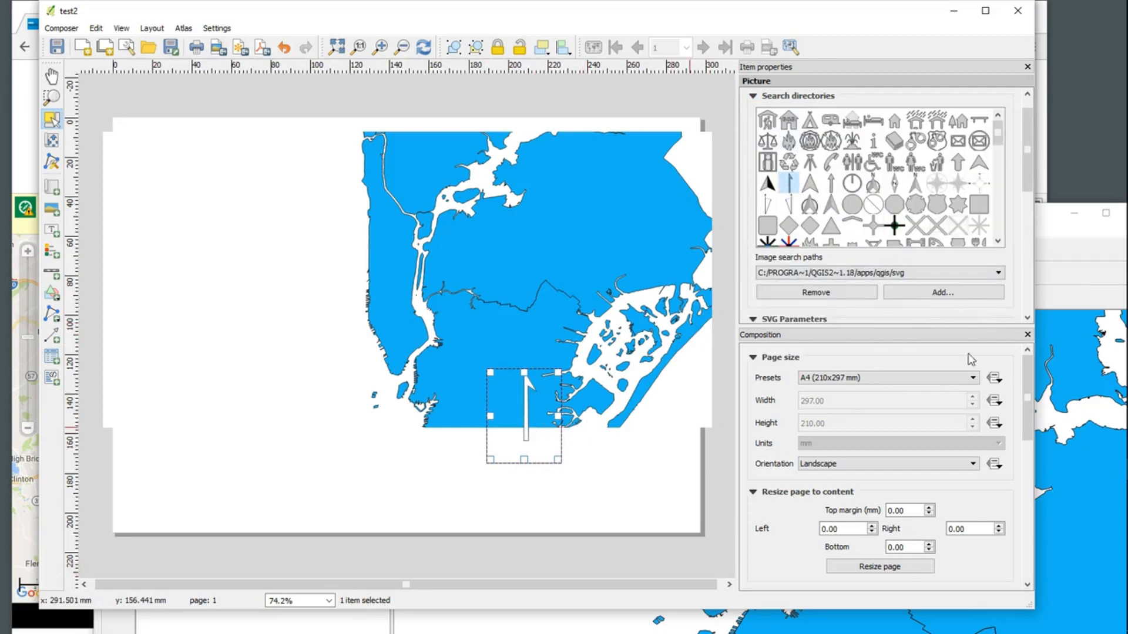
pyautogui.click(753, 96)
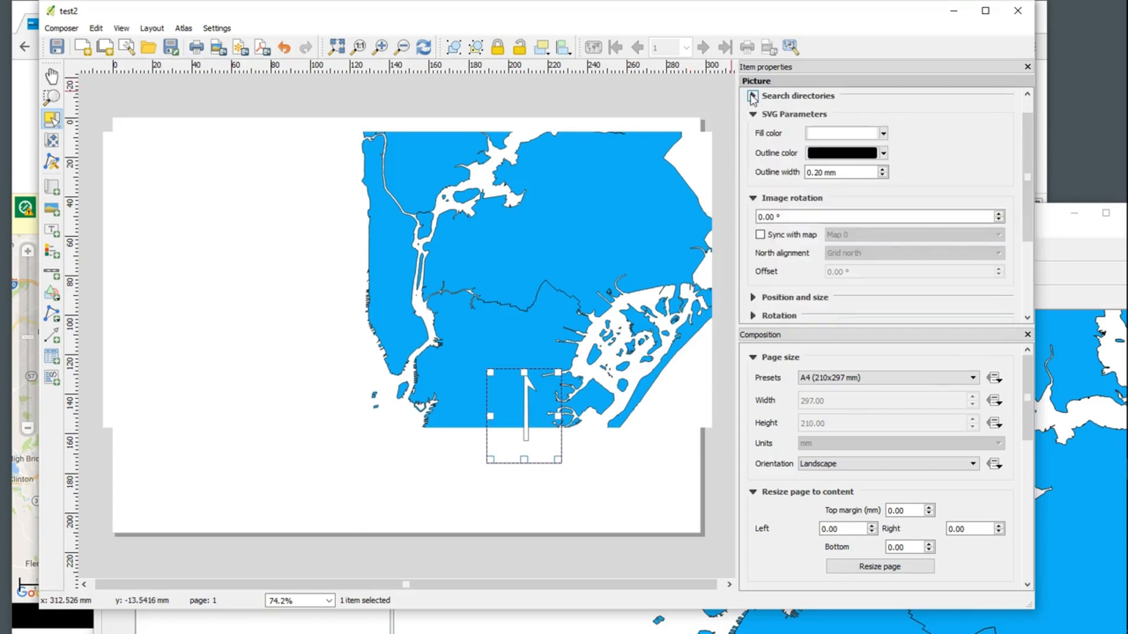
pyautogui.scroll(-3)
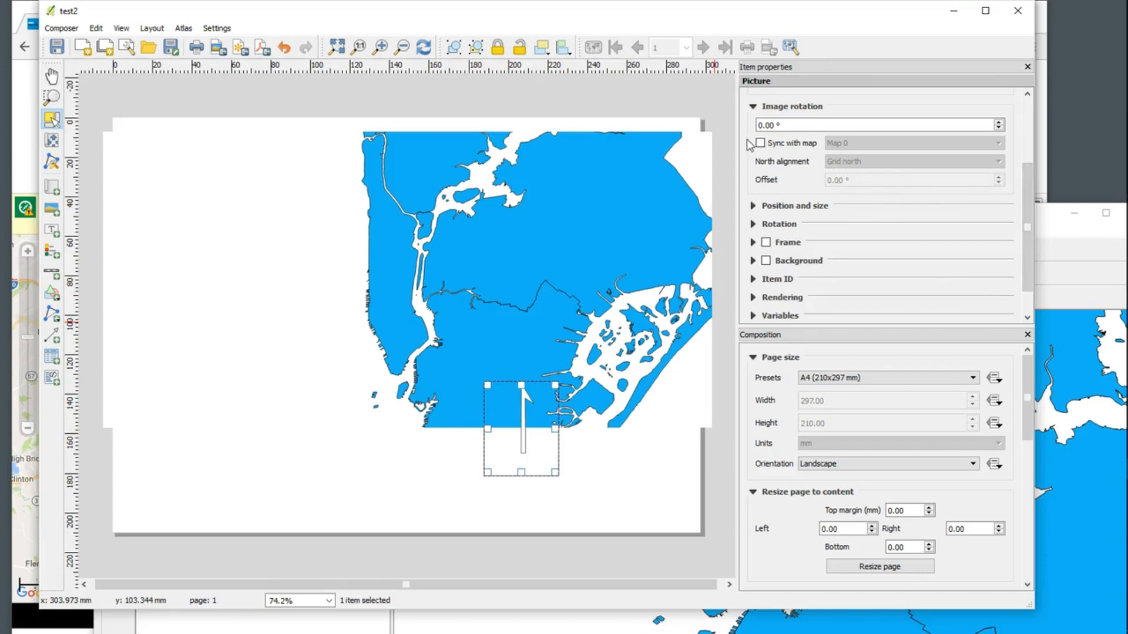
# Sync the arrow with Map 0, keep Grid north alignment, and drag it onto the map
pyautogui.click(759, 144)
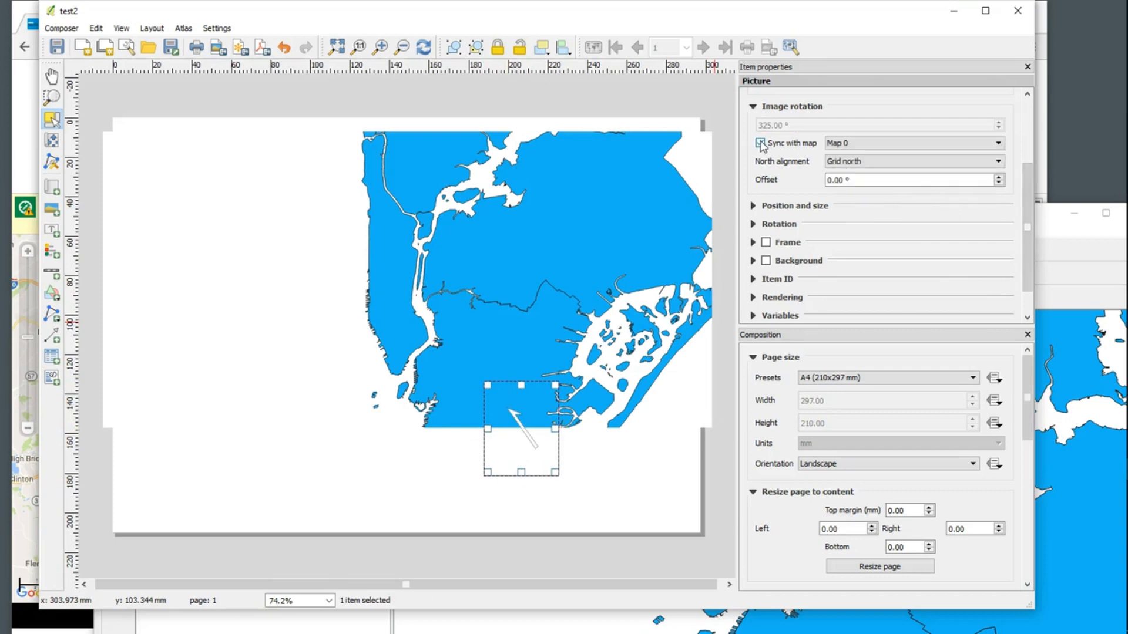
pyautogui.click(759, 142)
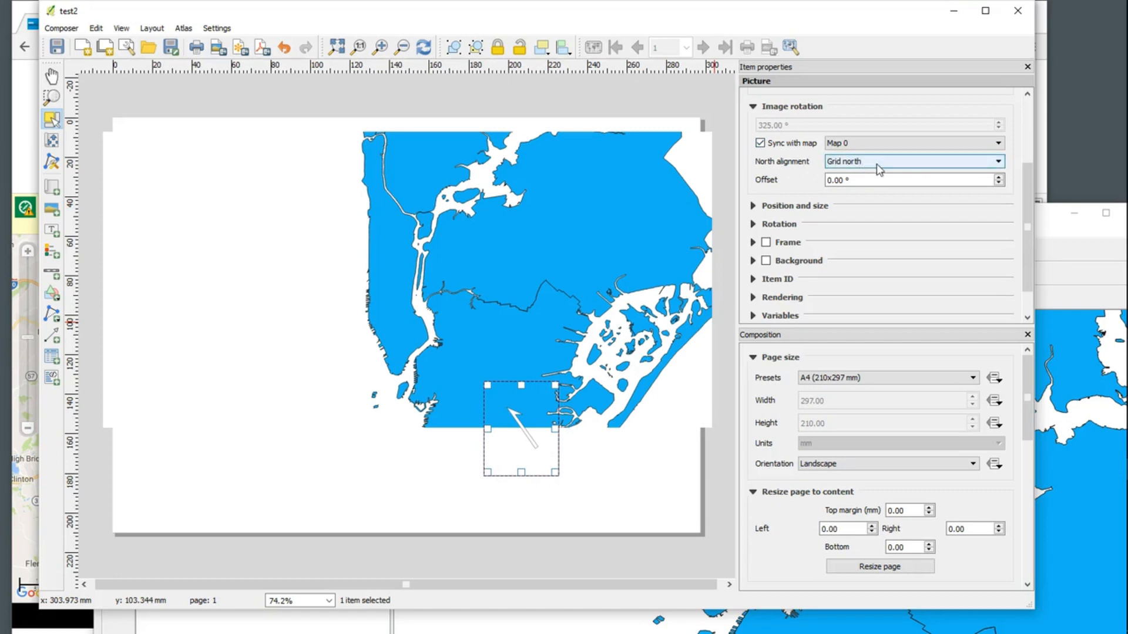
pyautogui.click(913, 161)
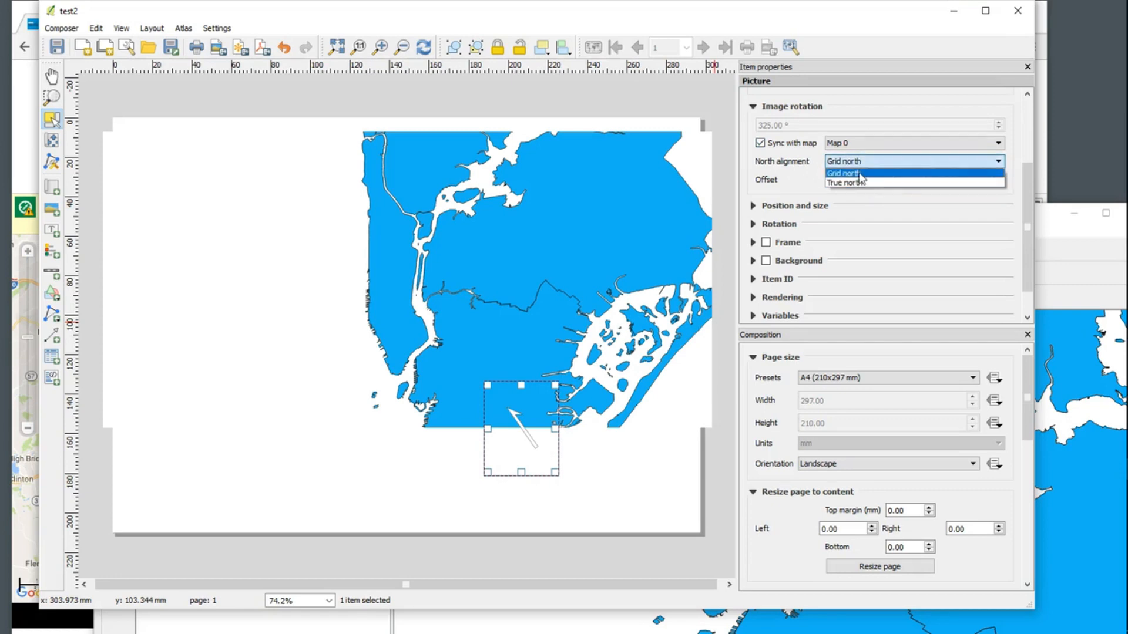
pyautogui.click(842, 172)
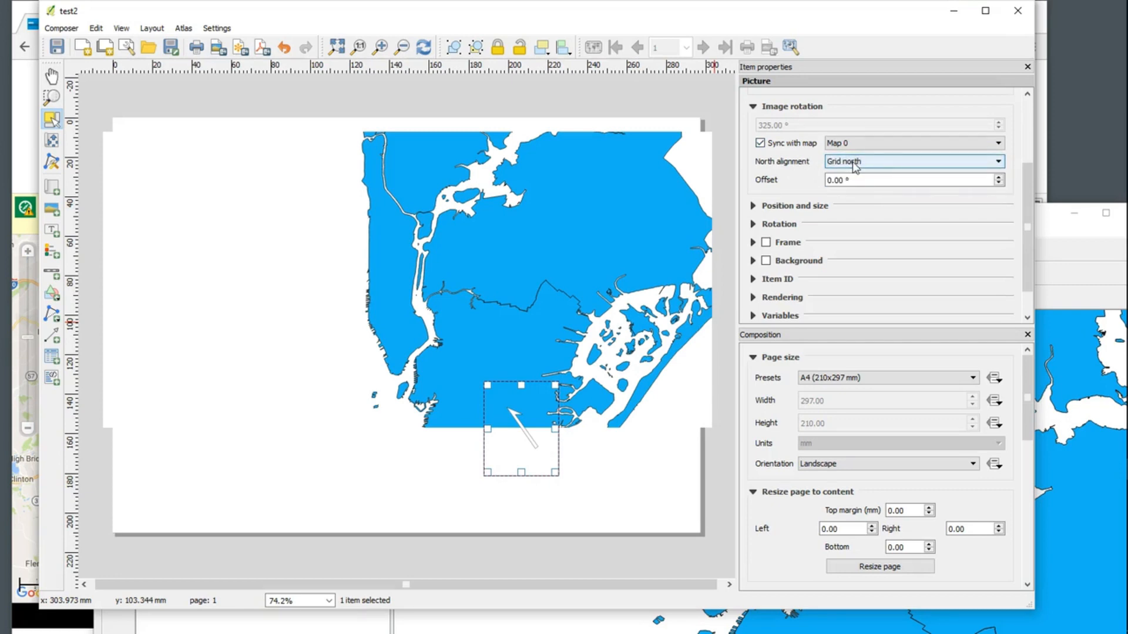
pyautogui.click(914, 161)
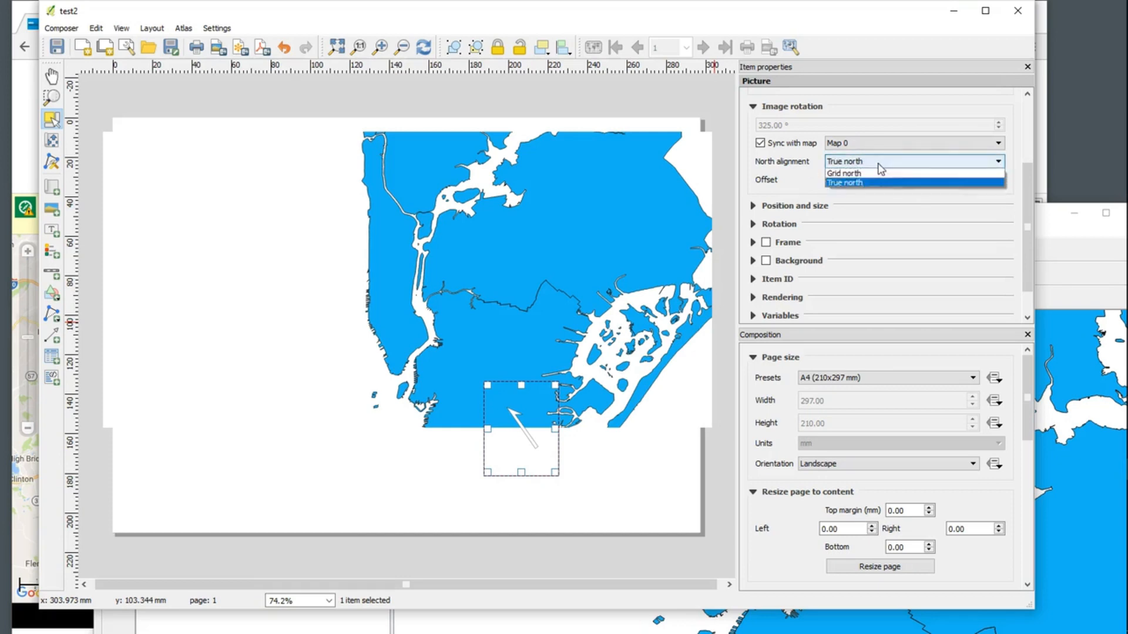
pyautogui.click(843, 172)
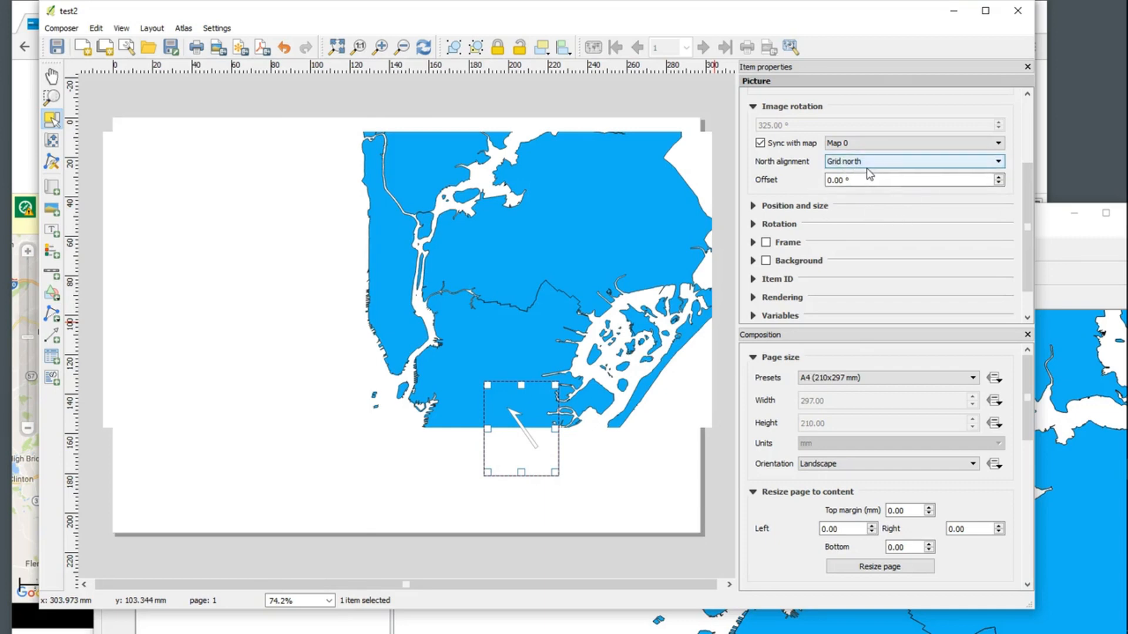
pyautogui.moveTo(522, 428); pyautogui.dragTo(532, 439)
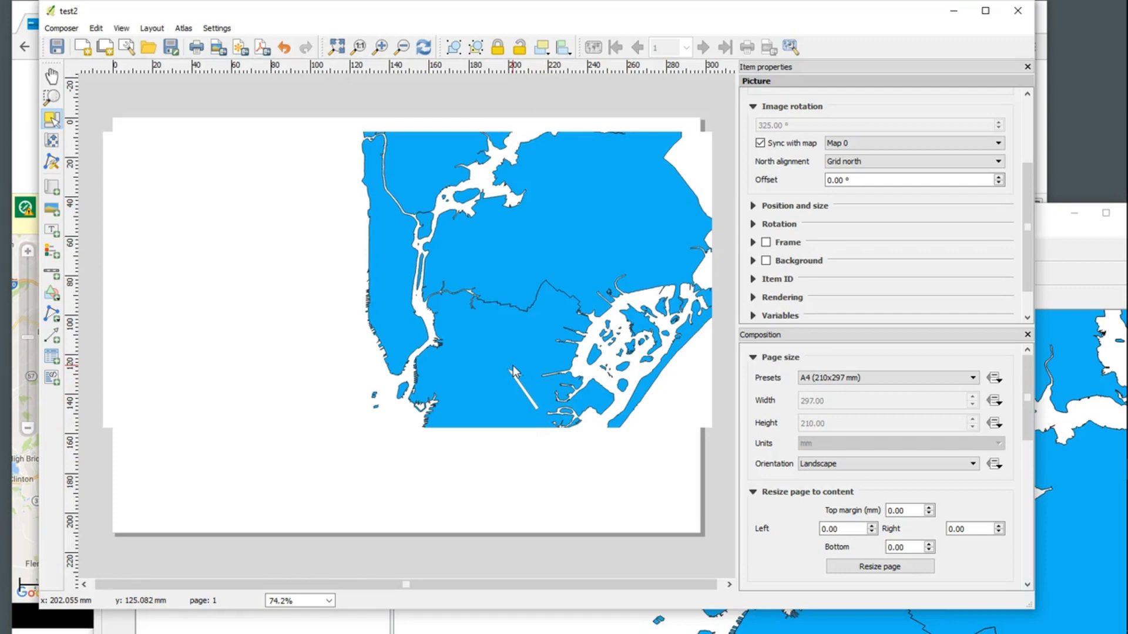
# Select the north arrow and give it a fixed 325° image rotation, unsynced from the map
pyautogui.click(522, 388)
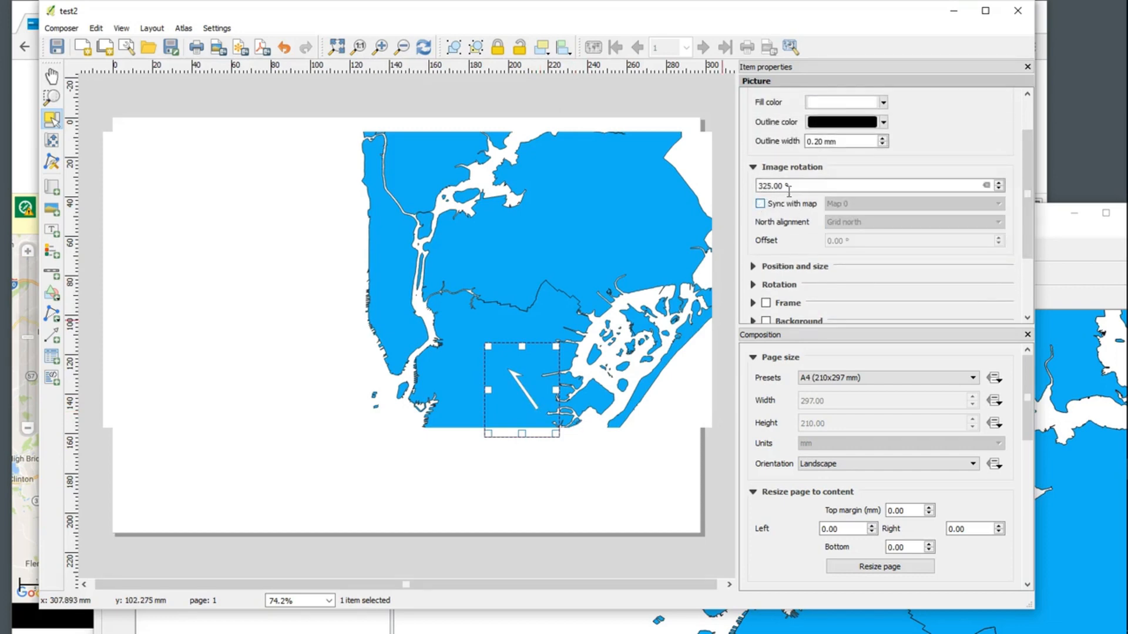
pyautogui.write('0.00')
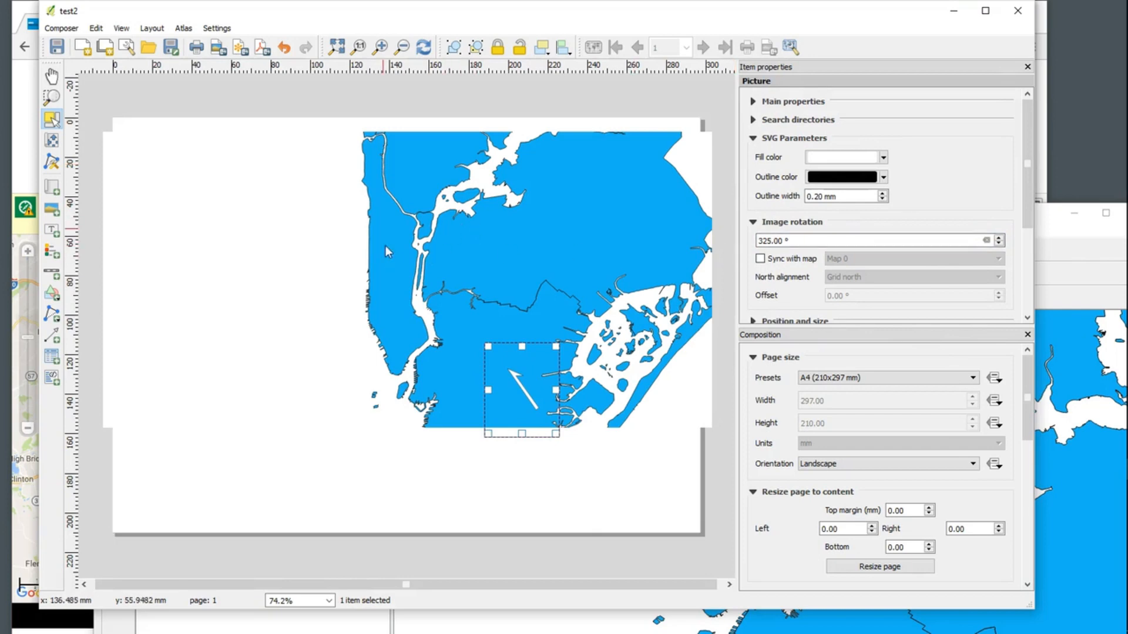
pyautogui.moveTo(467, 233)
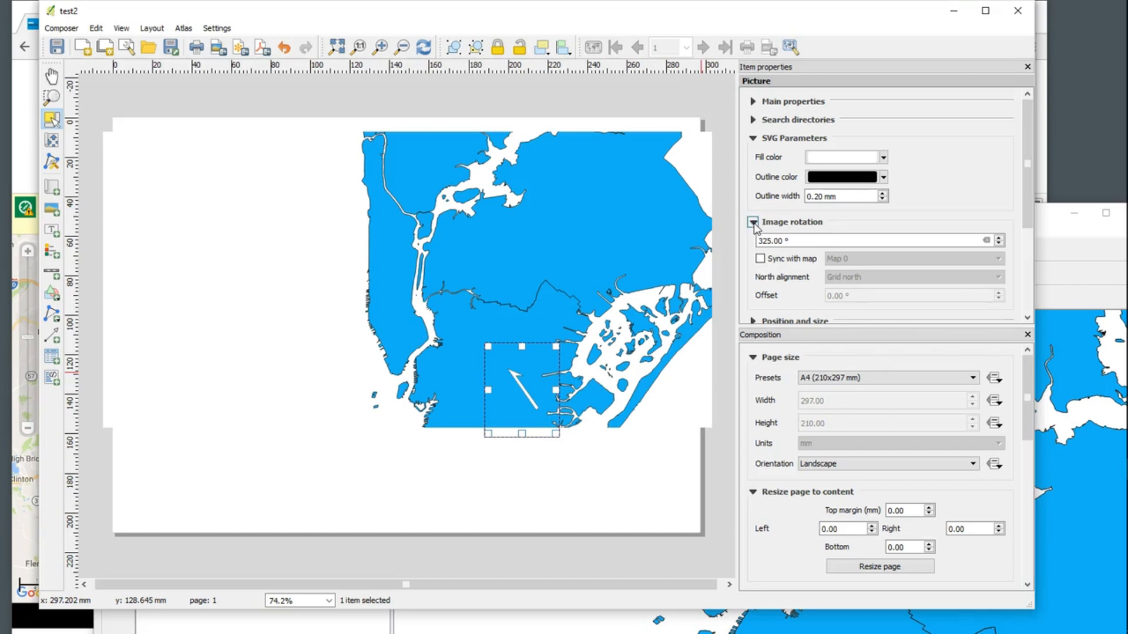
pyautogui.click(753, 221)
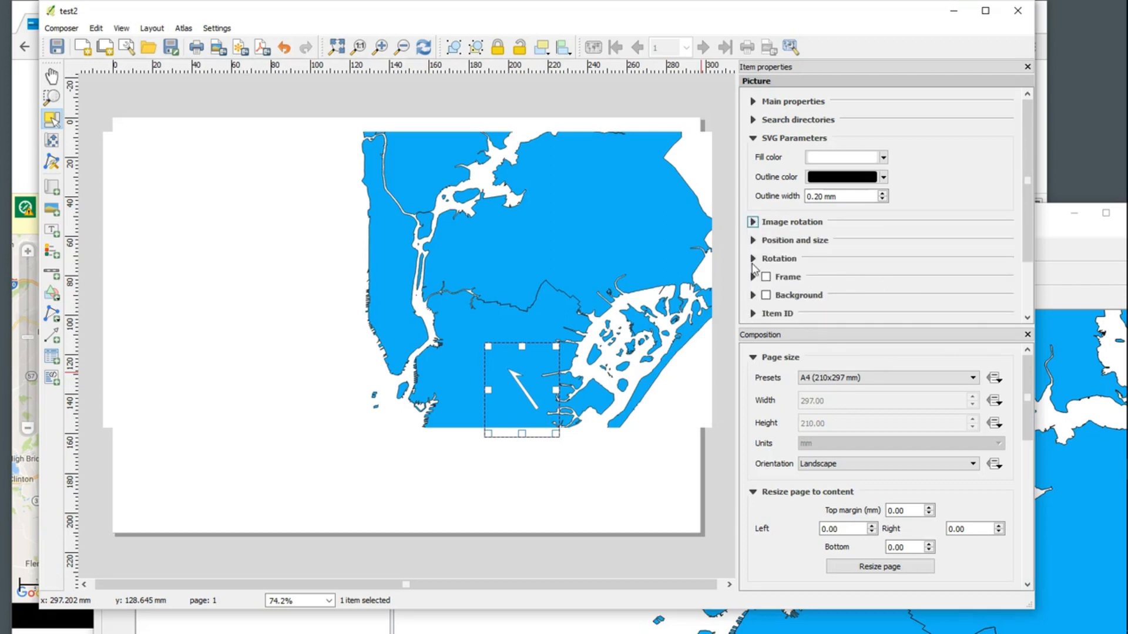